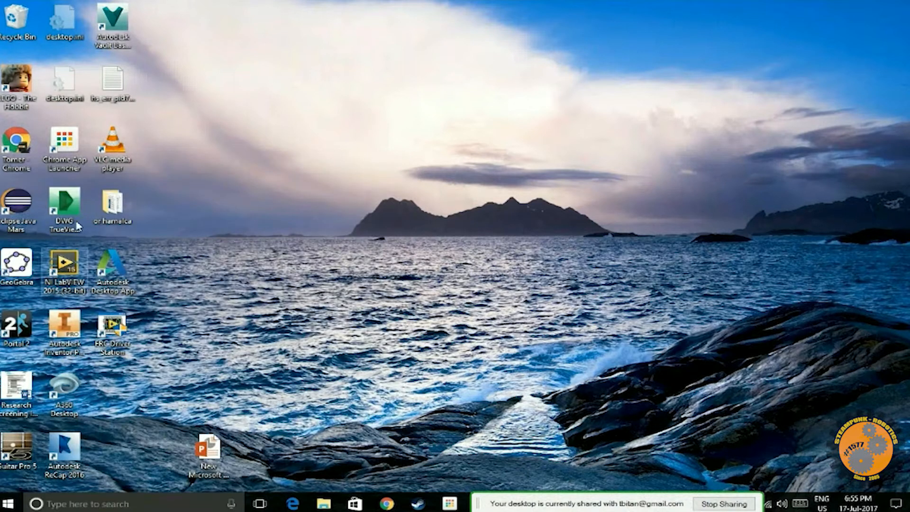
{"action": "mouse_move", "coordinate": [112, 265]}
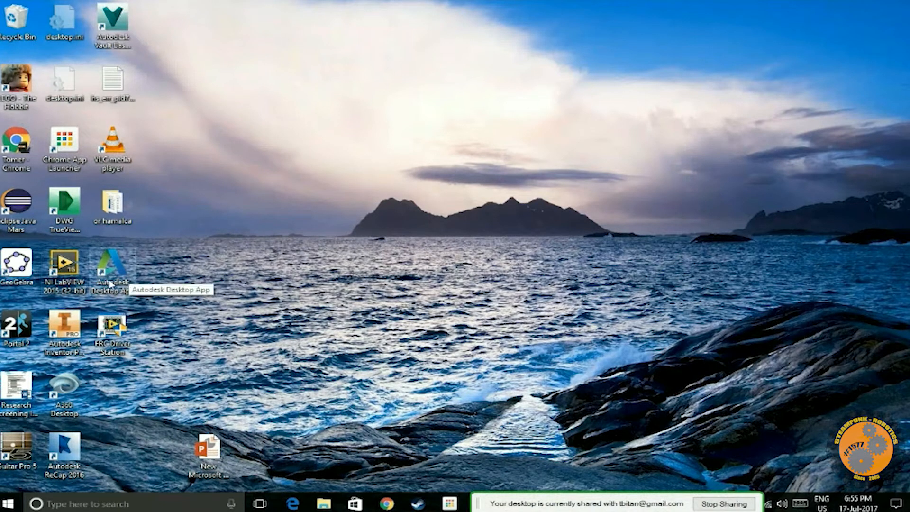
{"action": "mouse_move", "coordinate": [258, 267]}
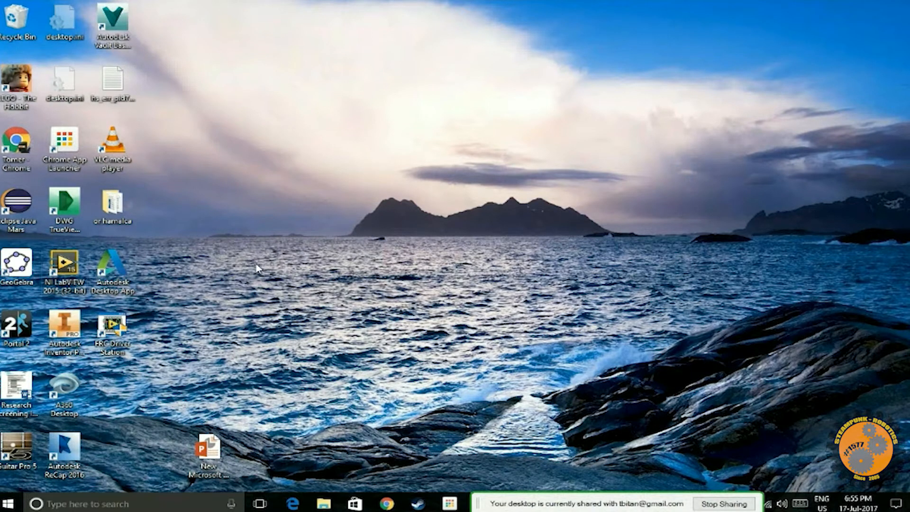
{"action": "mouse_move", "coordinate": [47, 503]}
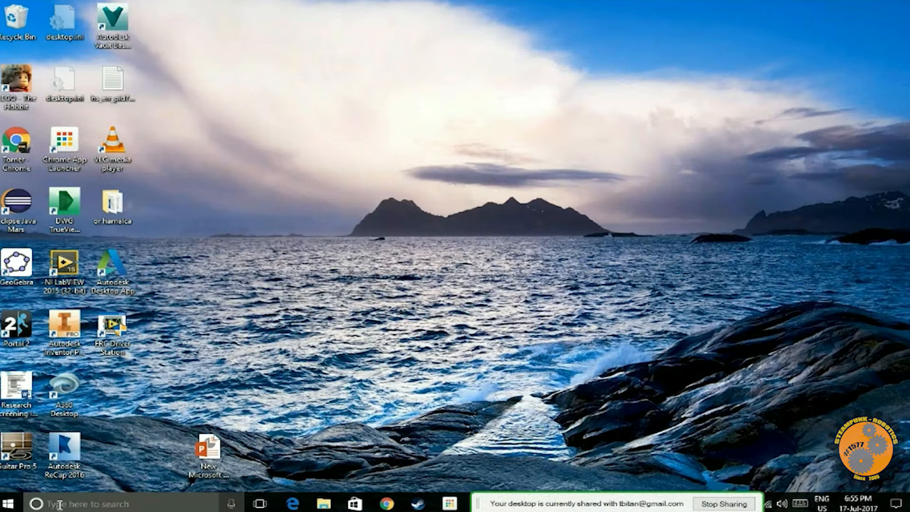
{"action": "mouse_move", "coordinate": [298, 333]}
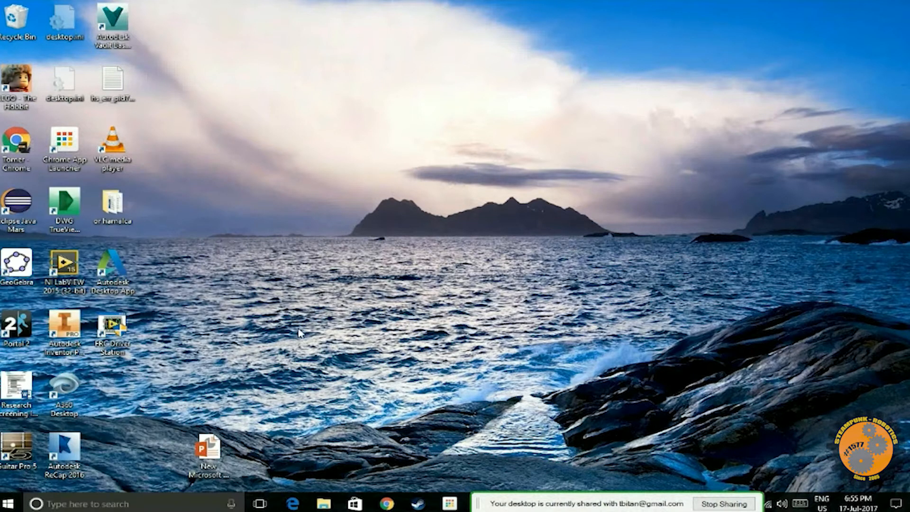
{"action": "mouse_move", "coordinate": [66, 271]}
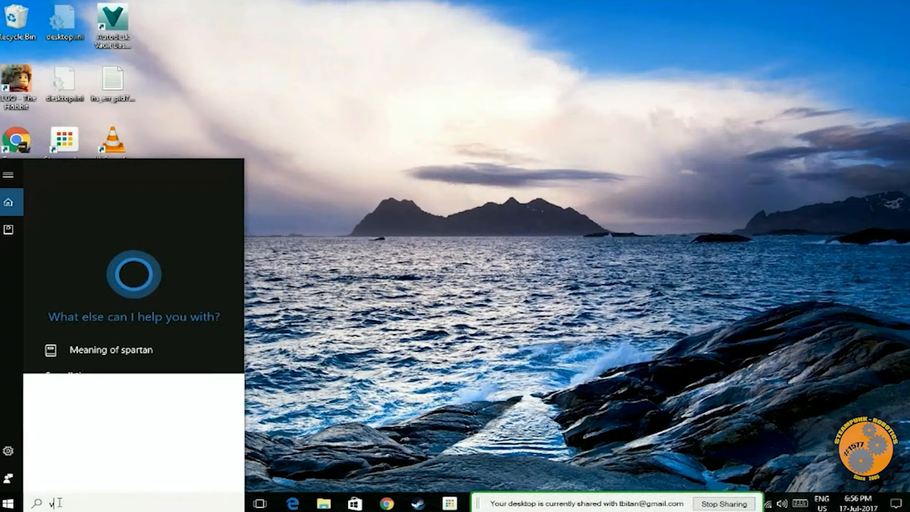
Launch Vision Assistant 2015 (32-bit) from the Start search results for 'v'
{"action": "type", "text": "v"}
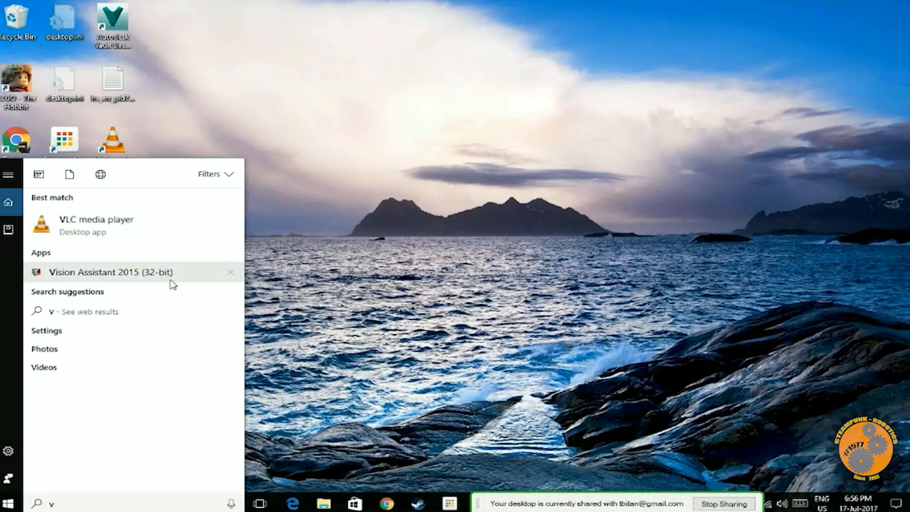
{"action": "left_click", "coordinate": [110, 272]}
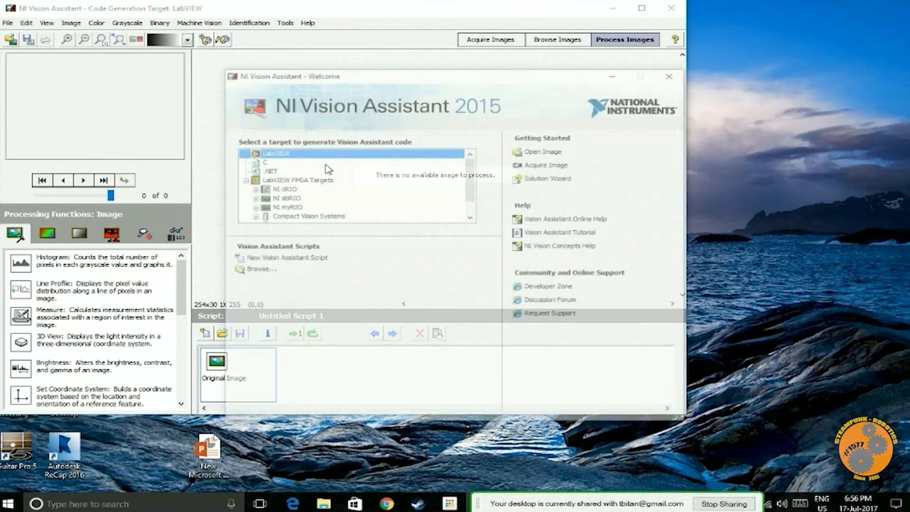
{"action": "mouse_move", "coordinate": [394, 86]}
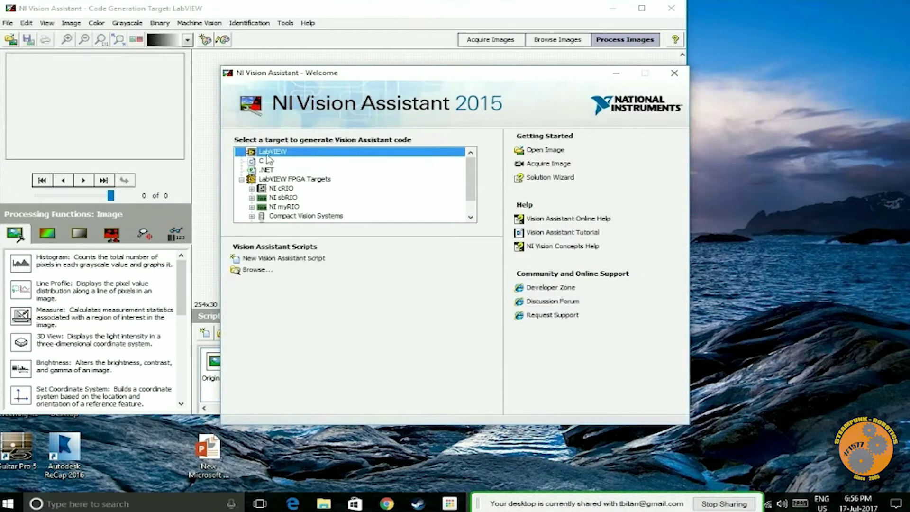
{"action": "mouse_move", "coordinate": [295, 204]}
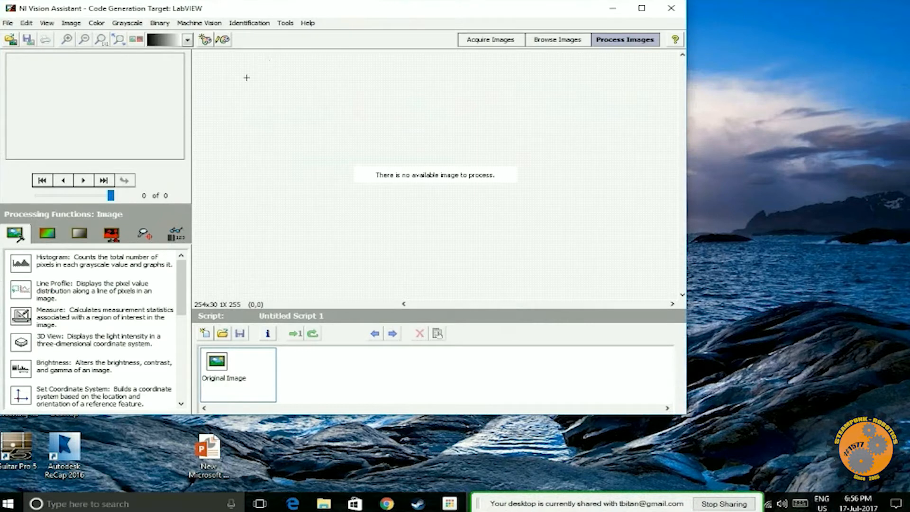
{"action": "mouse_move", "coordinate": [9, 22]}
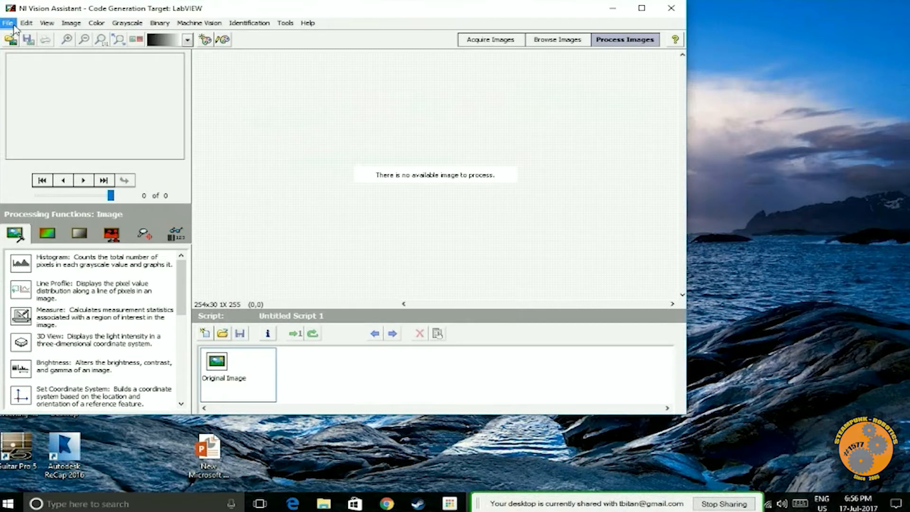
{"action": "left_click", "coordinate": [9, 23]}
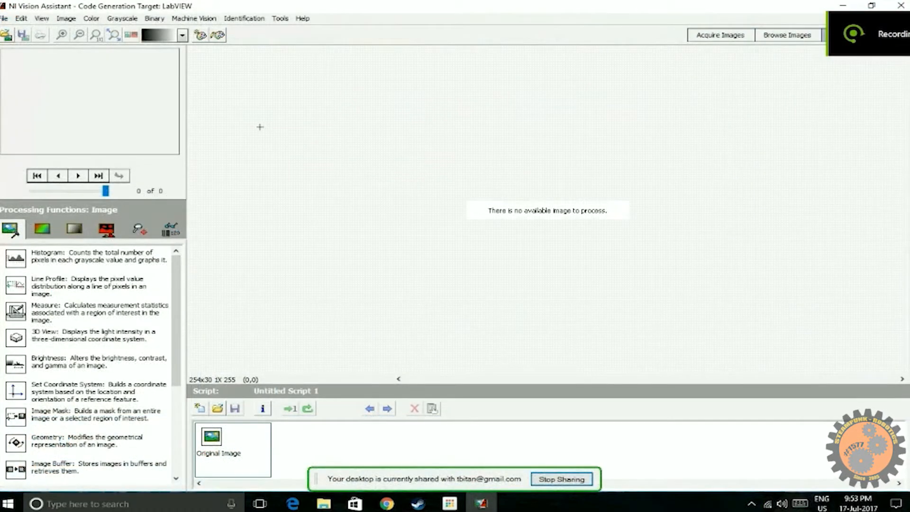
{"action": "left_click", "coordinate": [855, 35]}
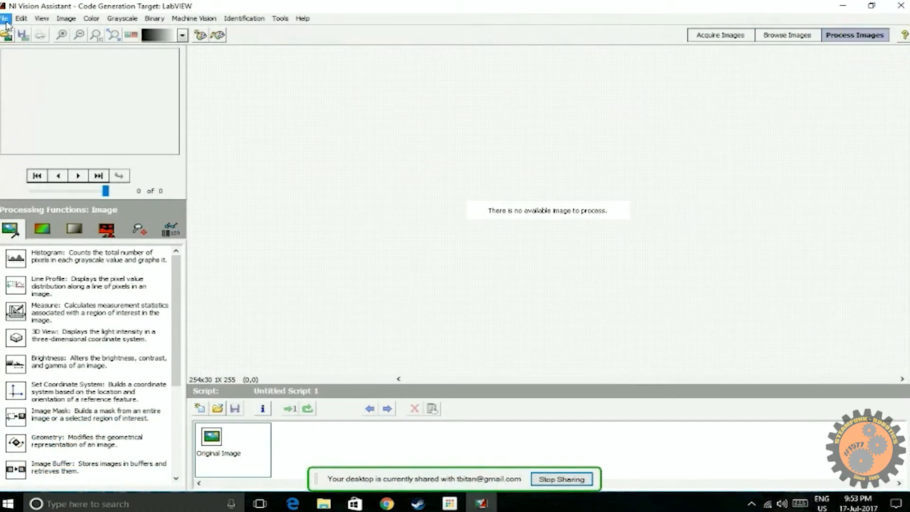
Load the yellow gear photo download.jpg from the Desktop via File > Open Image
{"action": "left_click", "coordinate": [7, 18]}
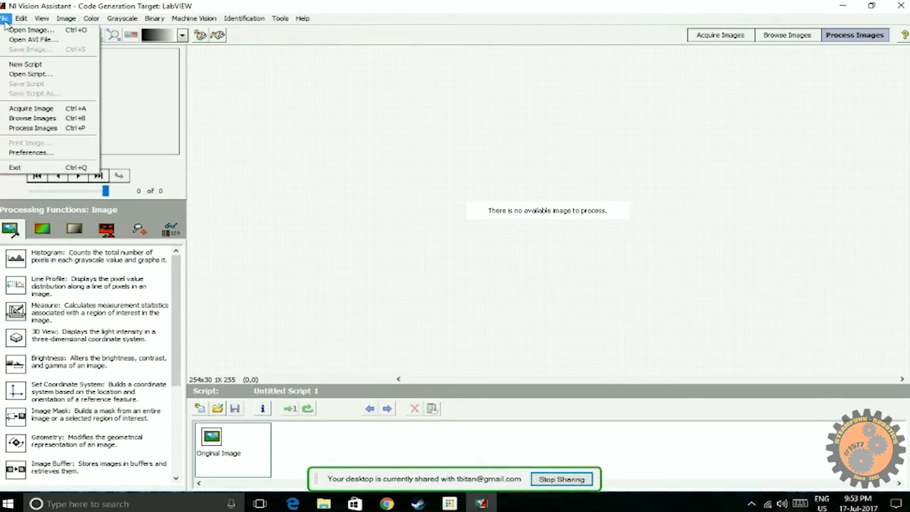
{"action": "left_click", "coordinate": [31, 30]}
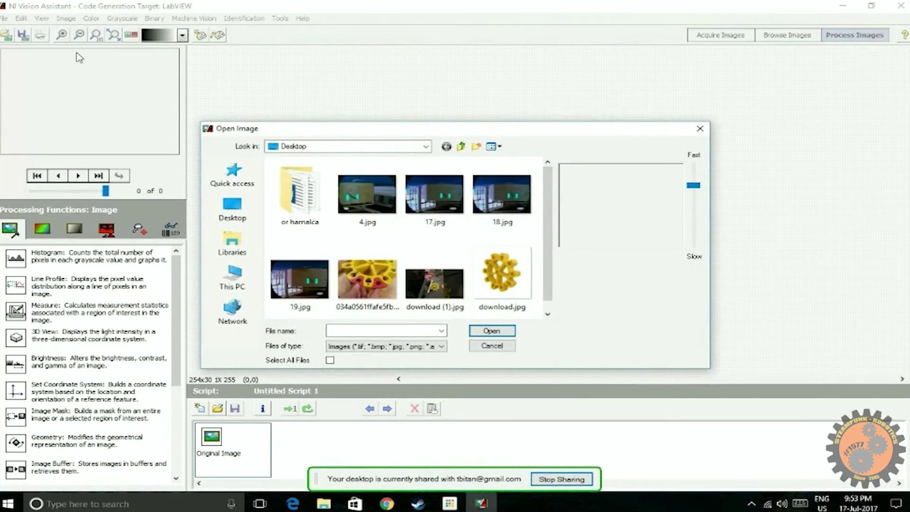
{"action": "mouse_move", "coordinate": [502, 273]}
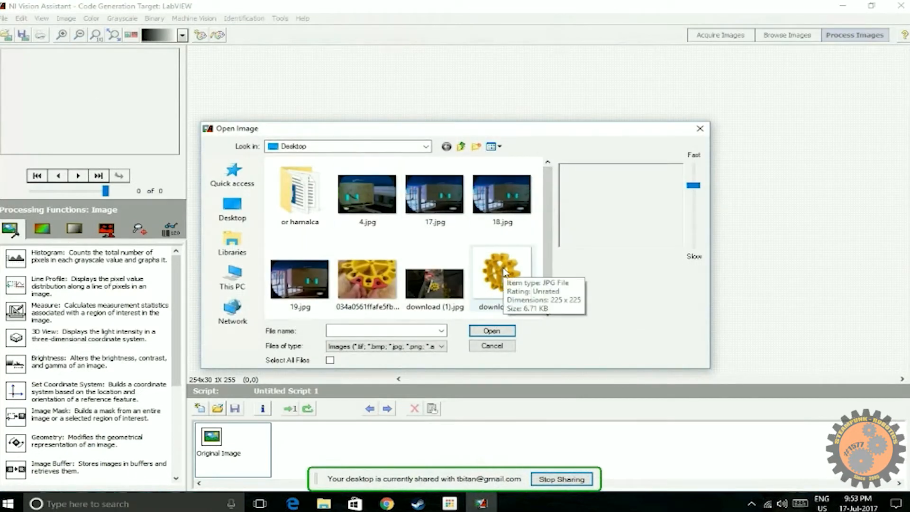
{"action": "left_click", "coordinate": [501, 273]}
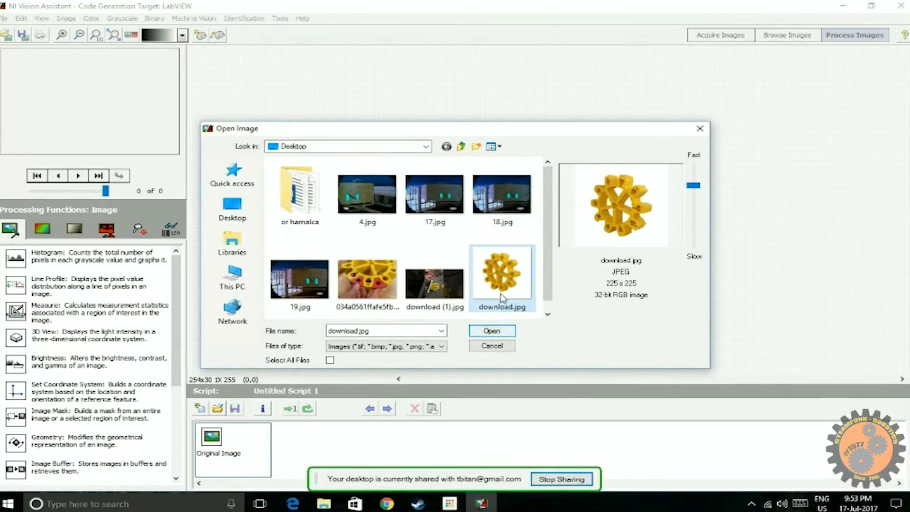
{"action": "left_click", "coordinate": [490, 330]}
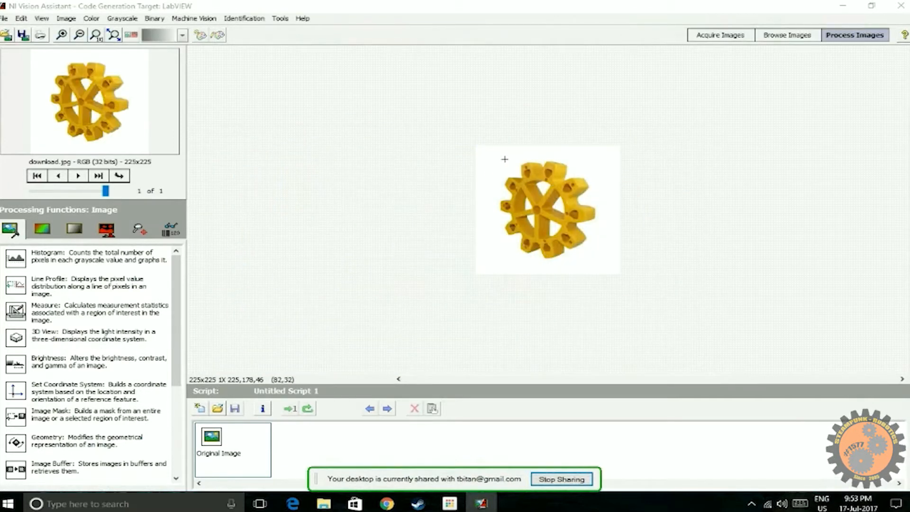
{"action": "mouse_move", "coordinate": [524, 216]}
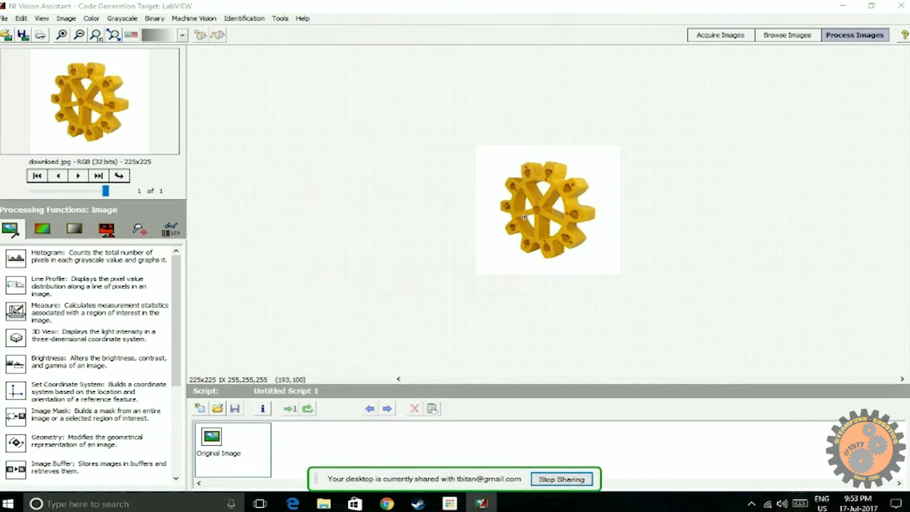
{"action": "mouse_move", "coordinate": [561, 184]}
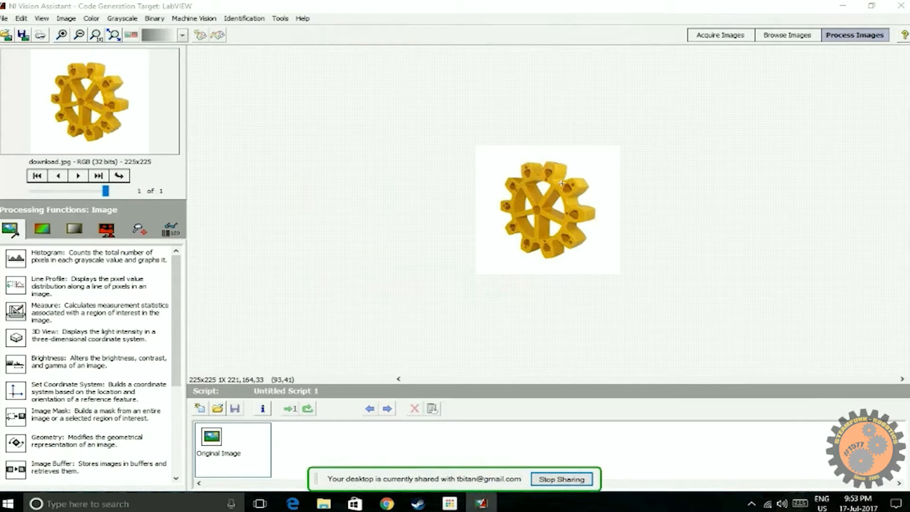
{"action": "mouse_move", "coordinate": [20, 18]}
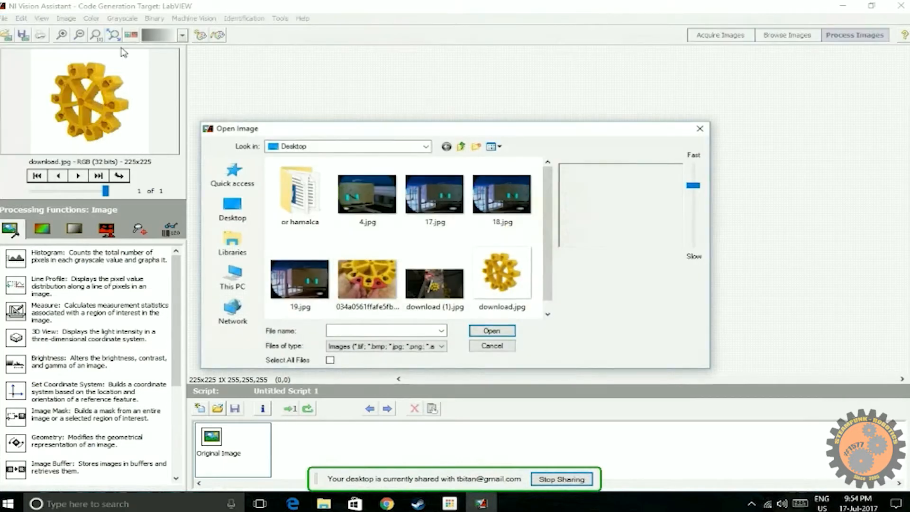
Add download (1).jpg to the image set, keeping the old image, and browse between them
{"action": "left_click", "coordinate": [434, 279]}
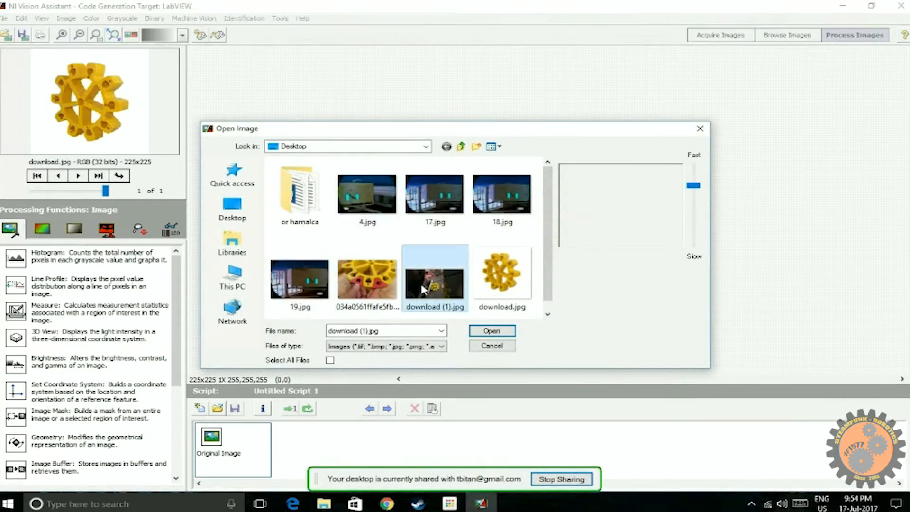
{"action": "left_click", "coordinate": [490, 331]}
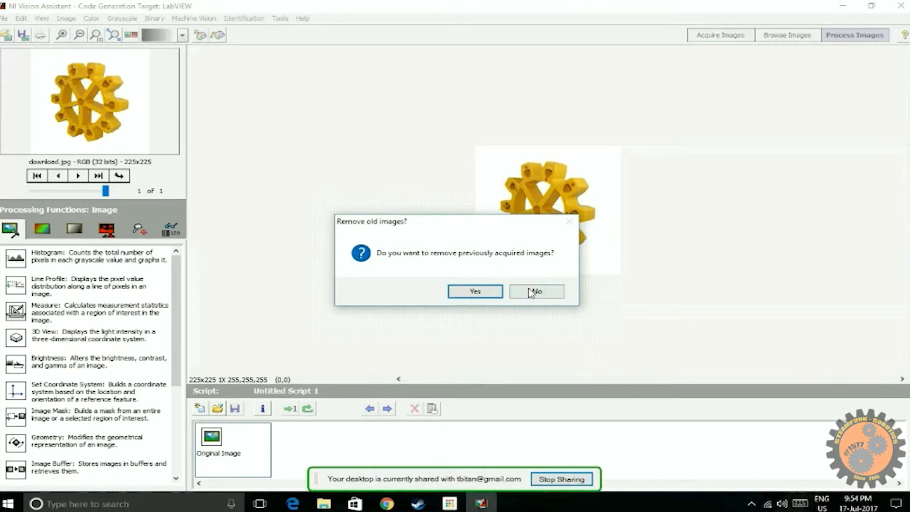
{"action": "left_click", "coordinate": [535, 291]}
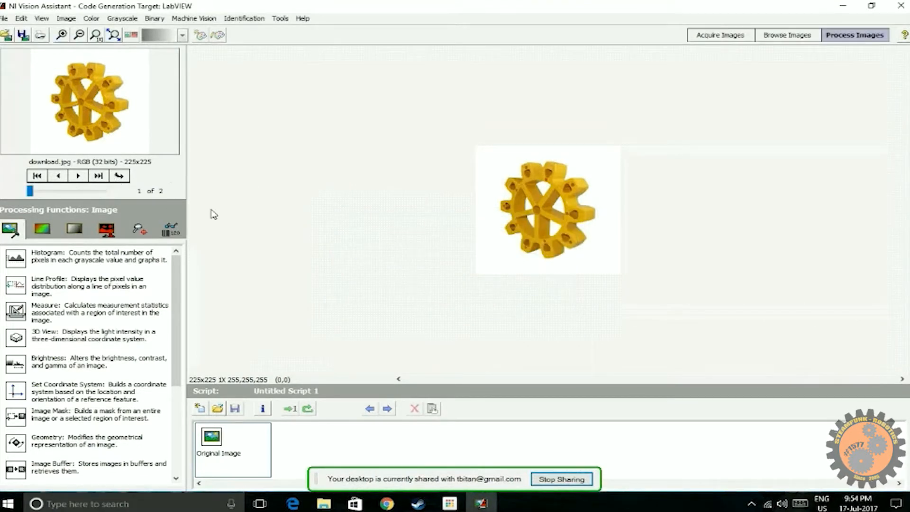
{"action": "left_click", "coordinate": [97, 176]}
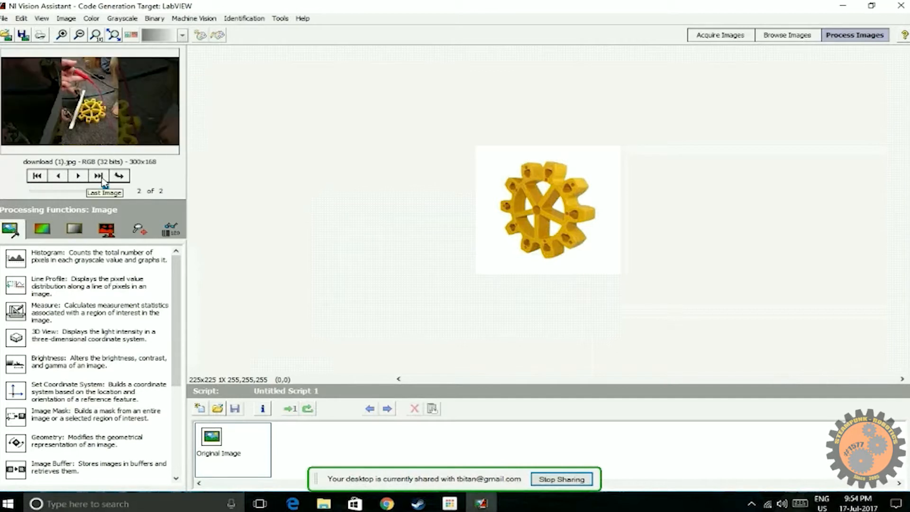
{"action": "left_click", "coordinate": [58, 177]}
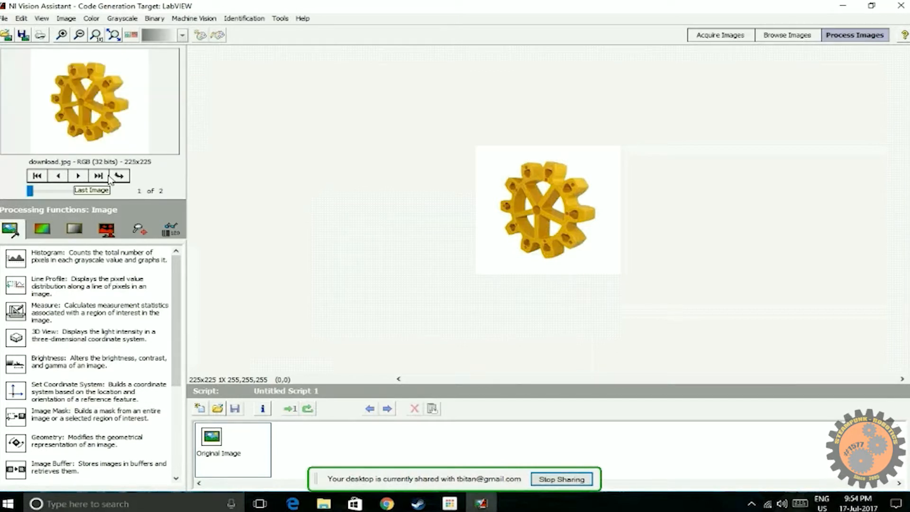
{"action": "mouse_move", "coordinate": [37, 176]}
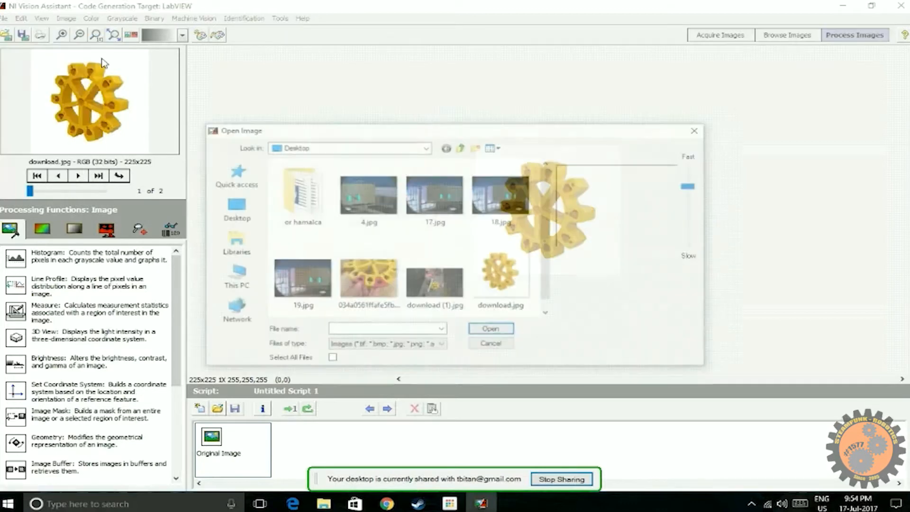
Add the hand-held gear close-up as a third image, again keeping the earlier ones
{"action": "left_click", "coordinate": [368, 278]}
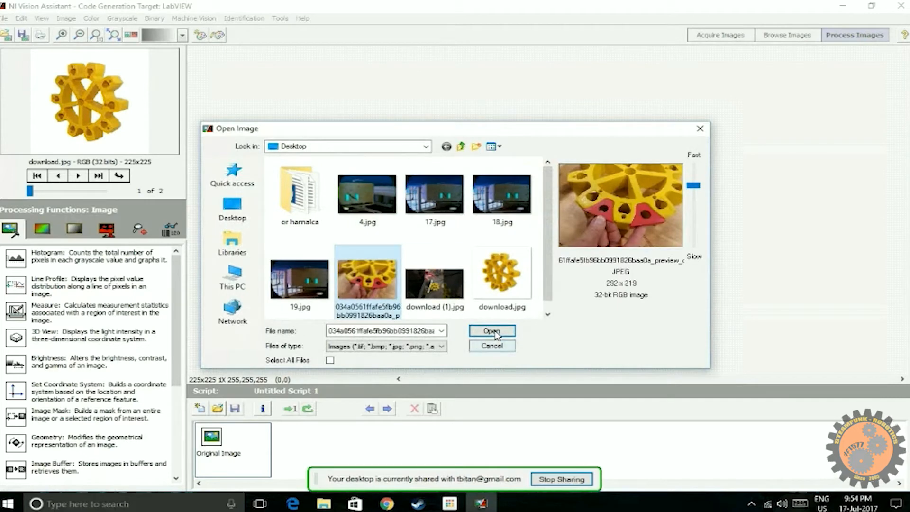
{"action": "left_click", "coordinate": [492, 330]}
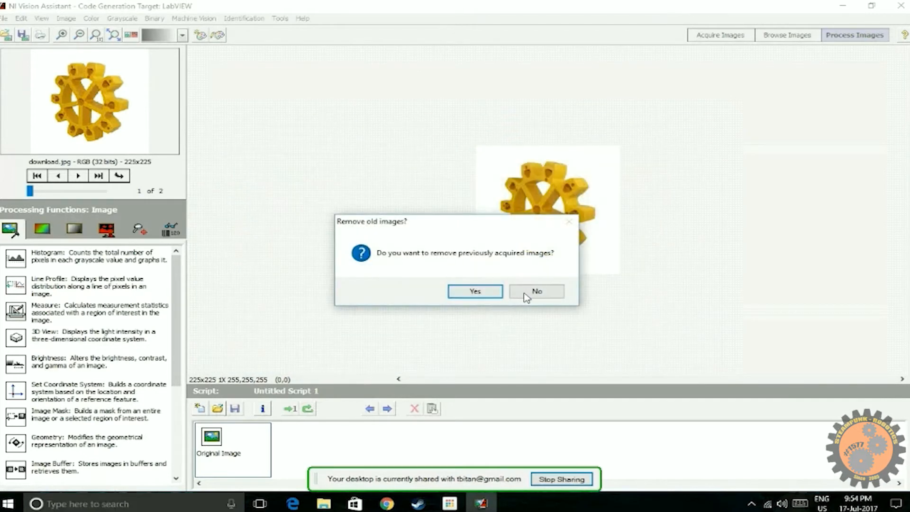
{"action": "left_click", "coordinate": [536, 292]}
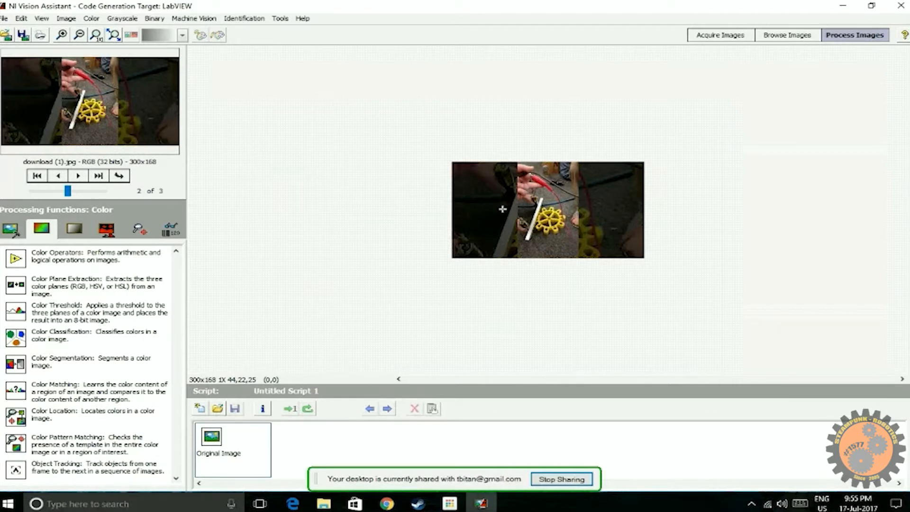
{"action": "mouse_move", "coordinate": [61, 293]}
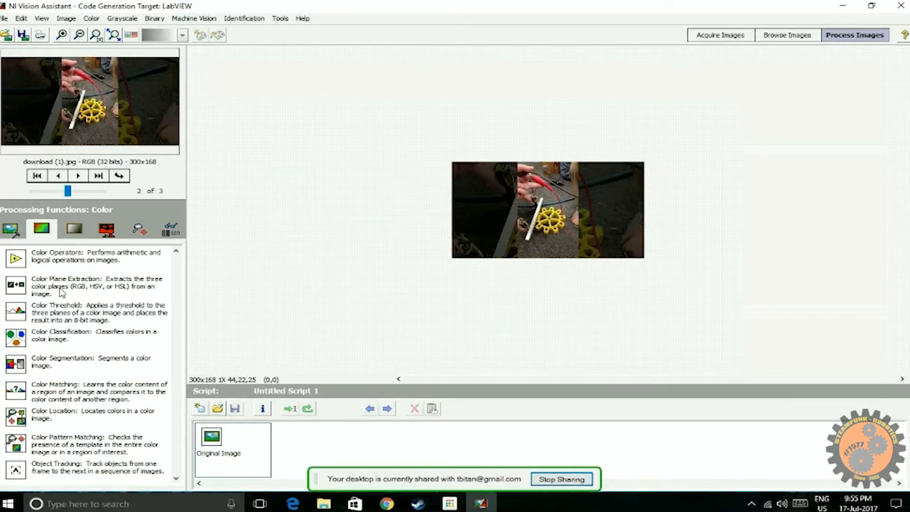
{"action": "mouse_move", "coordinate": [45, 312]}
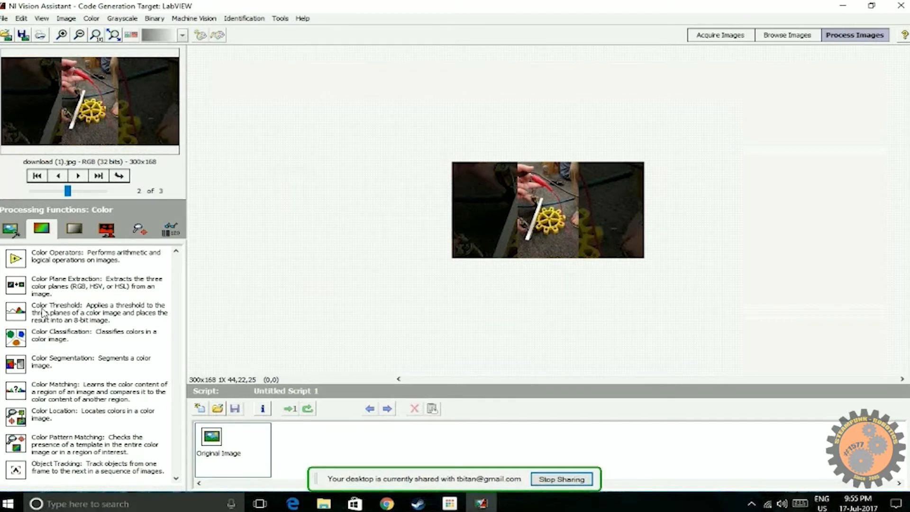
Start a Color Threshold step and preview it on the third sample image with Run Once
{"action": "left_click", "coordinate": [16, 312]}
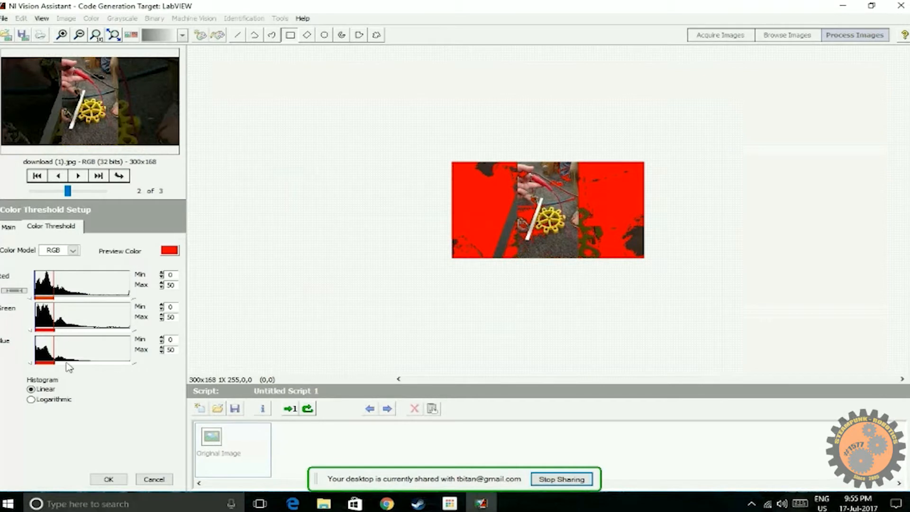
{"action": "mouse_move", "coordinate": [68, 283]}
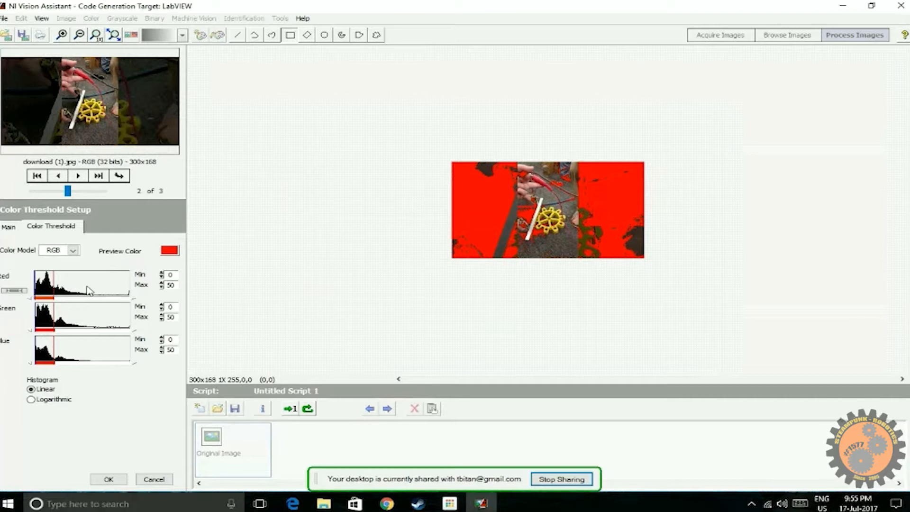
{"action": "mouse_move", "coordinate": [90, 292]}
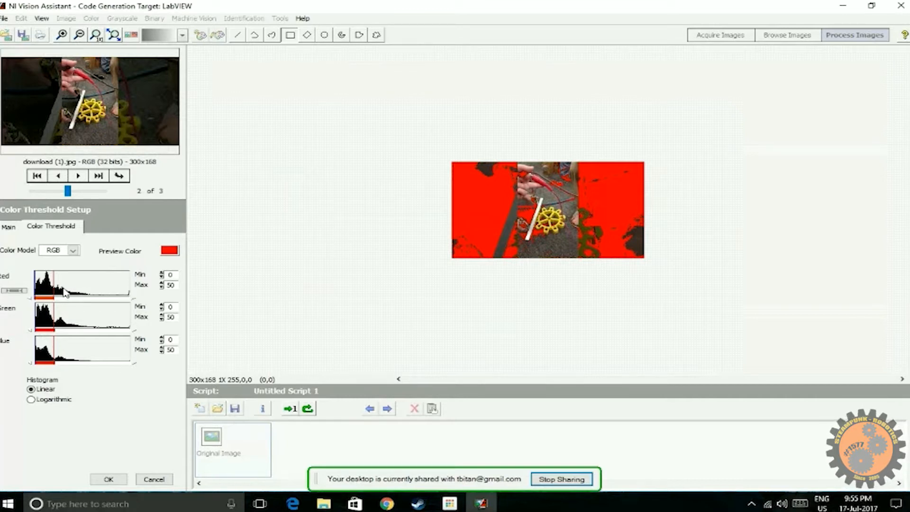
{"action": "mouse_move", "coordinate": [150, 284]}
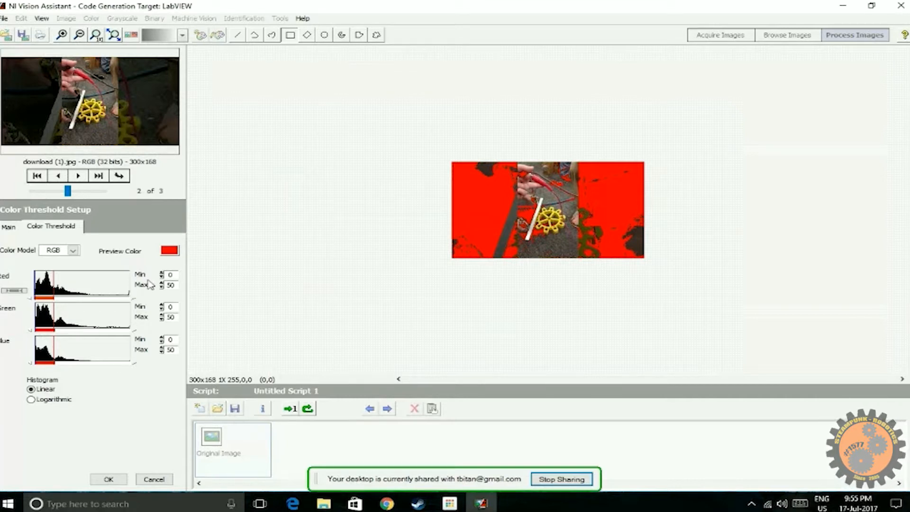
{"action": "mouse_move", "coordinate": [483, 200]}
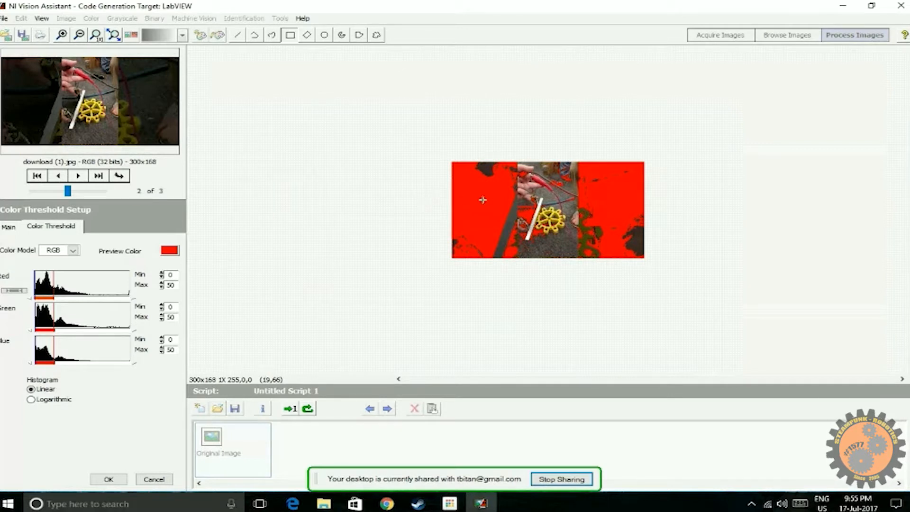
{"action": "mouse_move", "coordinate": [484, 201]}
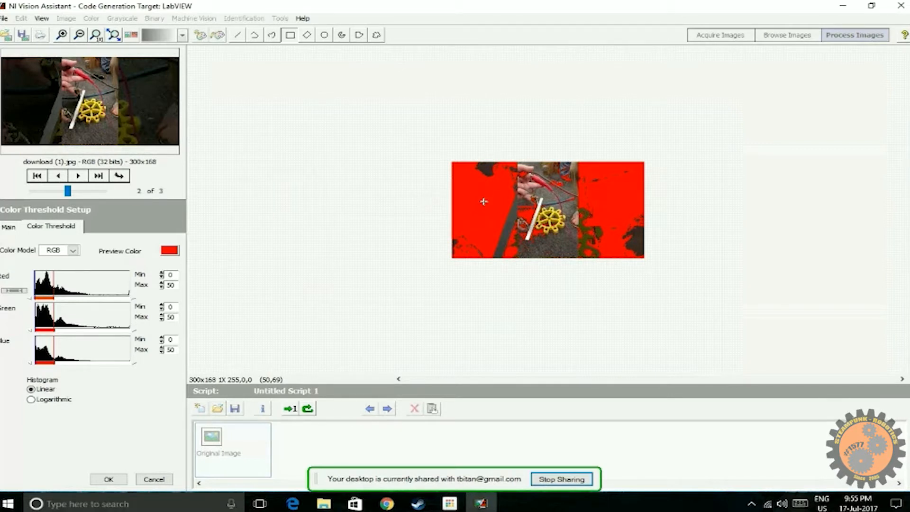
{"action": "mouse_move", "coordinate": [123, 190]}
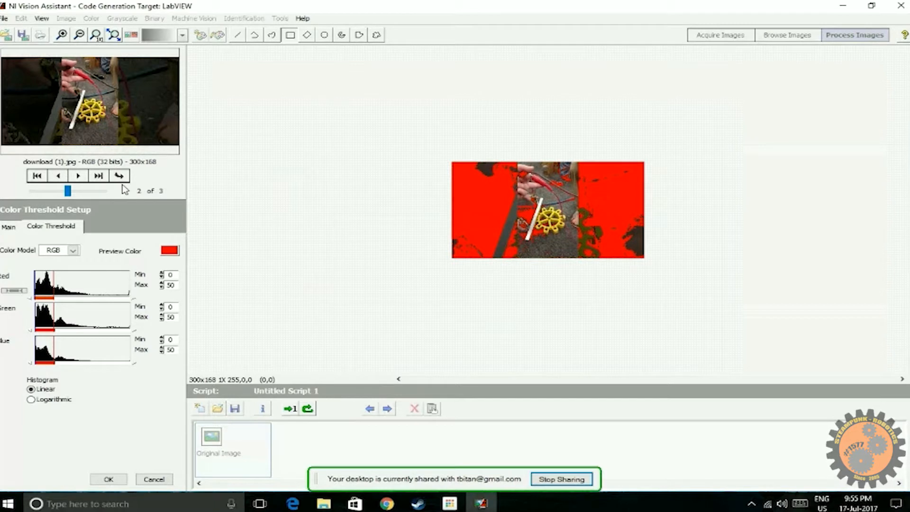
{"action": "left_click", "coordinate": [78, 177]}
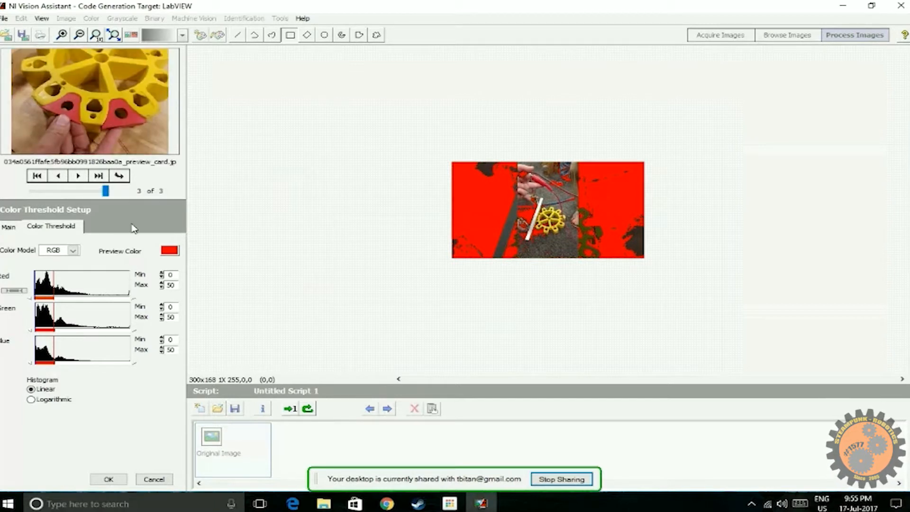
{"action": "mouse_move", "coordinate": [291, 416]}
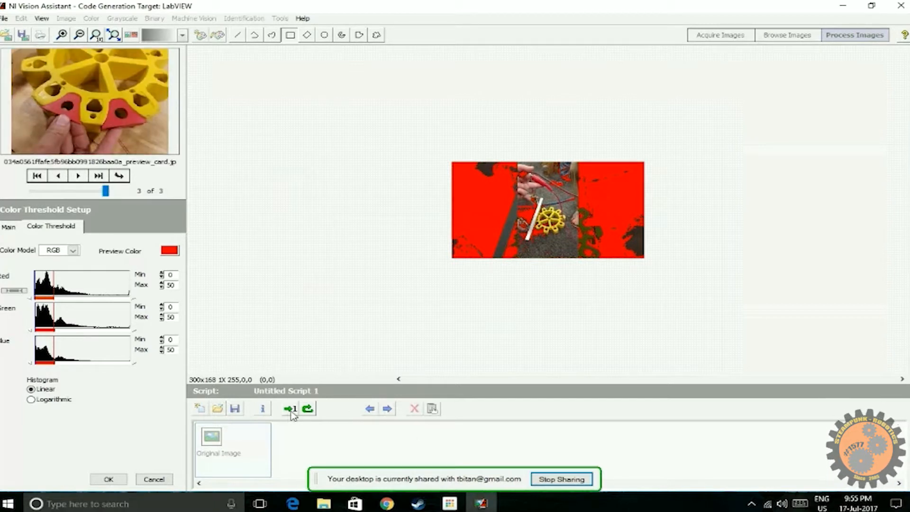
{"action": "left_click", "coordinate": [290, 408]}
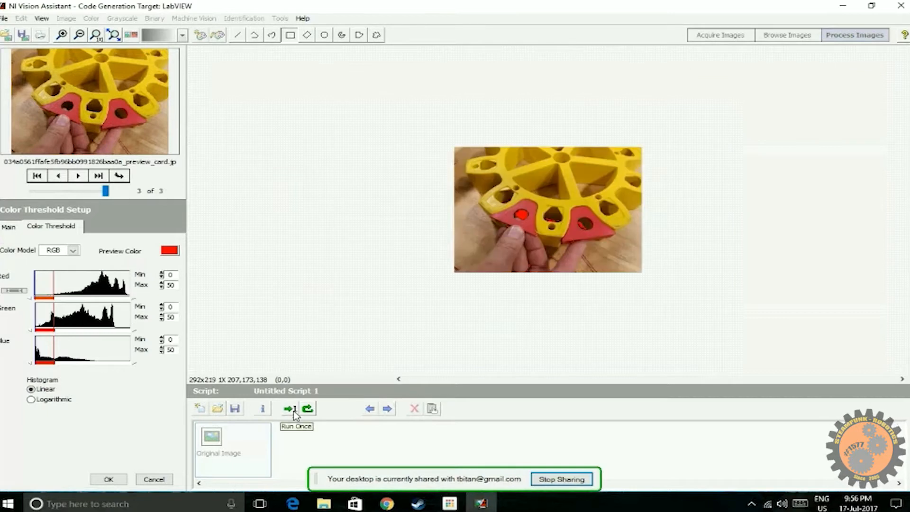
Preview on the first image and switch the threshold's color model to HSV
{"action": "left_click", "coordinate": [37, 175]}
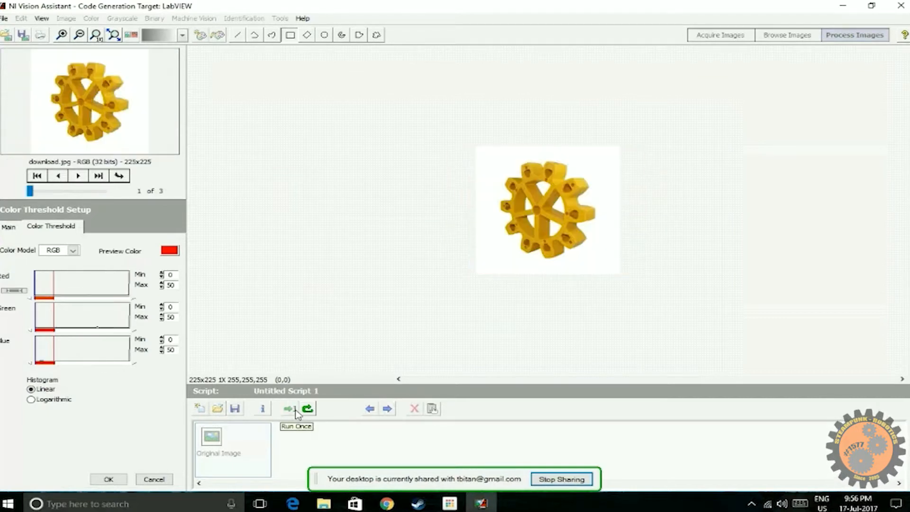
{"action": "mouse_move", "coordinate": [552, 213]}
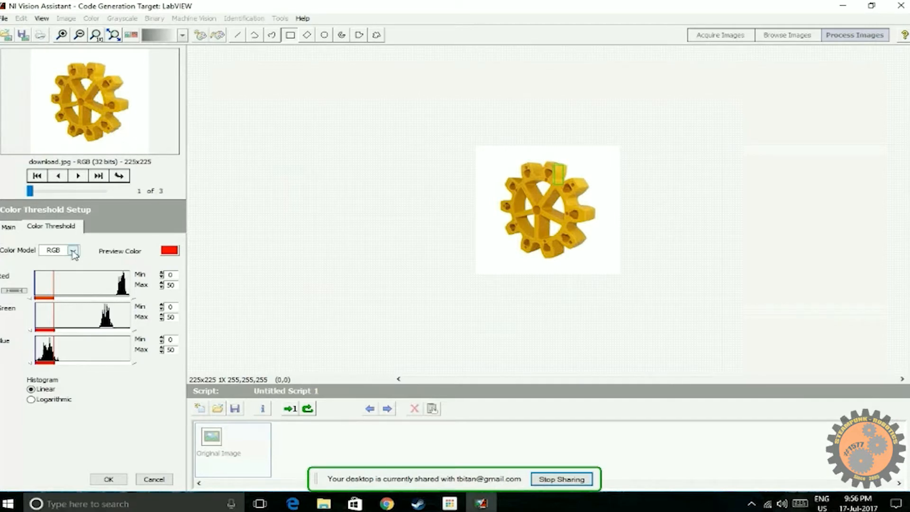
{"action": "left_click", "coordinate": [73, 250]}
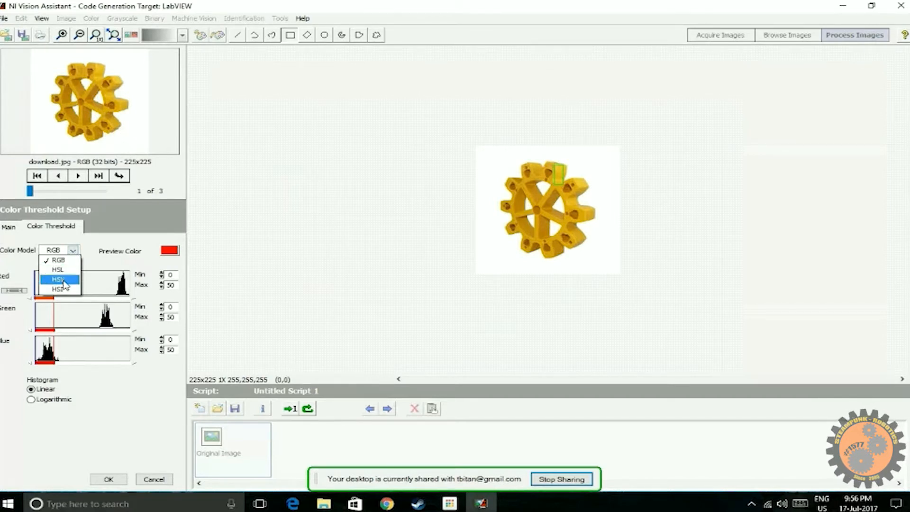
{"action": "mouse_move", "coordinate": [58, 270]}
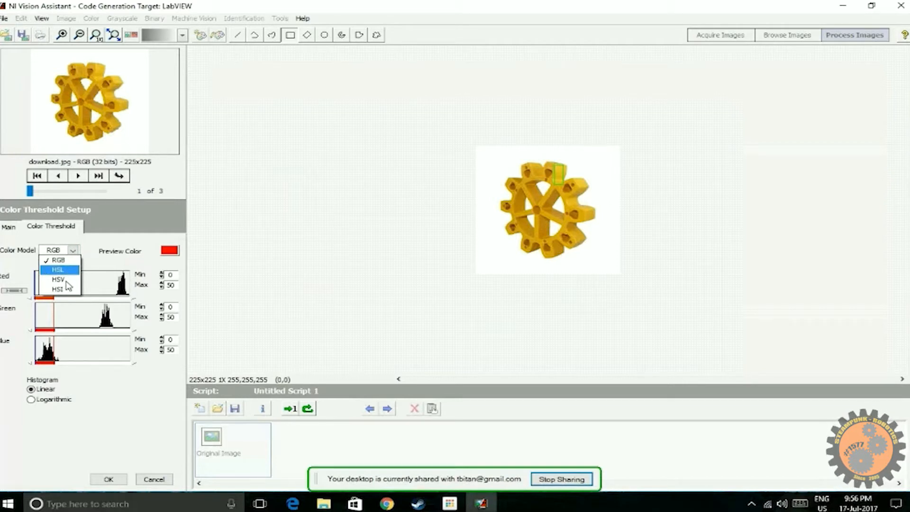
{"action": "left_click", "coordinate": [58, 279]}
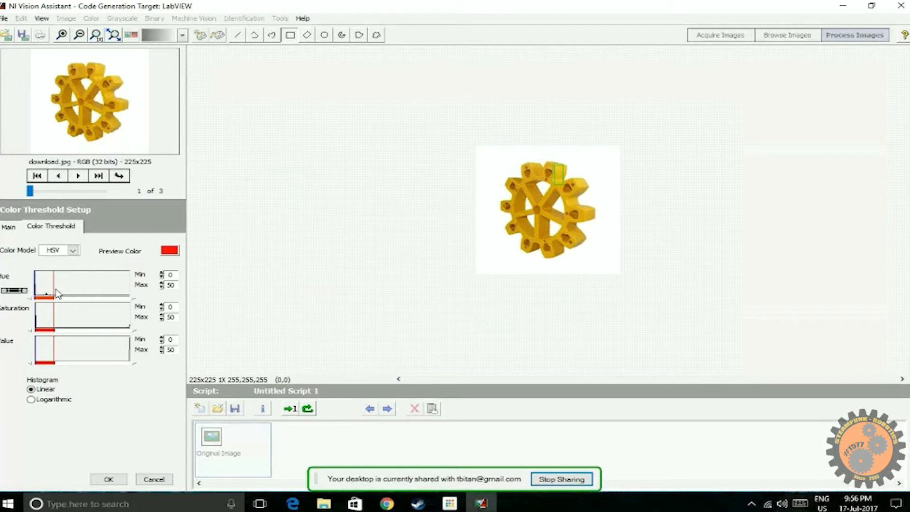
{"action": "mouse_move", "coordinate": [200, 252]}
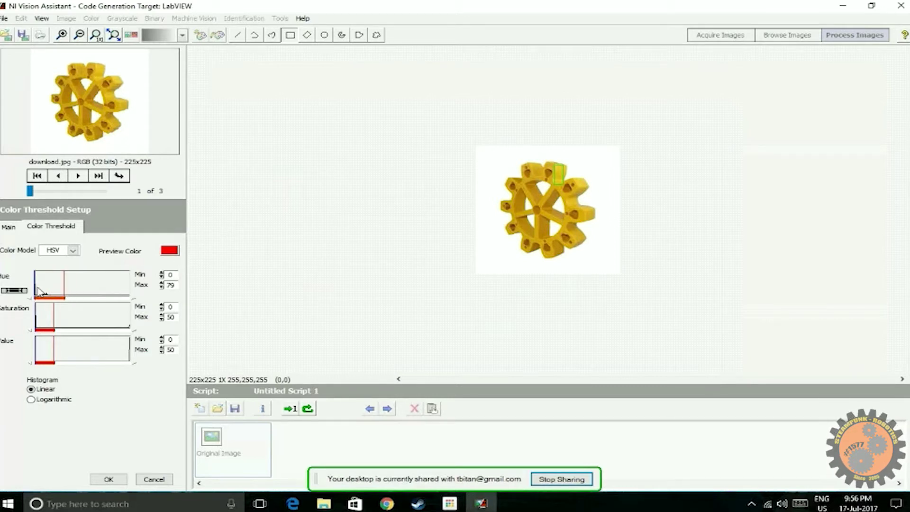
{"action": "mouse_move", "coordinate": [63, 290]}
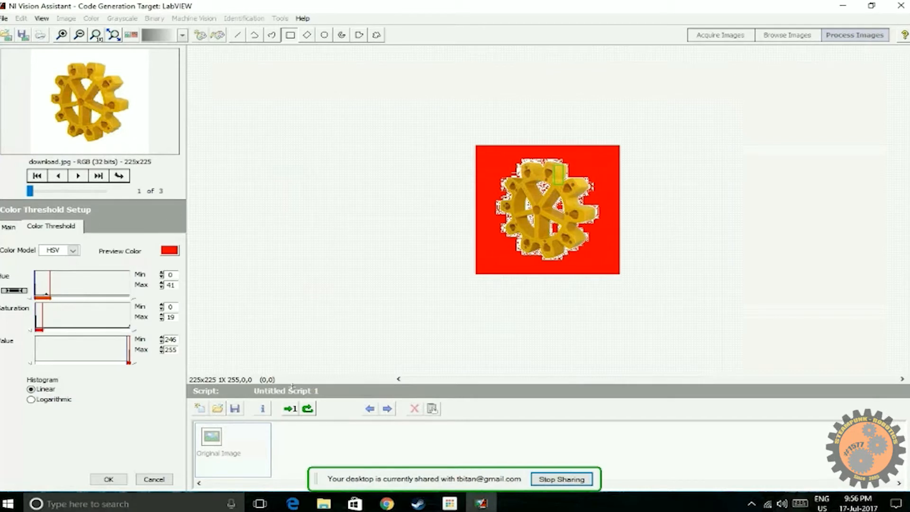
Tune hue 0–41, saturation 119–255, value 107–255 and check the gear across all sample images
{"action": "left_click", "coordinate": [78, 175]}
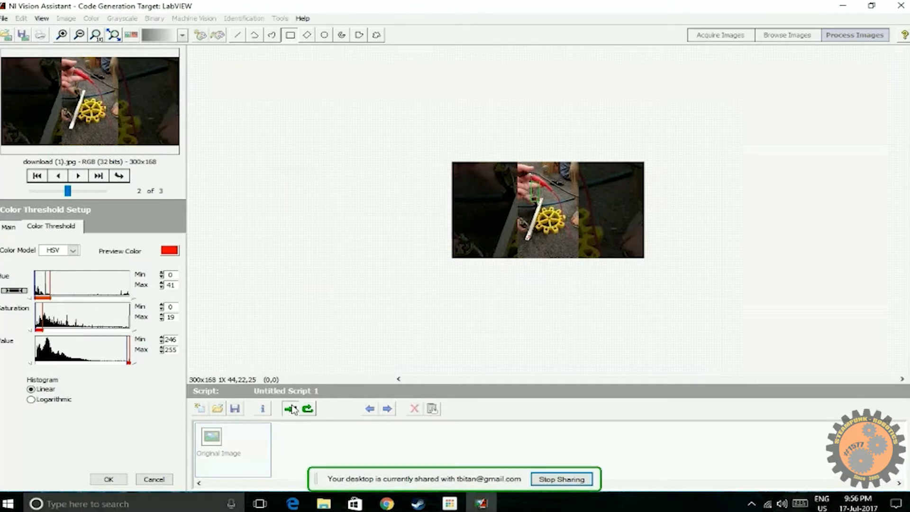
{"action": "left_click", "coordinate": [78, 177]}
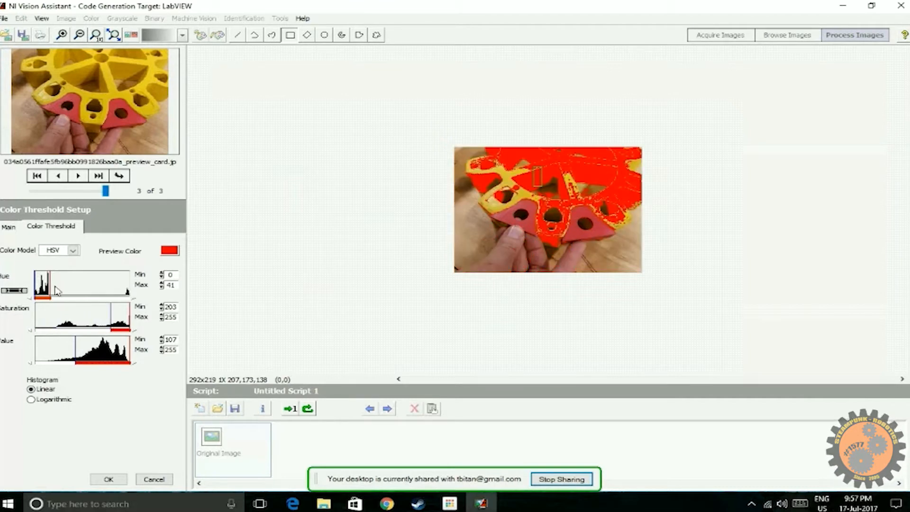
{"action": "left_click", "coordinate": [36, 177]}
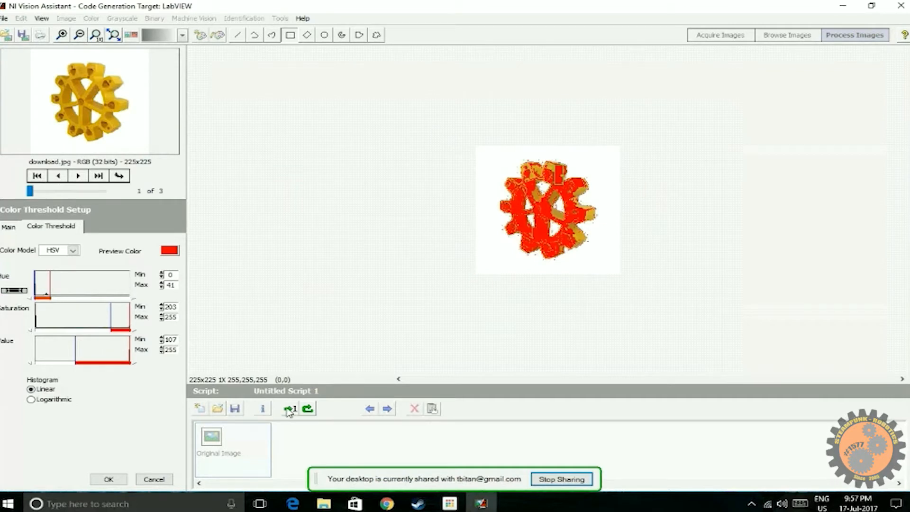
{"action": "mouse_move", "coordinate": [102, 315]}
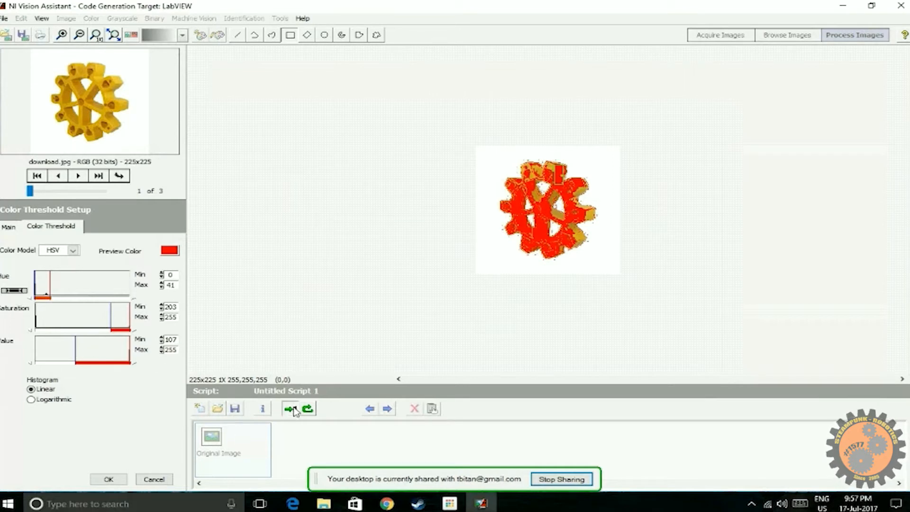
{"action": "left_click", "coordinate": [77, 175]}
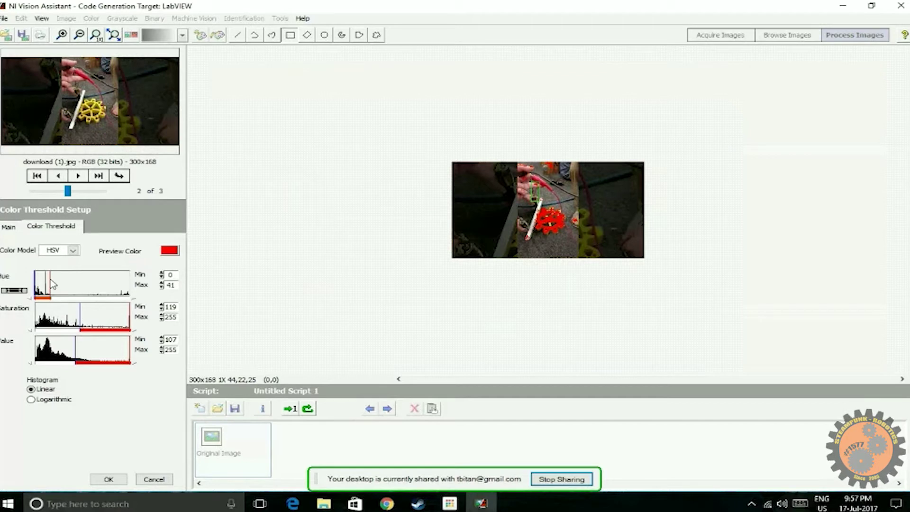
{"action": "mouse_move", "coordinate": [152, 254]}
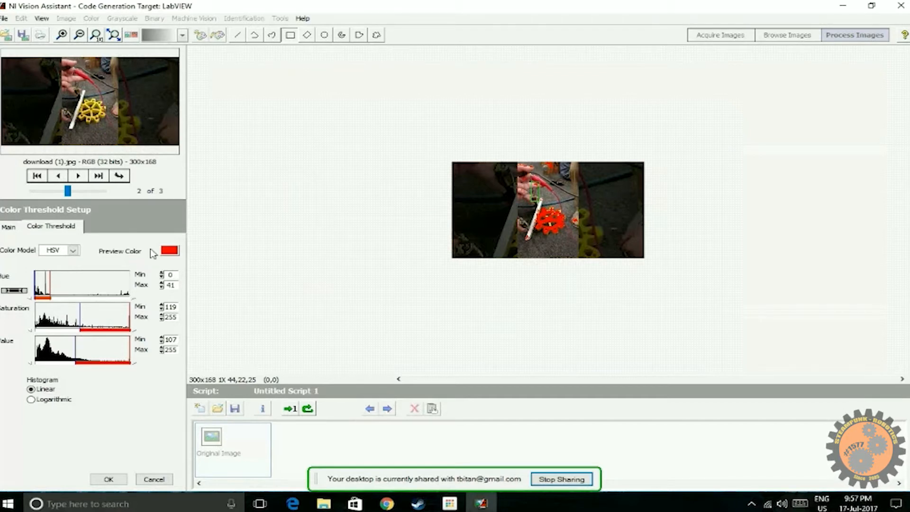
{"action": "left_click", "coordinate": [108, 479]}
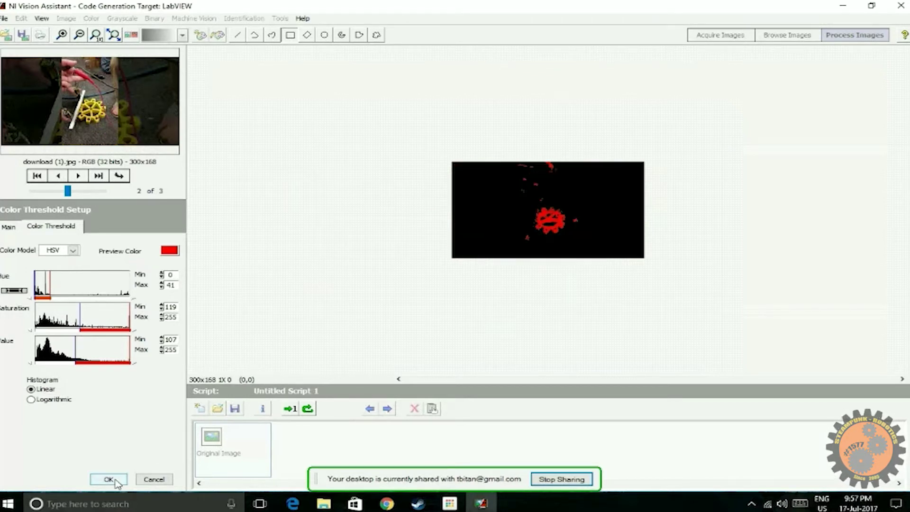
Accept Color Threshold 1 into the script and run it on the remaining sample images
{"action": "left_click", "coordinate": [108, 479]}
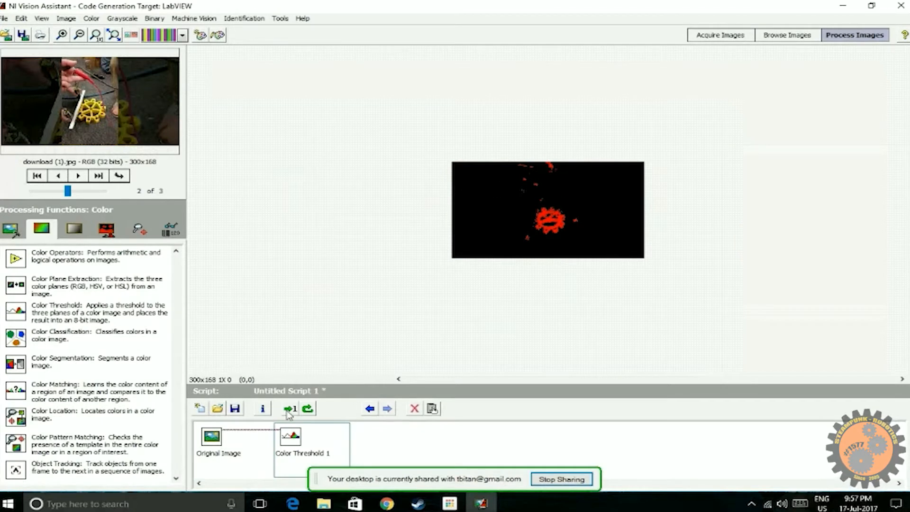
{"action": "left_click", "coordinate": [289, 408]}
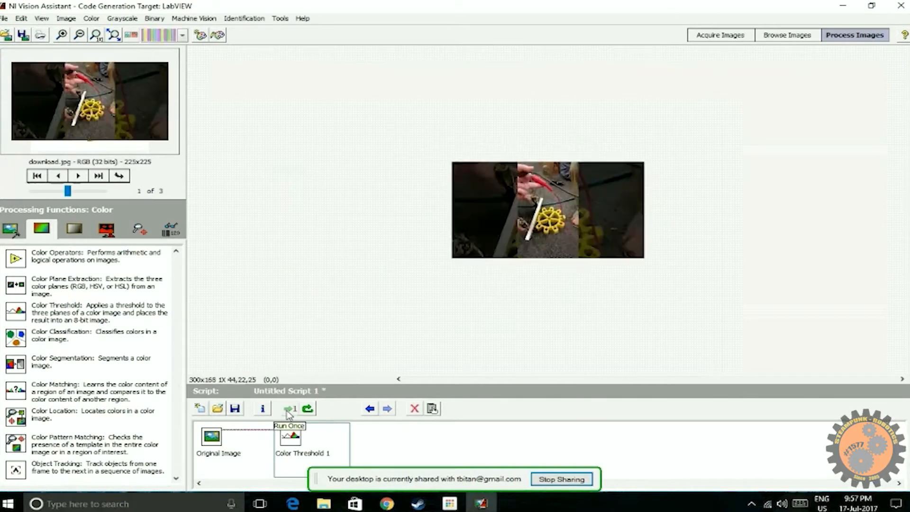
{"action": "left_click", "coordinate": [289, 407]}
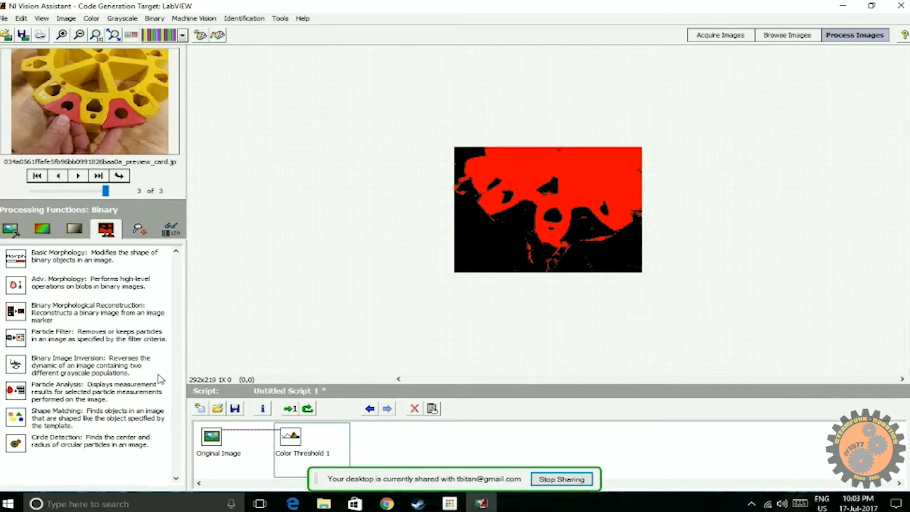
{"action": "mouse_move", "coordinate": [144, 302]}
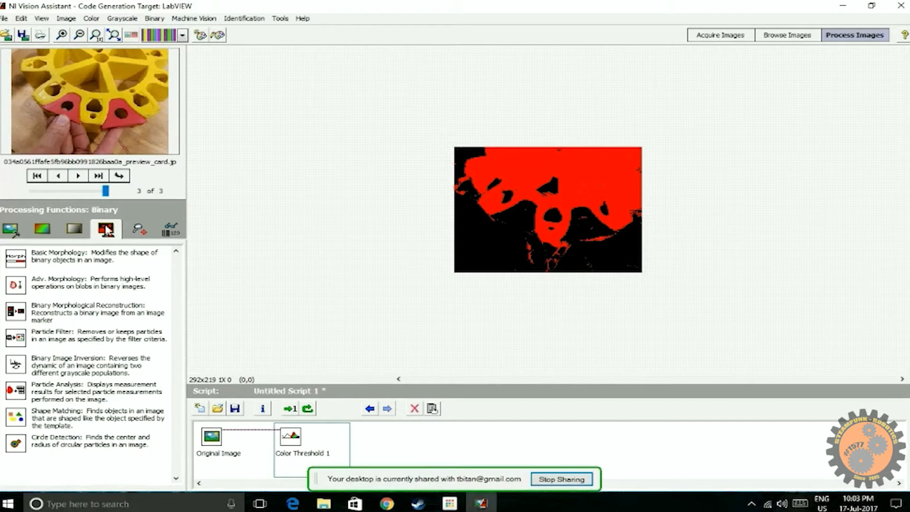
{"action": "mouse_move", "coordinate": [105, 229]}
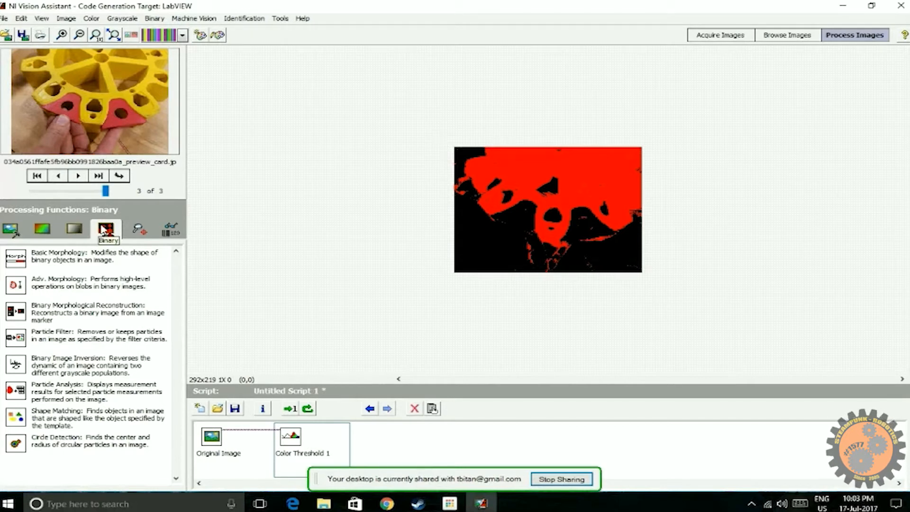
{"action": "mouse_move", "coordinate": [50, 265]}
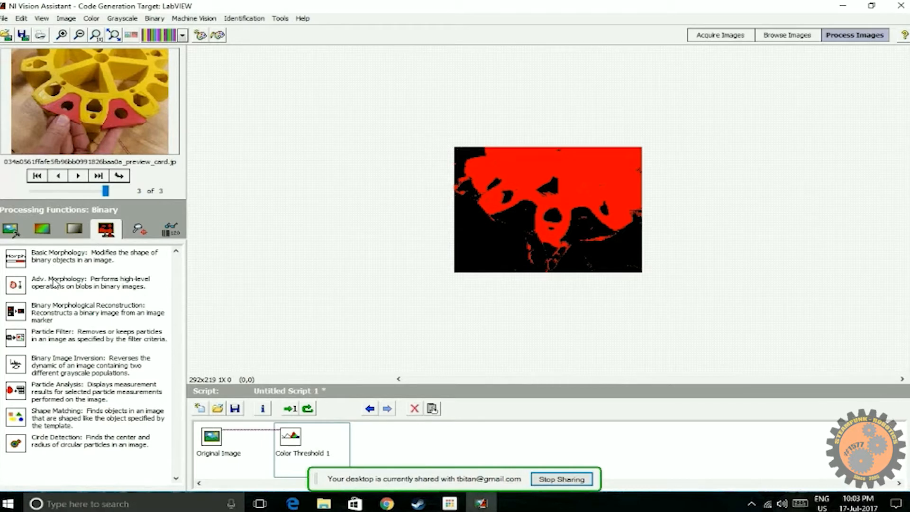
{"action": "mouse_move", "coordinate": [40, 273]}
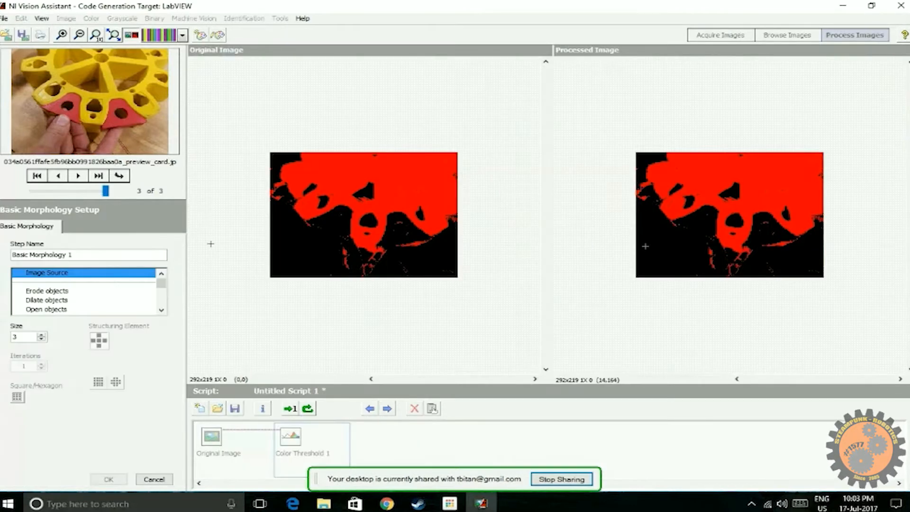
{"action": "mouse_move", "coordinate": [359, 201]}
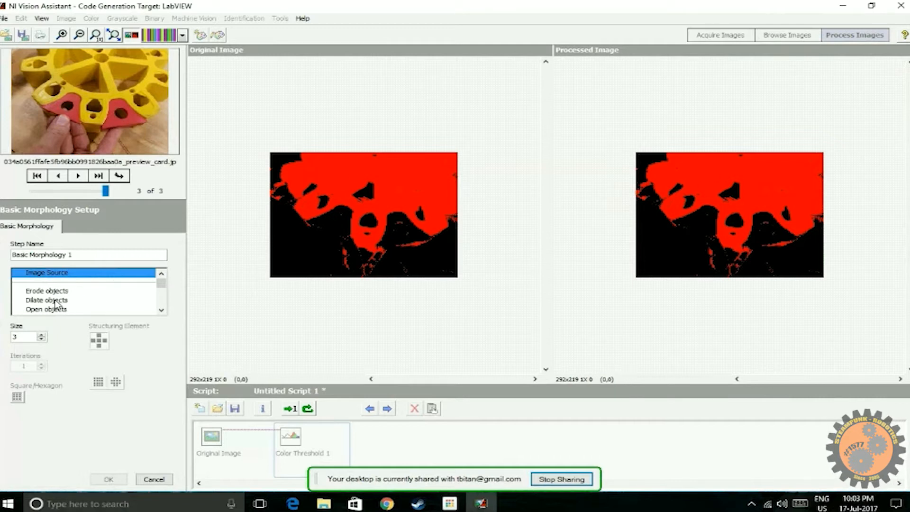
Add a Basic Morphology dilate step with Size 3, previewed on another sample image
{"action": "left_click", "coordinate": [46, 301]}
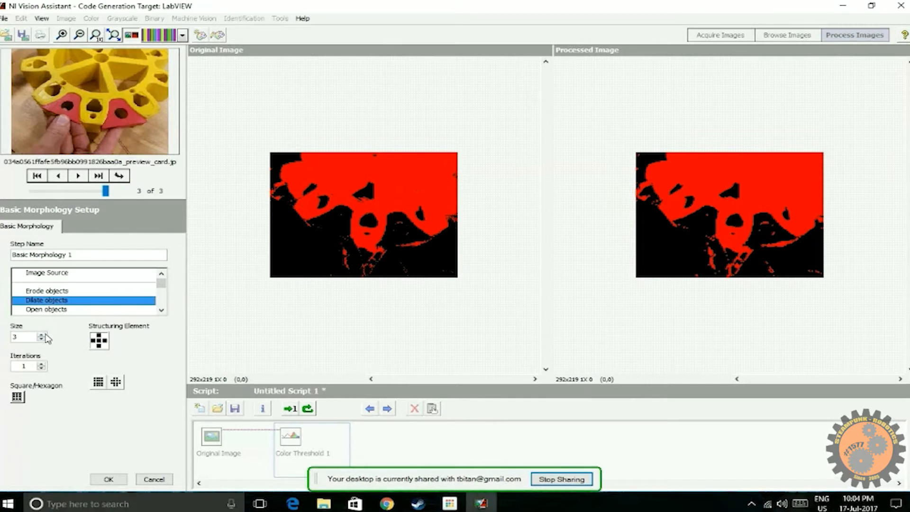
{"action": "left_click", "coordinate": [41, 335]}
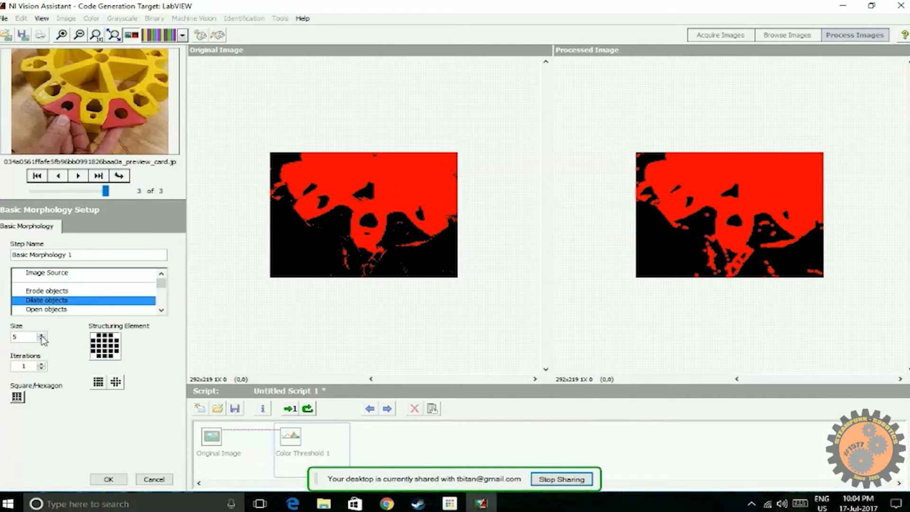
{"action": "left_click", "coordinate": [41, 335]}
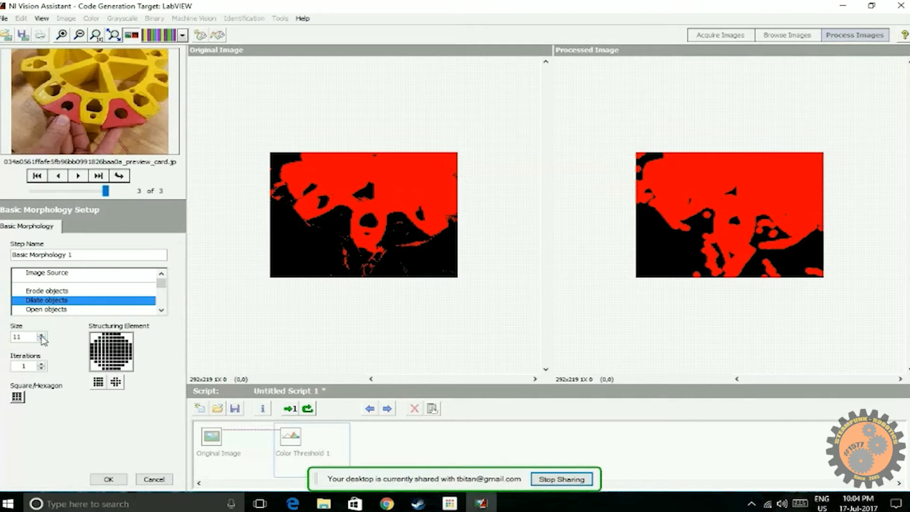
{"action": "left_click", "coordinate": [41, 341]}
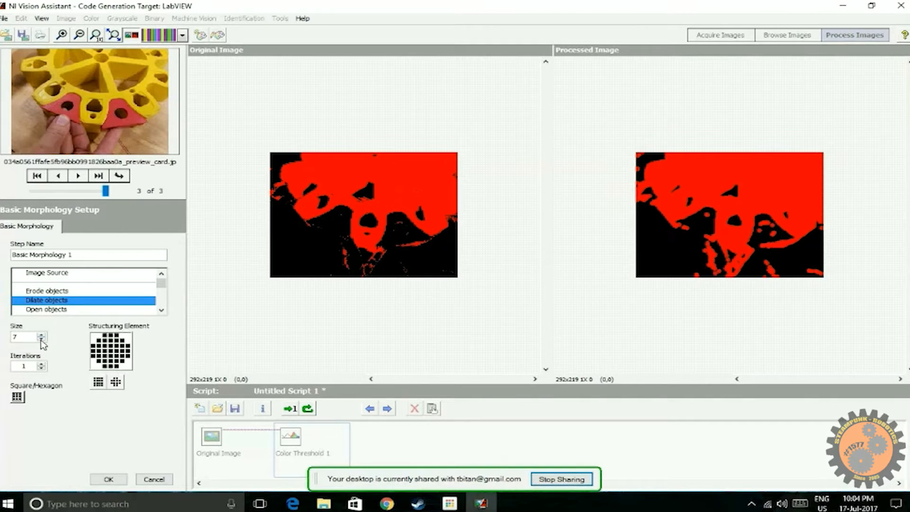
{"action": "left_click", "coordinate": [41, 341]}
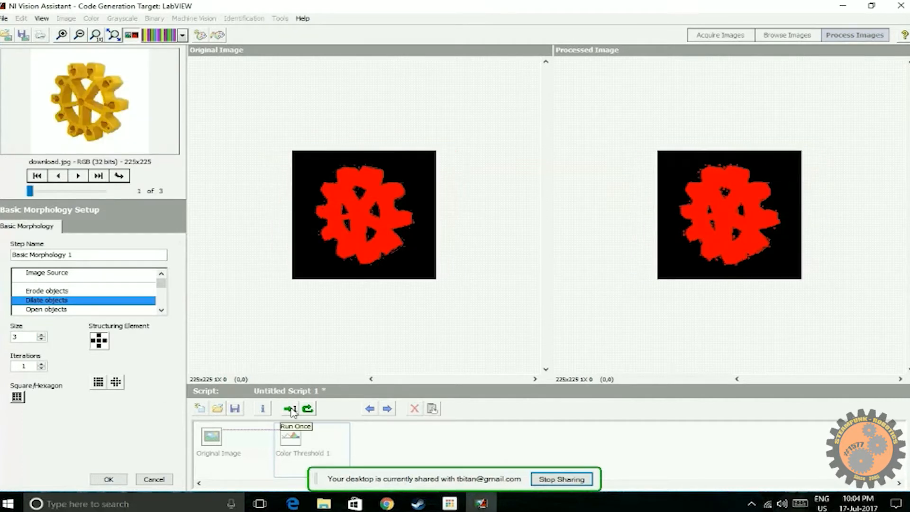
{"action": "left_click", "coordinate": [77, 176]}
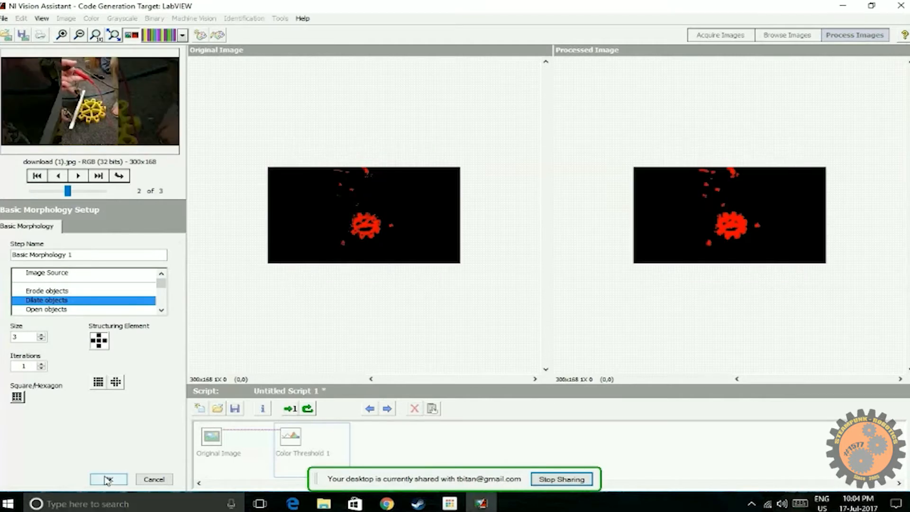
{"action": "left_click", "coordinate": [108, 479]}
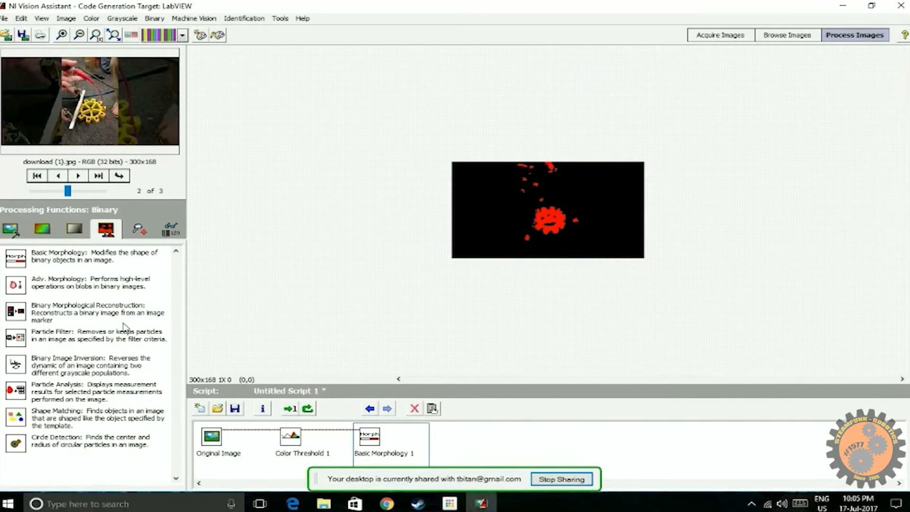
{"action": "mouse_move", "coordinate": [52, 291]}
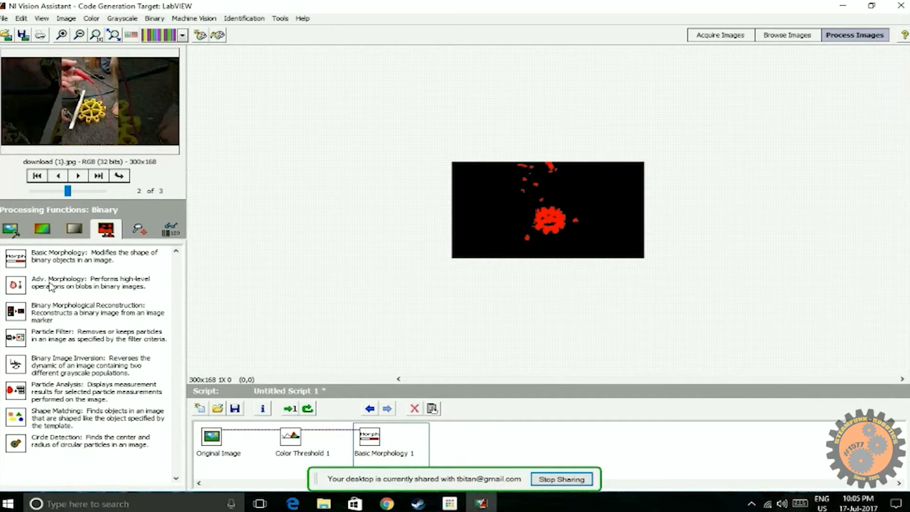
{"action": "mouse_move", "coordinate": [58, 388]}
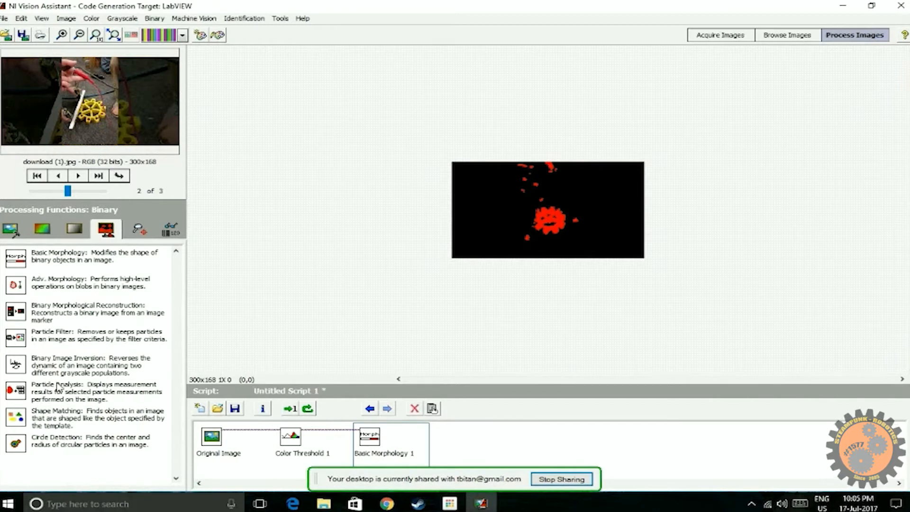
{"action": "mouse_move", "coordinate": [50, 278]}
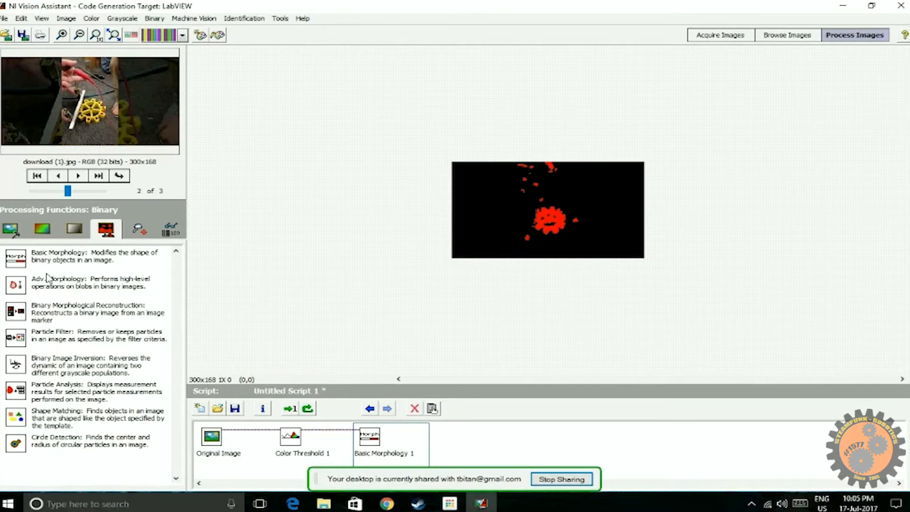
{"action": "mouse_move", "coordinate": [56, 289]}
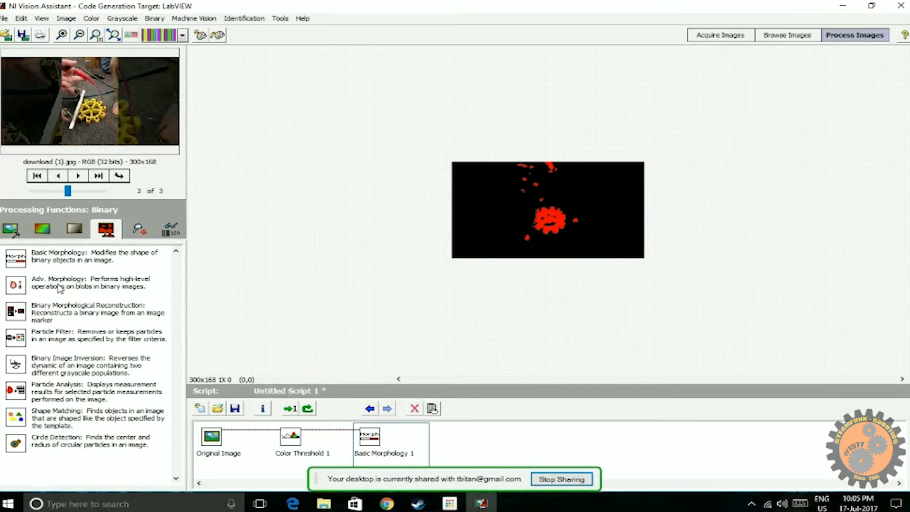
Add an Adv. Morphology step removing small objects with 4 iterations, previewed across images
{"action": "double_click", "coordinate": [82, 282]}
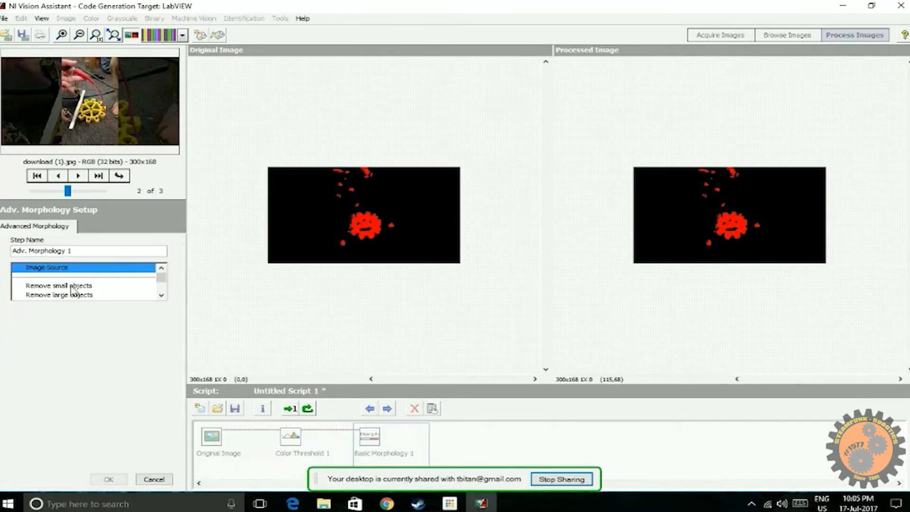
{"action": "mouse_move", "coordinate": [345, 182]}
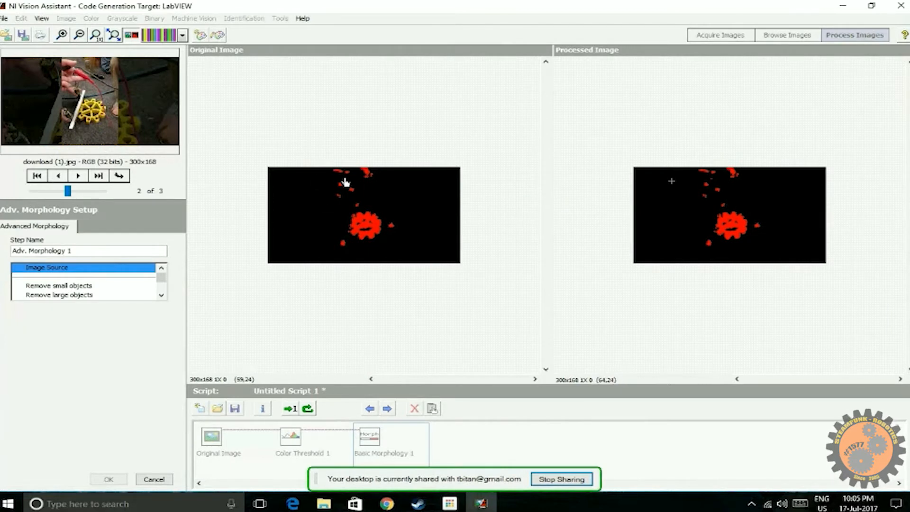
{"action": "mouse_move", "coordinate": [355, 233]}
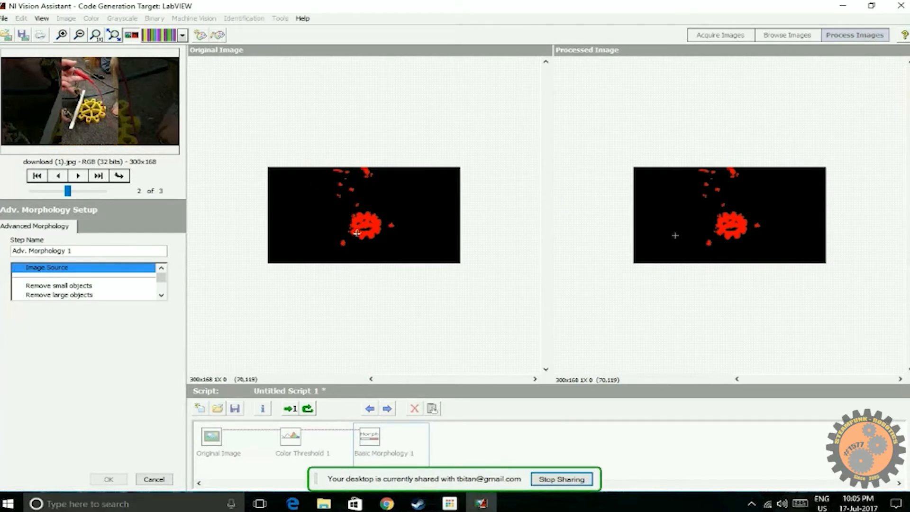
{"action": "mouse_move", "coordinate": [291, 228]}
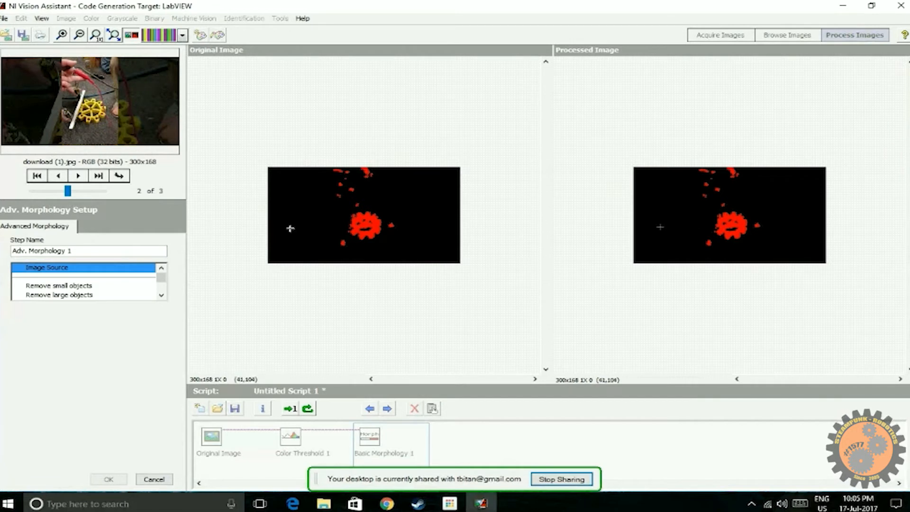
{"action": "left_click", "coordinate": [58, 286]}
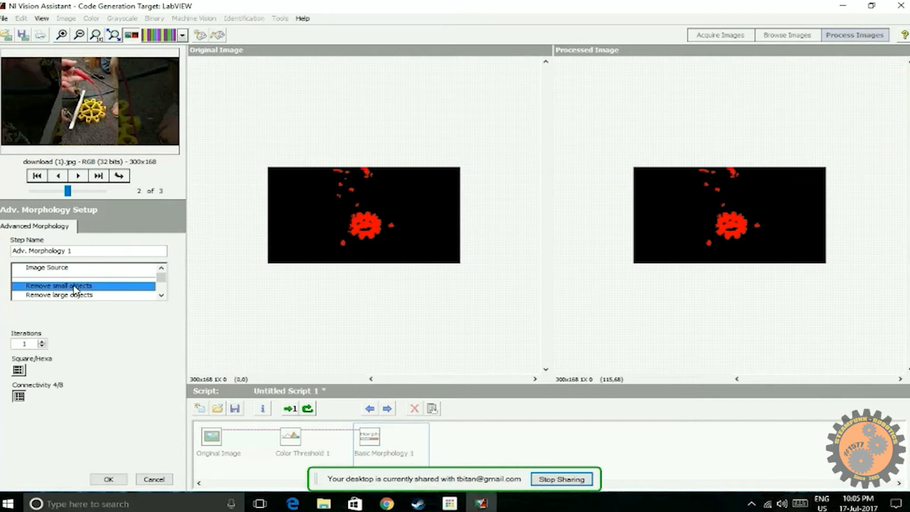
{"action": "left_click", "coordinate": [41, 341]}
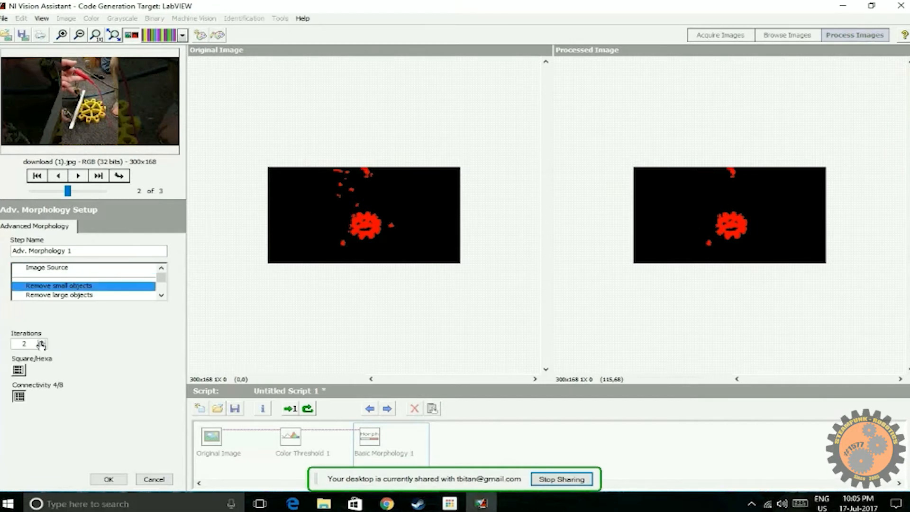
{"action": "left_click", "coordinate": [43, 341]}
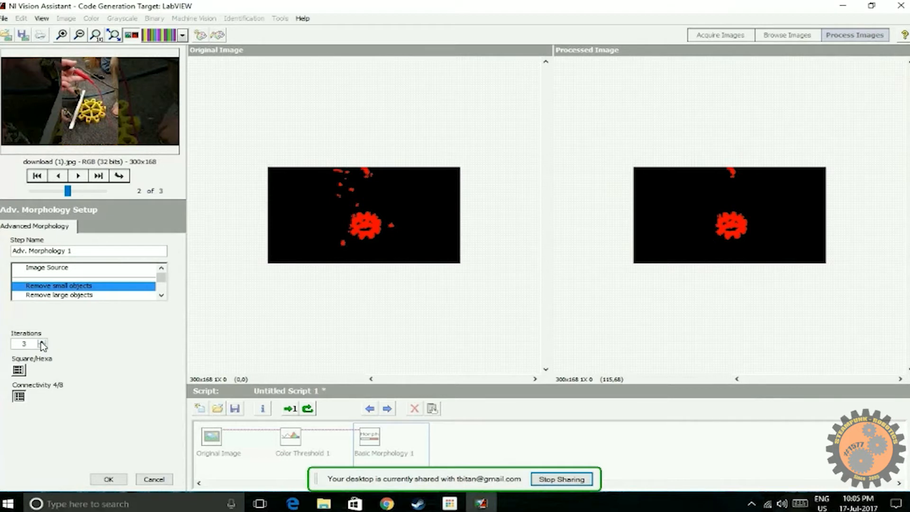
{"action": "left_click", "coordinate": [40, 341]}
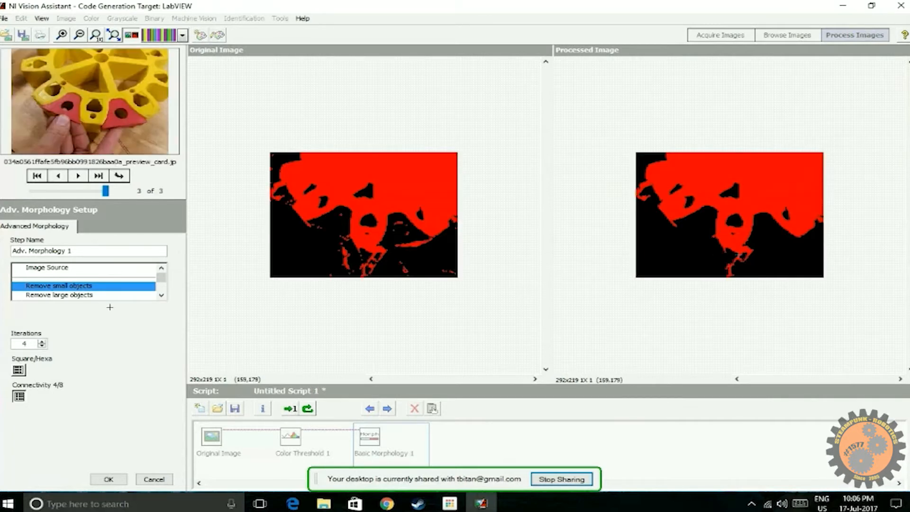
{"action": "left_click", "coordinate": [42, 341]}
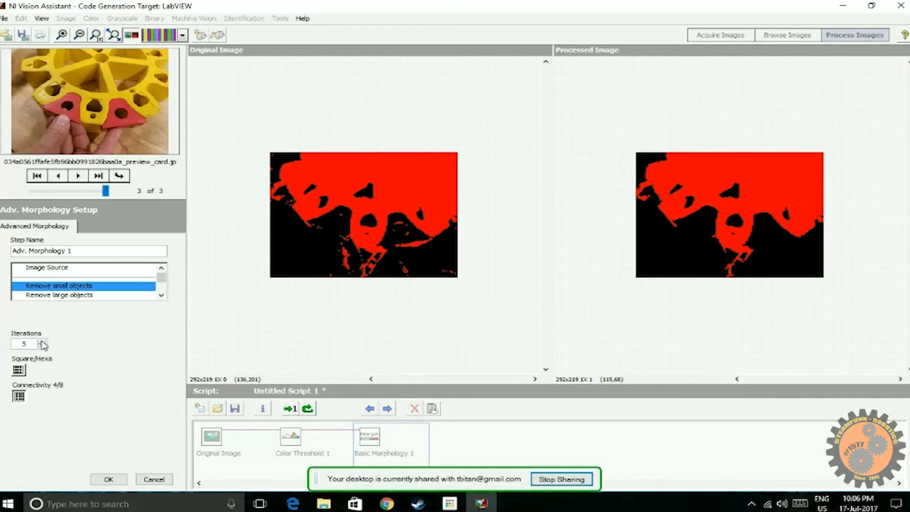
{"action": "left_click", "coordinate": [40, 341]}
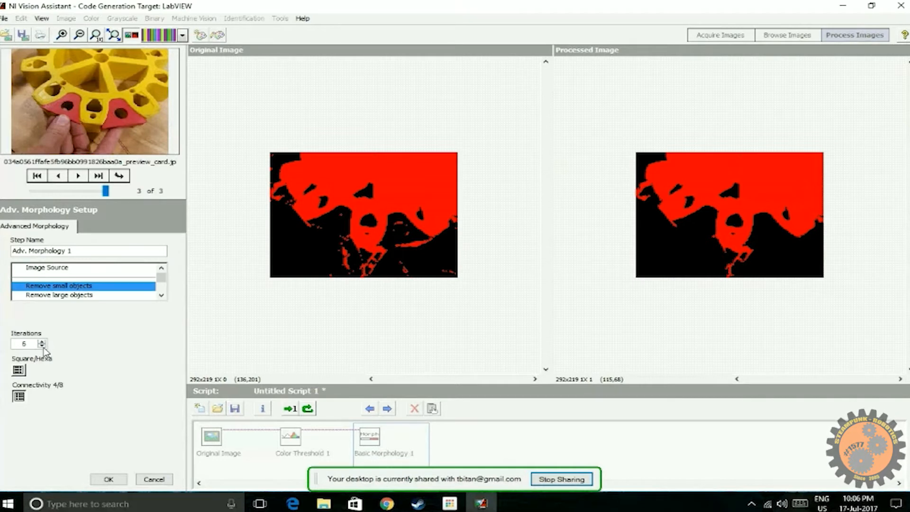
{"action": "left_click", "coordinate": [41, 346]}
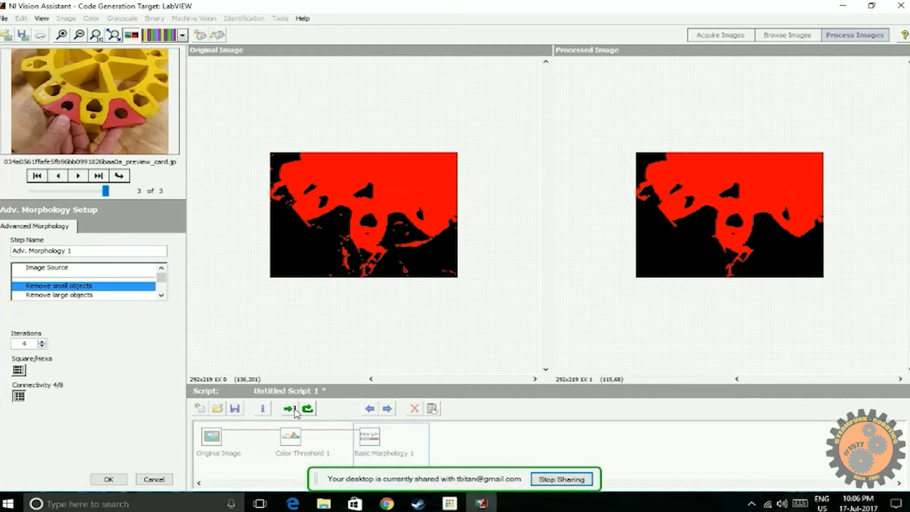
{"action": "left_click", "coordinate": [36, 175]}
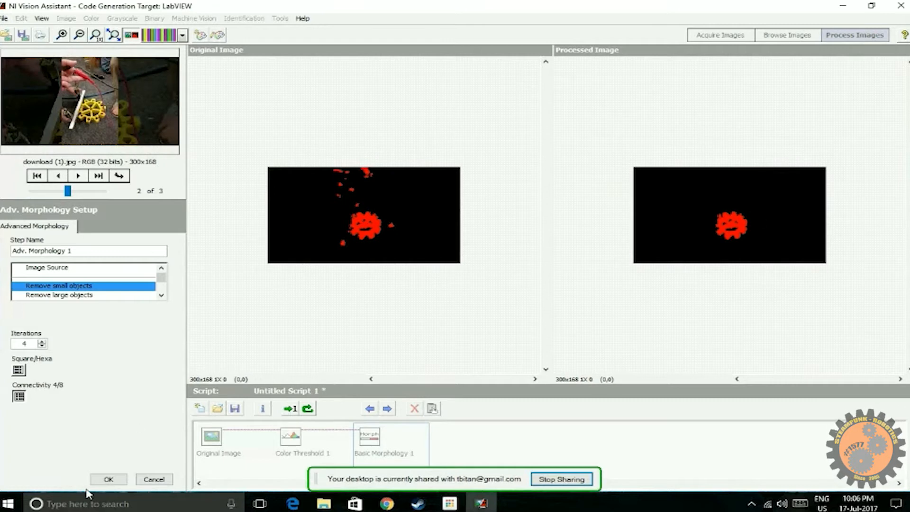
{"action": "left_click", "coordinate": [108, 479]}
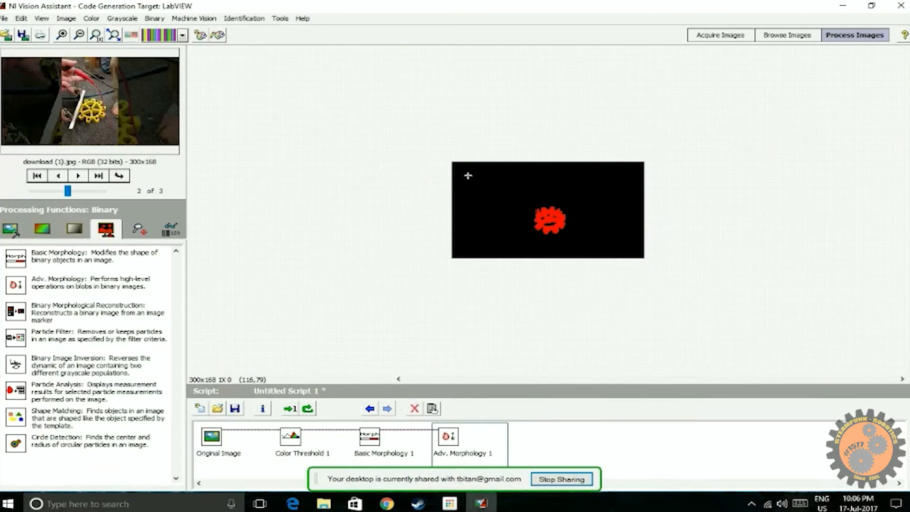
{"action": "mouse_move", "coordinate": [510, 239]}
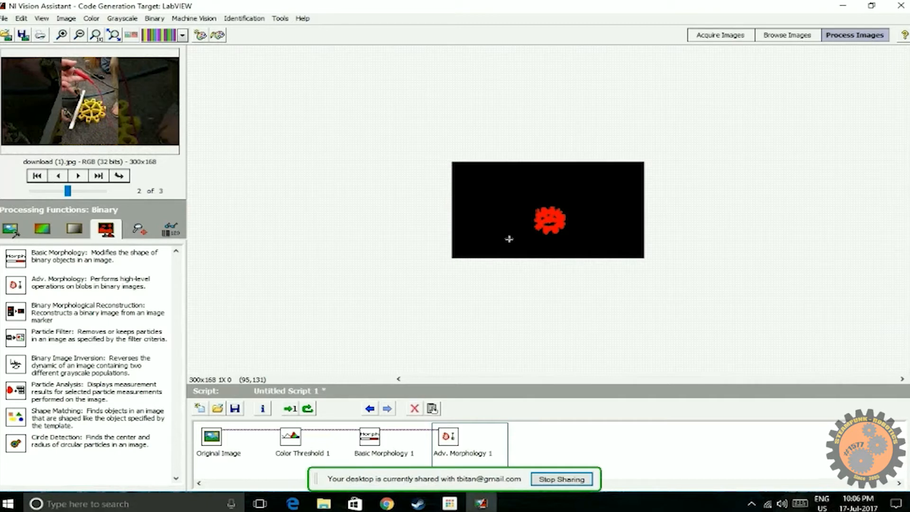
{"action": "mouse_move", "coordinate": [66, 288]}
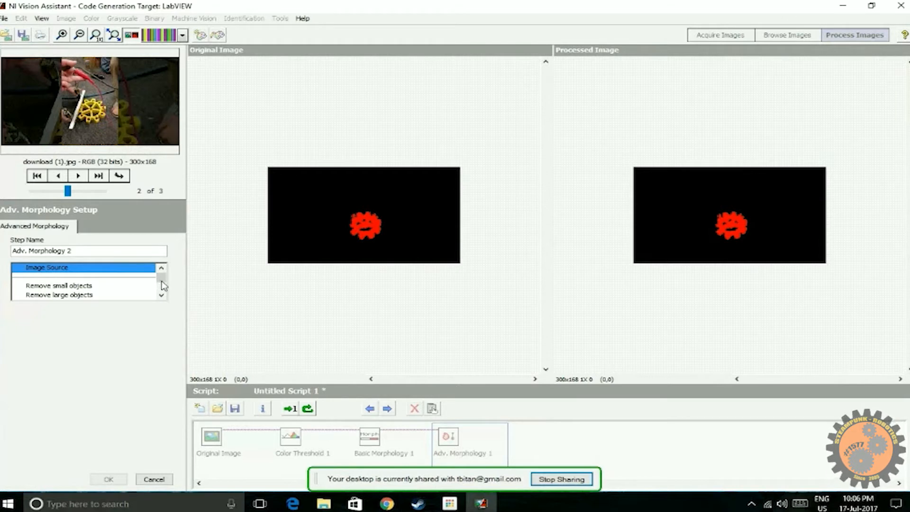
{"action": "mouse_move", "coordinate": [375, 228]}
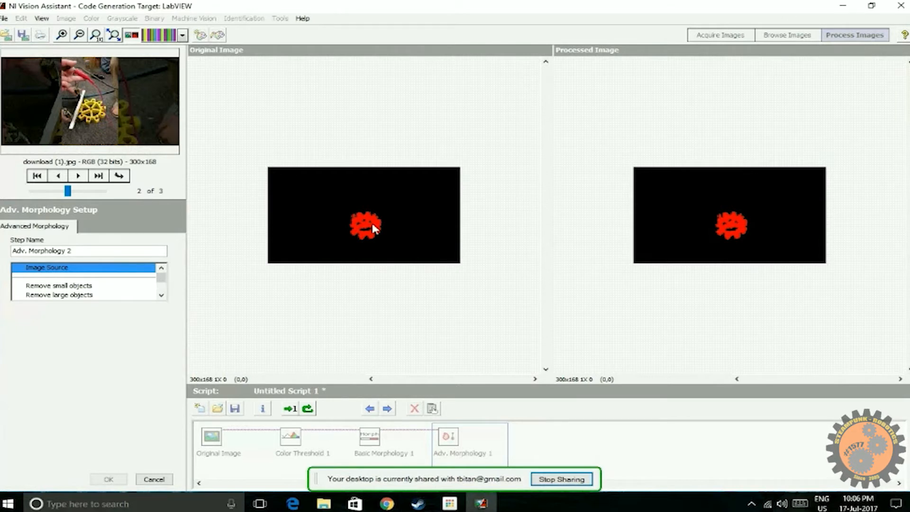
{"action": "mouse_move", "coordinate": [329, 240]}
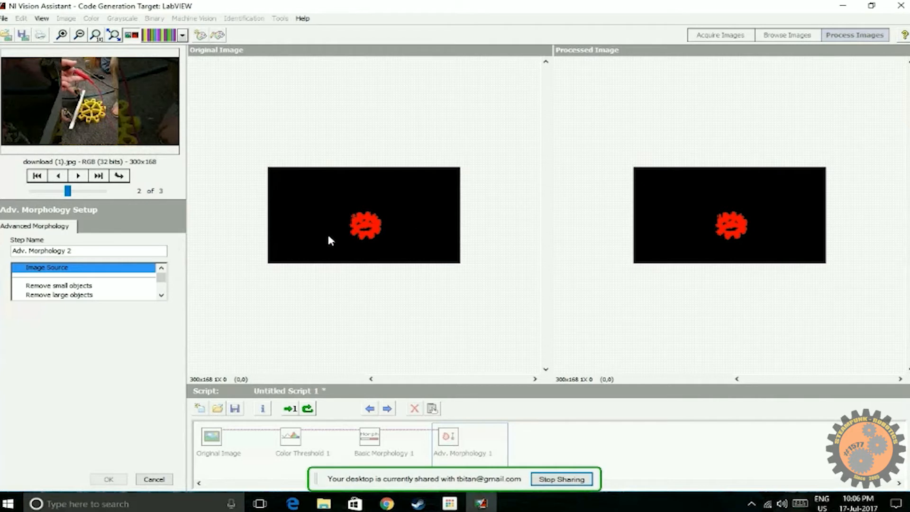
{"action": "mouse_move", "coordinate": [165, 284]}
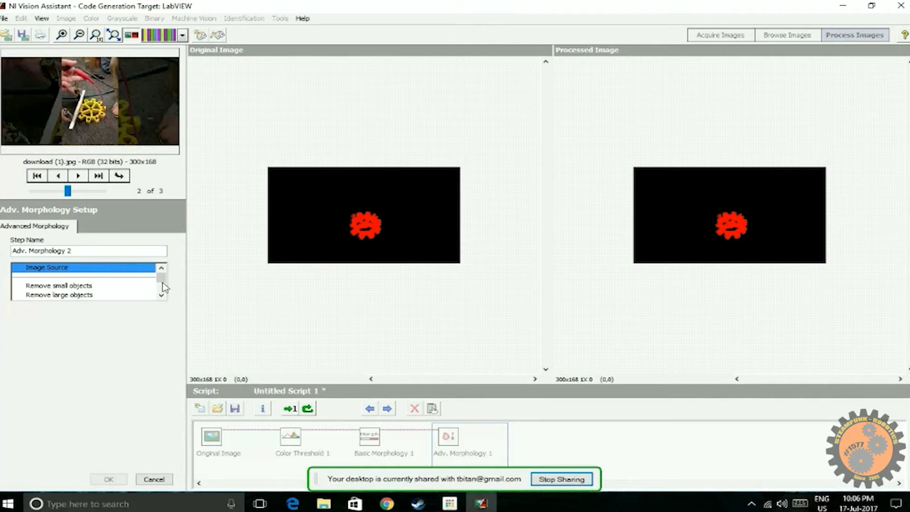
{"action": "mouse_move", "coordinate": [163, 300]}
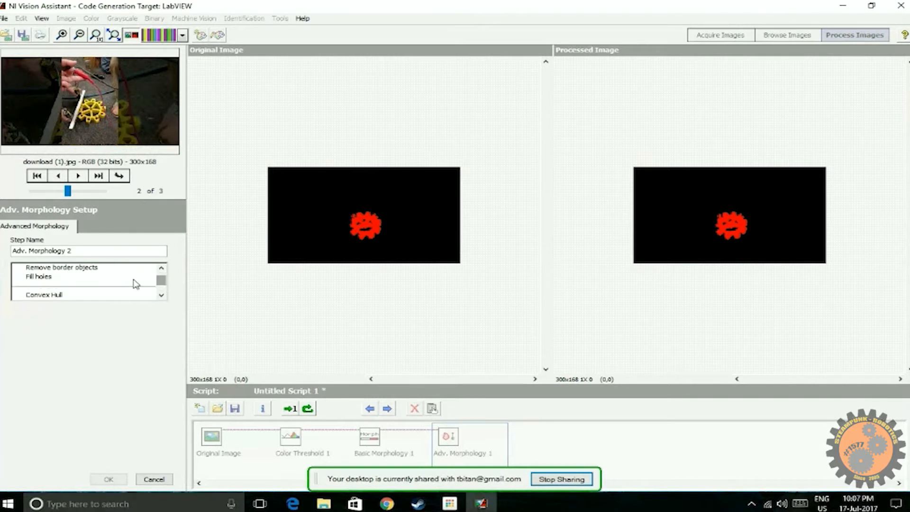
Add an Adv. Morphology fill-holes step, checked on the other test images
{"action": "left_click", "coordinate": [39, 276]}
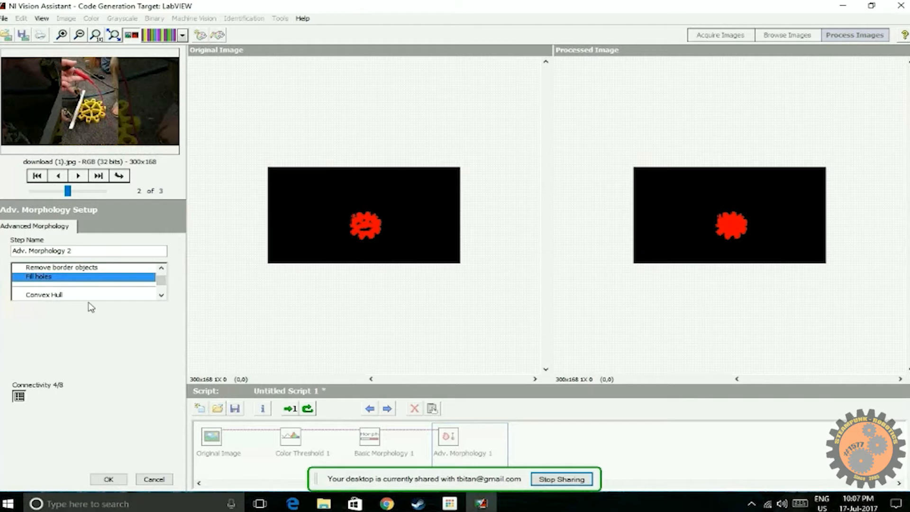
{"action": "mouse_move", "coordinate": [290, 419]}
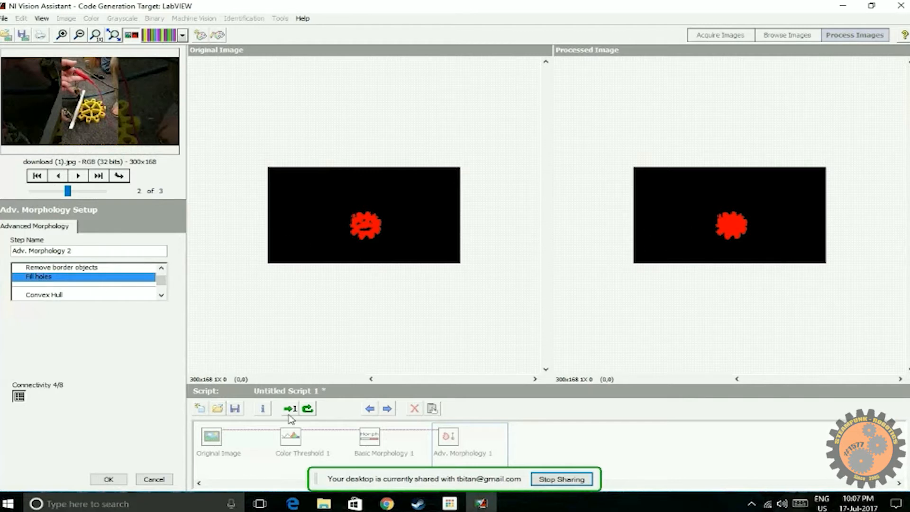
{"action": "left_click", "coordinate": [98, 175]}
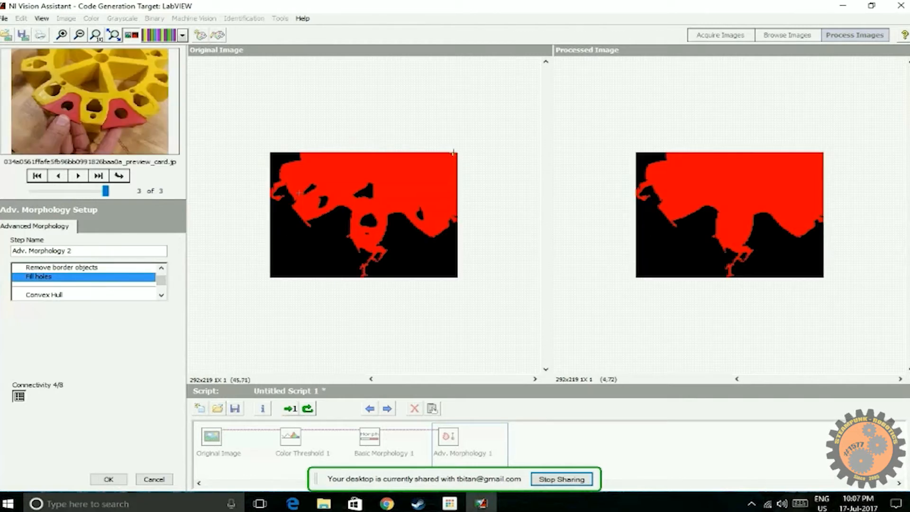
{"action": "left_click", "coordinate": [36, 176]}
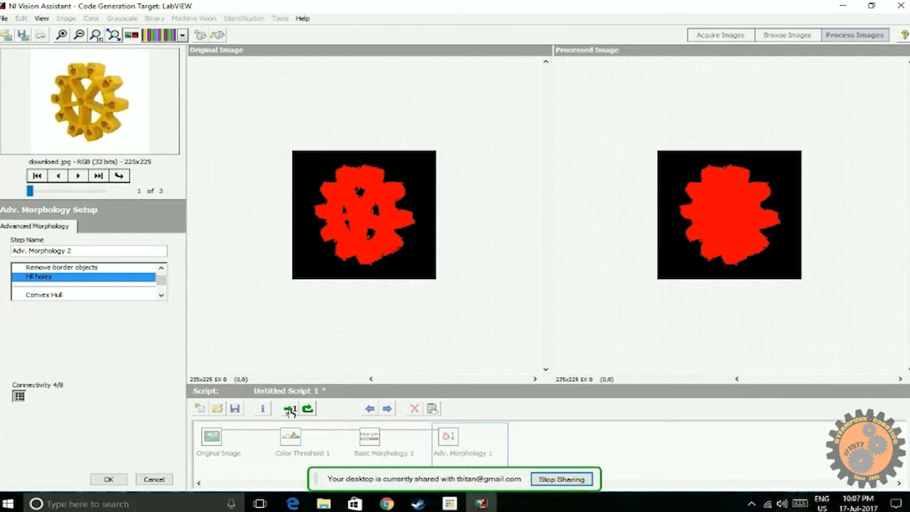
{"action": "mouse_move", "coordinate": [114, 467]}
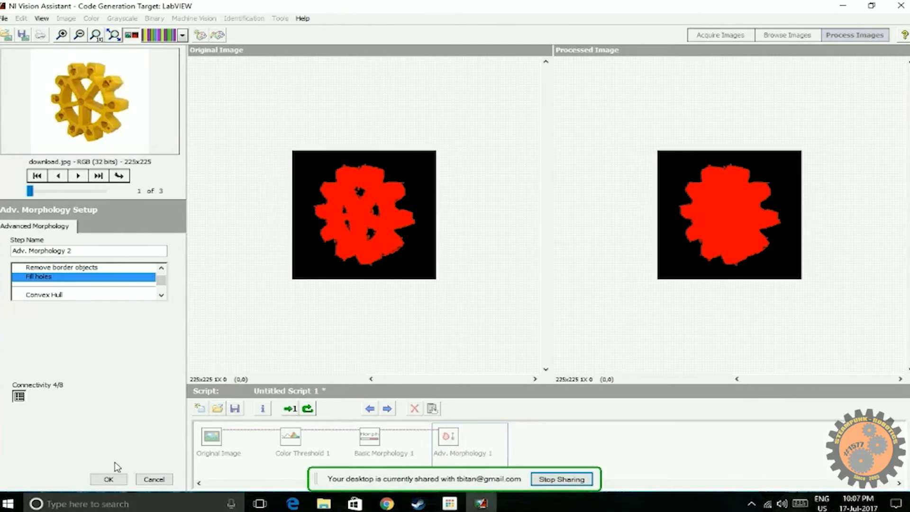
{"action": "left_click", "coordinate": [108, 479]}
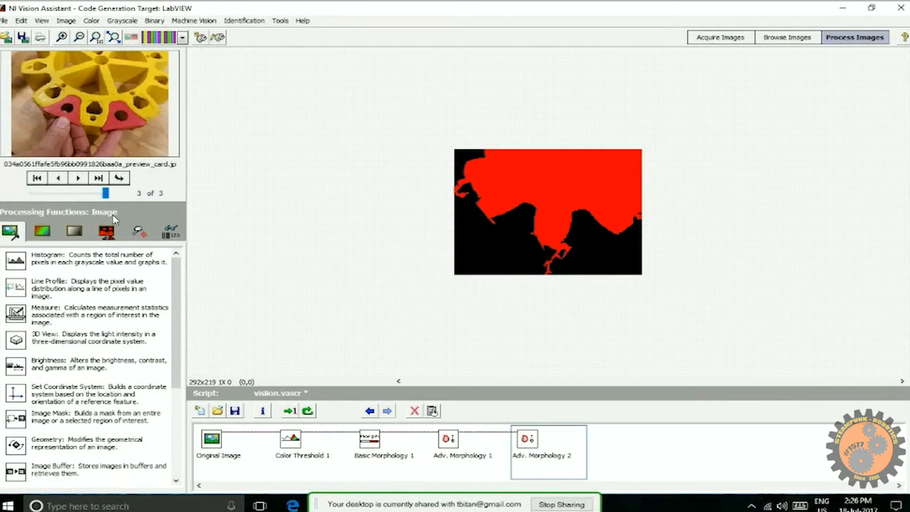
Add a Binary Particle Filter on Ratio of Equivalent Ellipse Axes with minimum 3 and maximum 3
{"action": "left_click", "coordinate": [106, 231]}
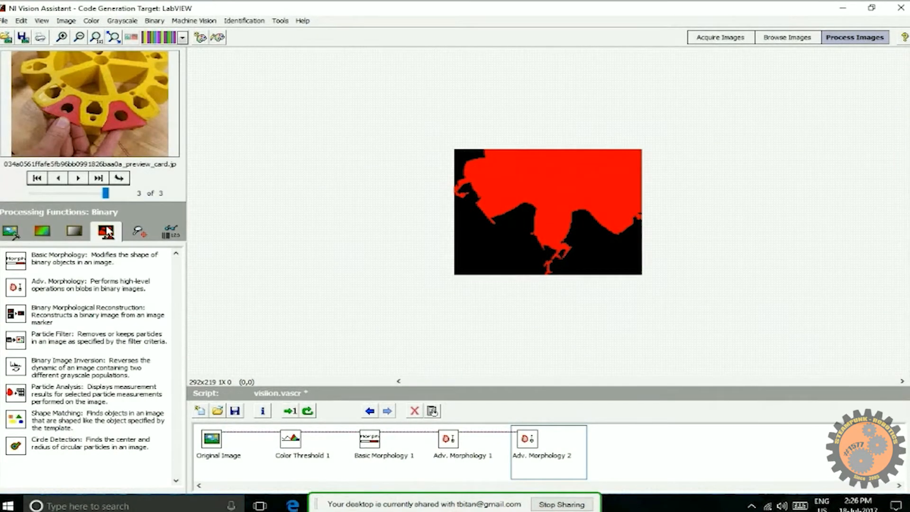
{"action": "mouse_move", "coordinate": [46, 344]}
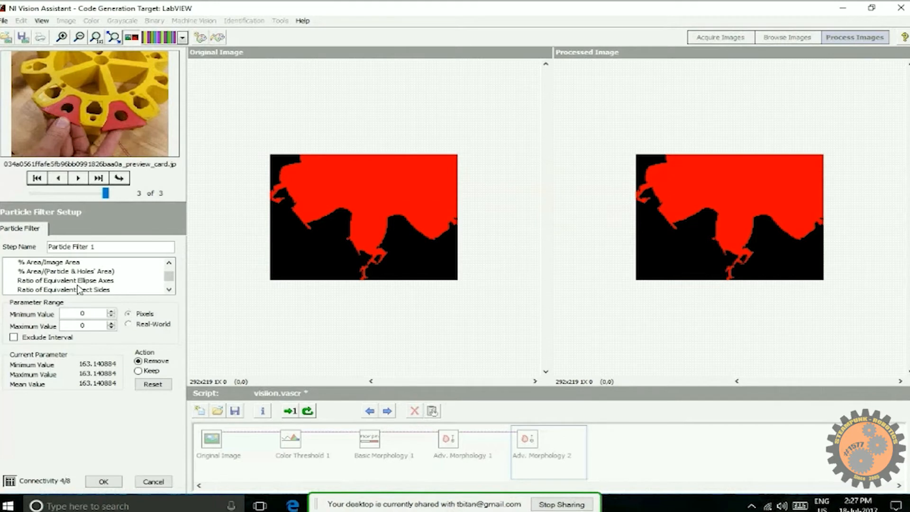
{"action": "left_click", "coordinate": [66, 281]}
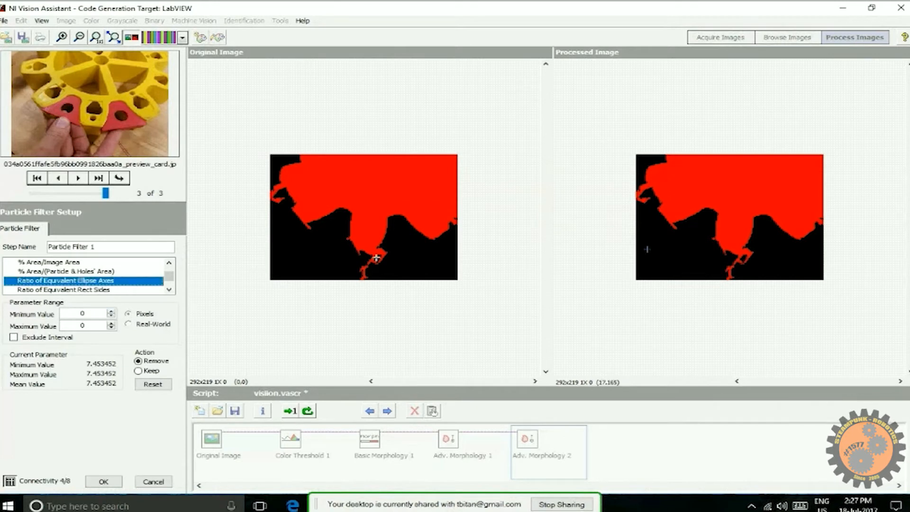
{"action": "mouse_move", "coordinate": [365, 320]}
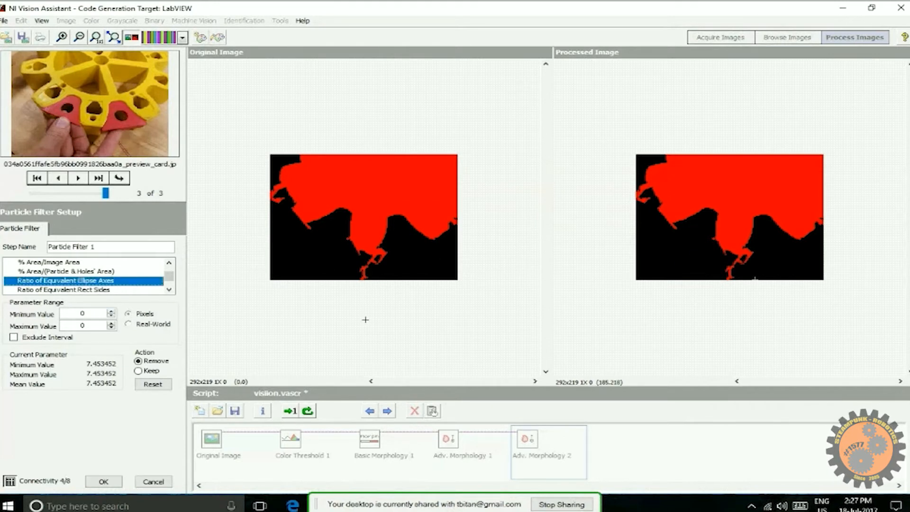
{"action": "mouse_move", "coordinate": [312, 196]}
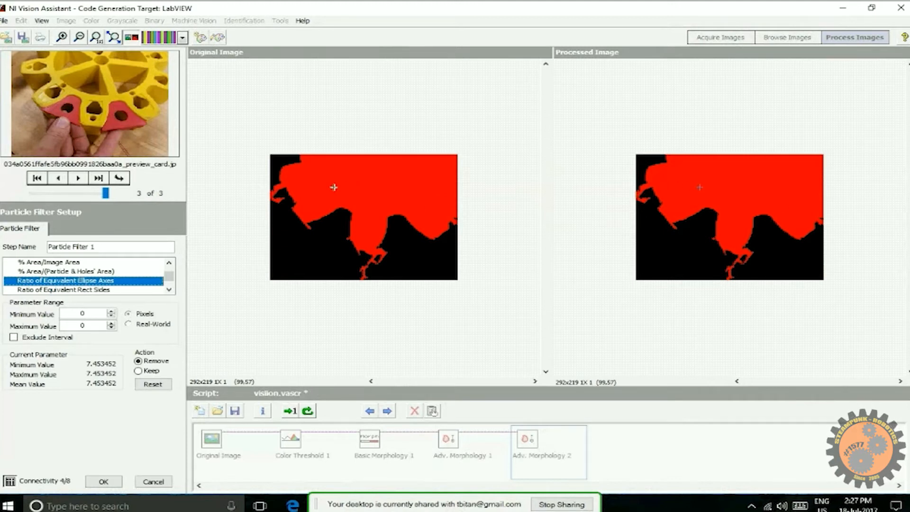
{"action": "mouse_move", "coordinate": [147, 274]}
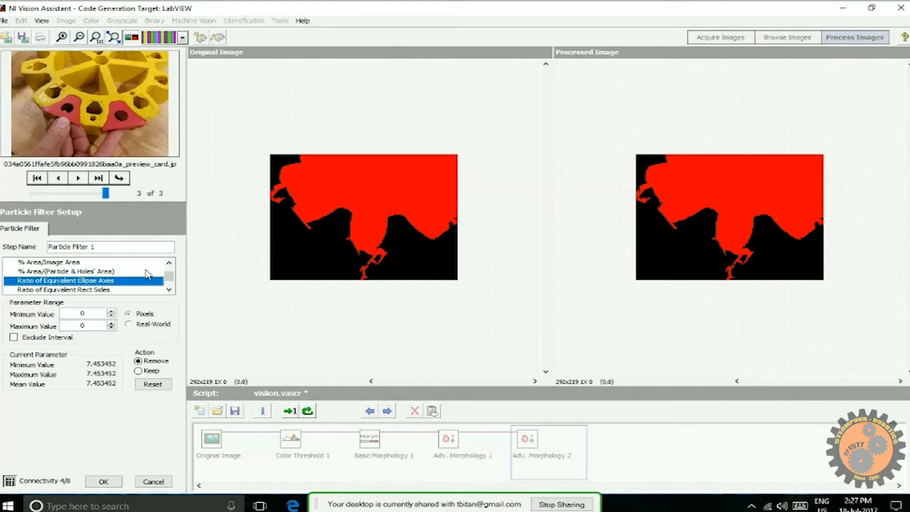
{"action": "left_click", "coordinate": [110, 312]}
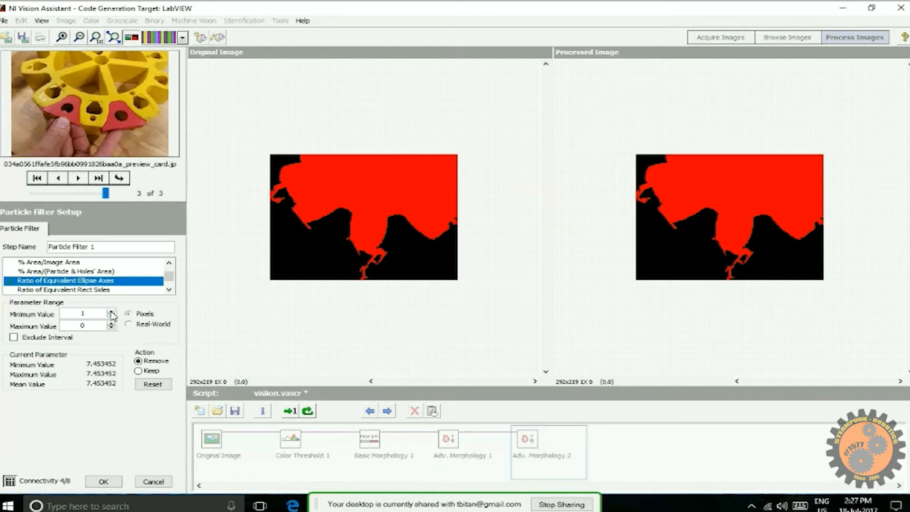
{"action": "left_click", "coordinate": [112, 312]}
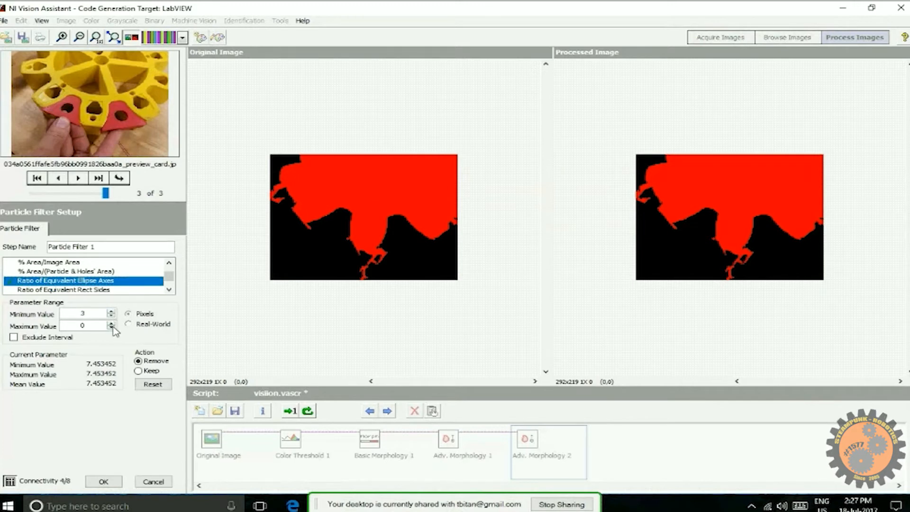
{"action": "left_click", "coordinate": [111, 323]}
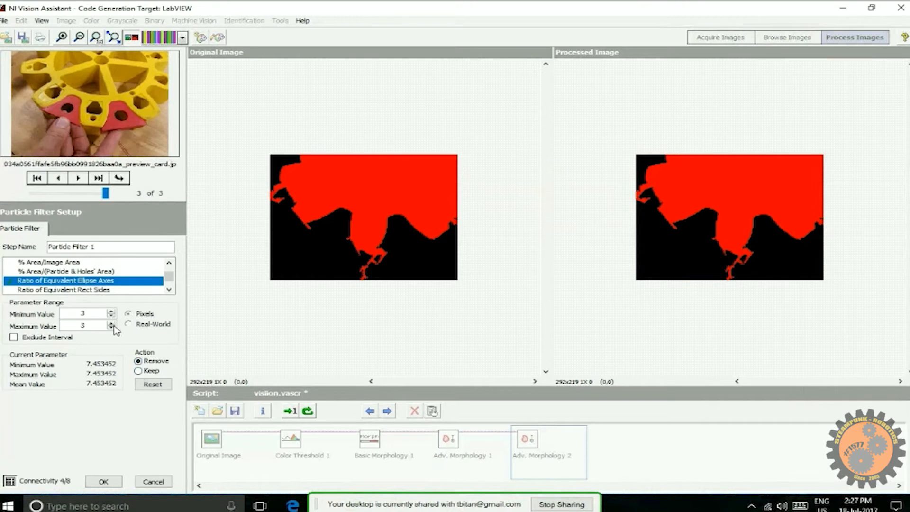
{"action": "mouse_move", "coordinate": [426, 207]}
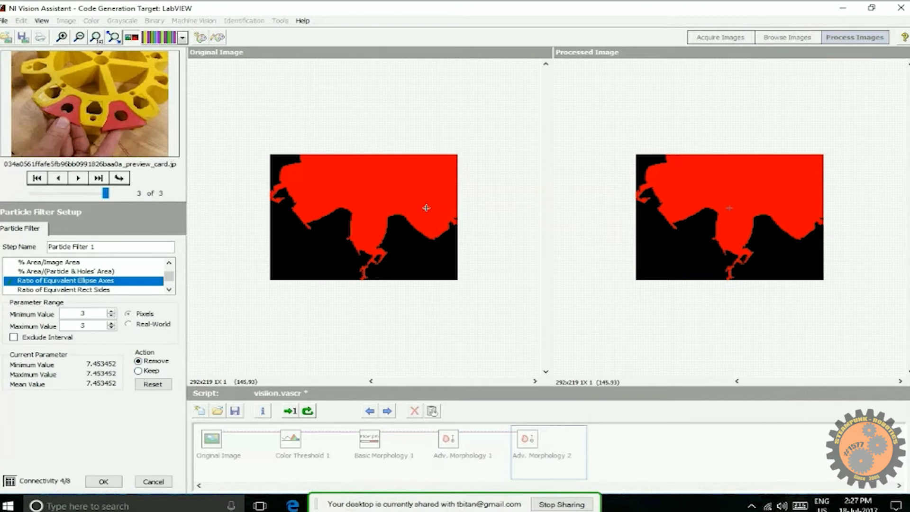
{"action": "mouse_move", "coordinate": [163, 336]}
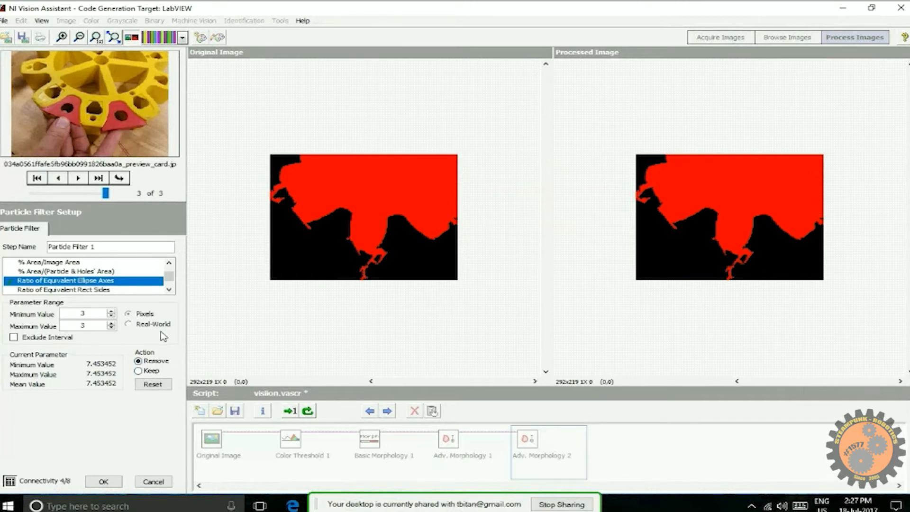
{"action": "mouse_move", "coordinate": [329, 286]}
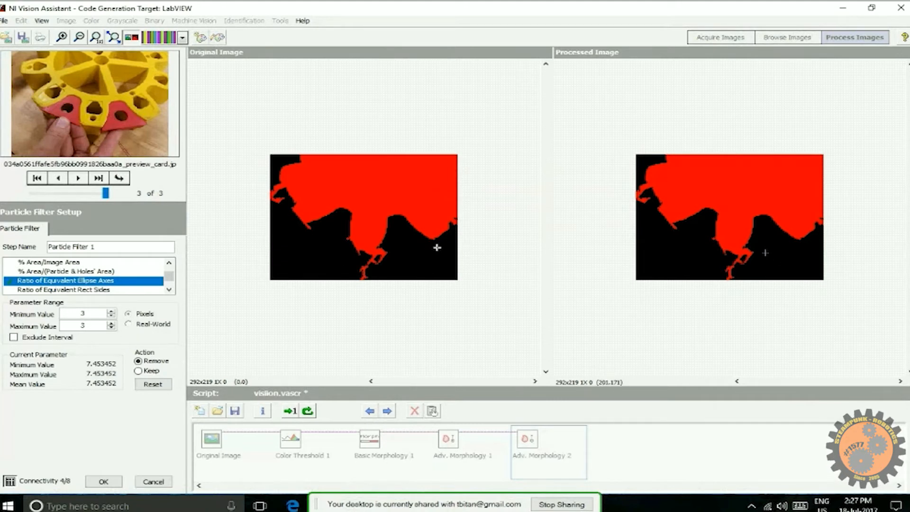
{"action": "mouse_move", "coordinate": [377, 198]}
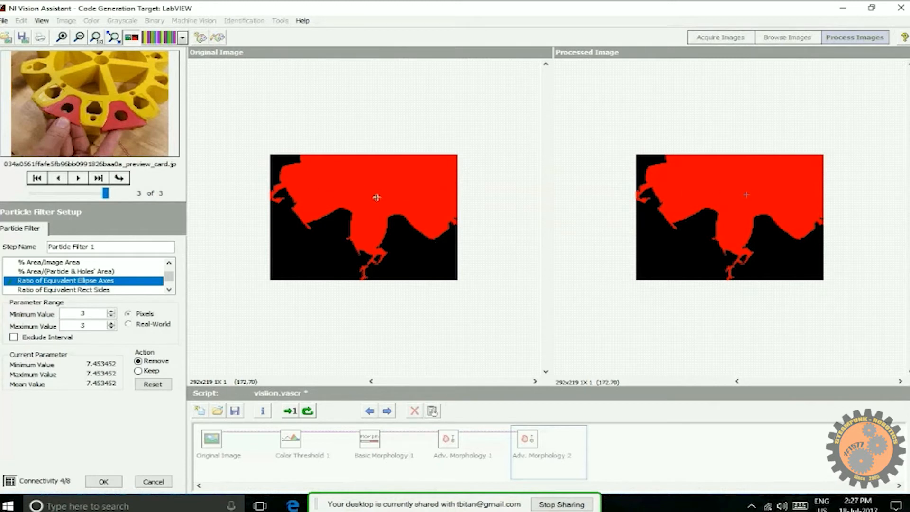
{"action": "mouse_move", "coordinate": [362, 186]}
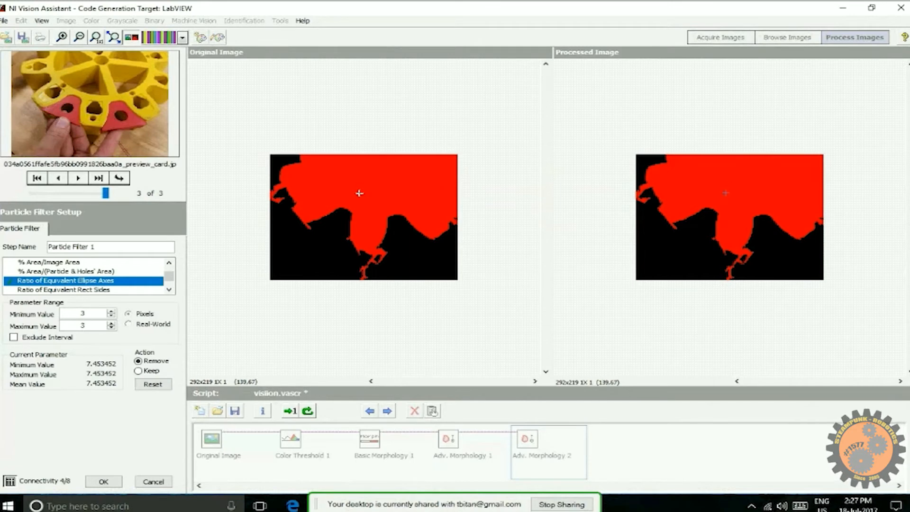
{"action": "left_click", "coordinate": [103, 481]}
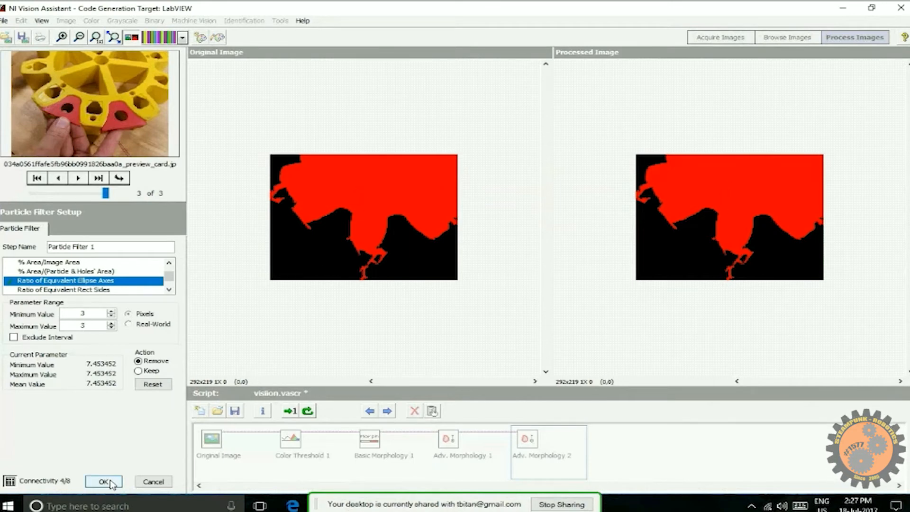
{"action": "left_click", "coordinate": [104, 481]}
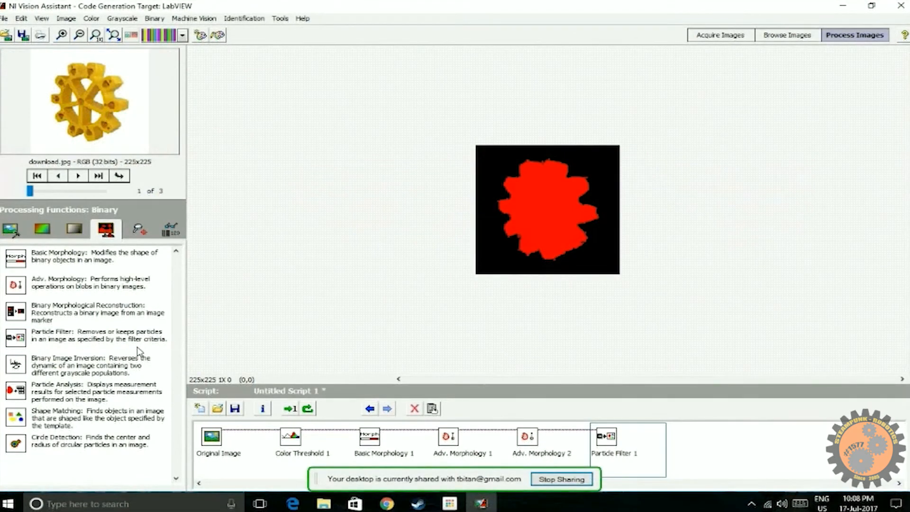
{"action": "mouse_move", "coordinate": [120, 363]}
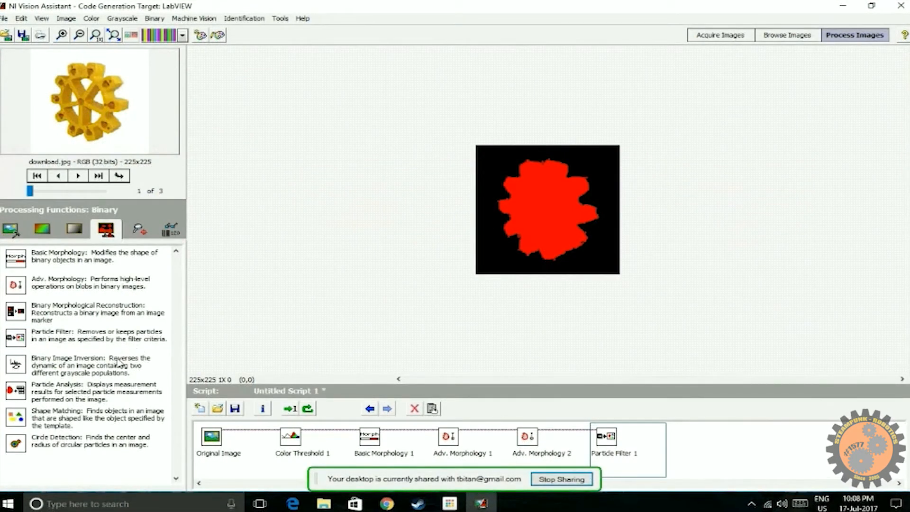
{"action": "mouse_move", "coordinate": [47, 395]}
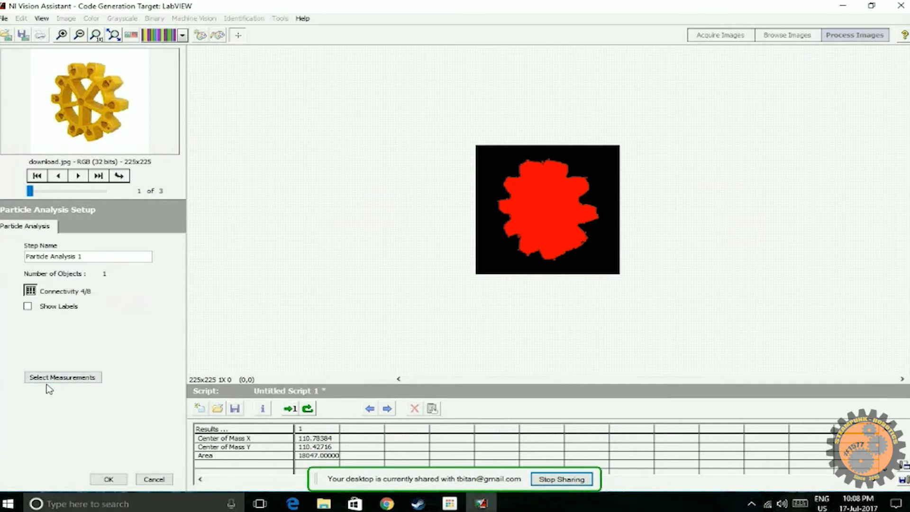
Browse the Select Measurements list down to Area and close it, keeping center of mass X, Y and area
{"action": "left_click", "coordinate": [63, 376]}
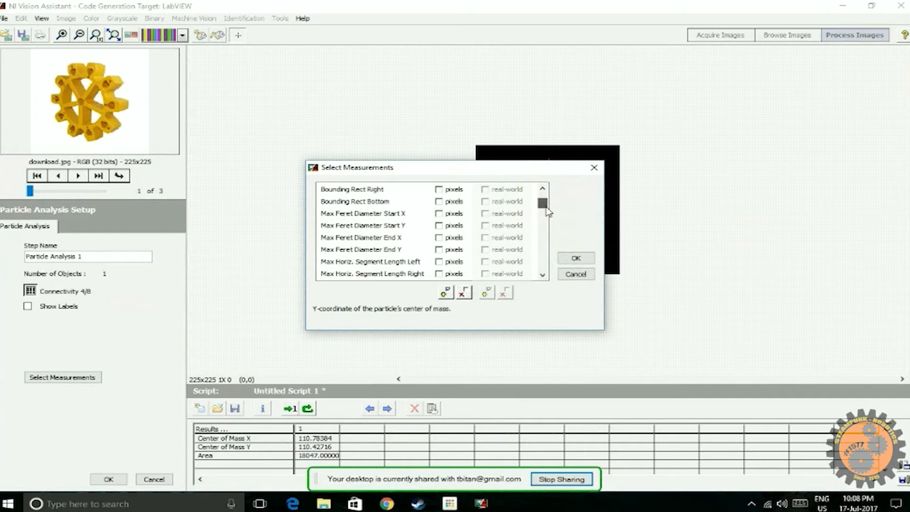
{"action": "scroll", "scroll_direction": "down", "scroll_amount": 3}
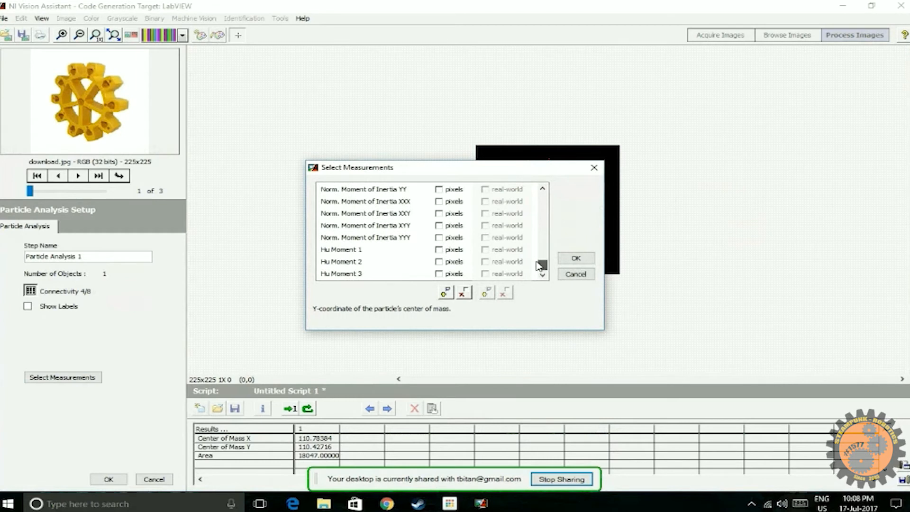
{"action": "scroll", "scroll_direction": "up", "scroll_amount": 3}
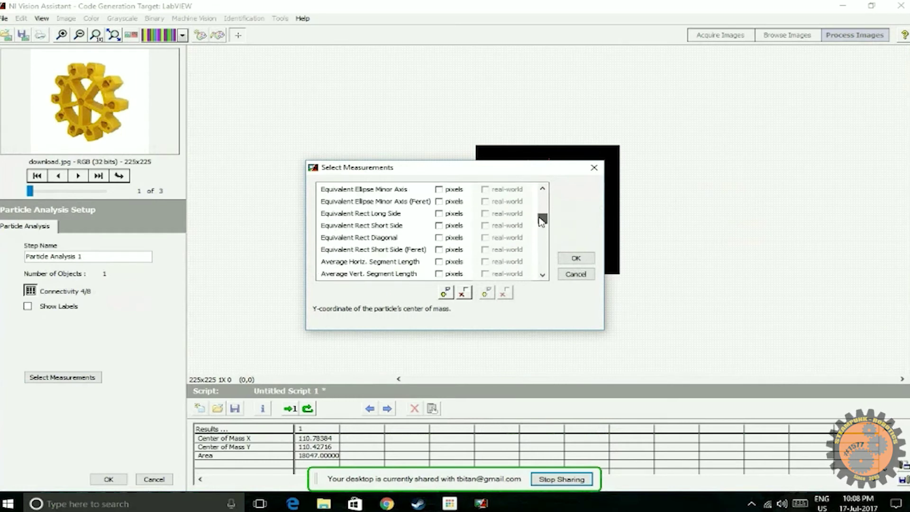
{"action": "scroll", "scroll_direction": "up", "scroll_amount": 3}
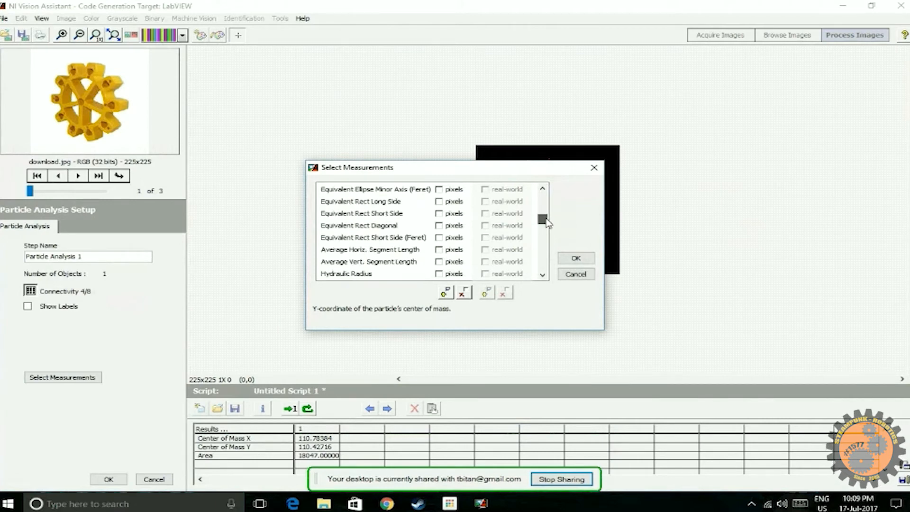
{"action": "scroll", "scroll_direction": "down", "scroll_amount": 3}
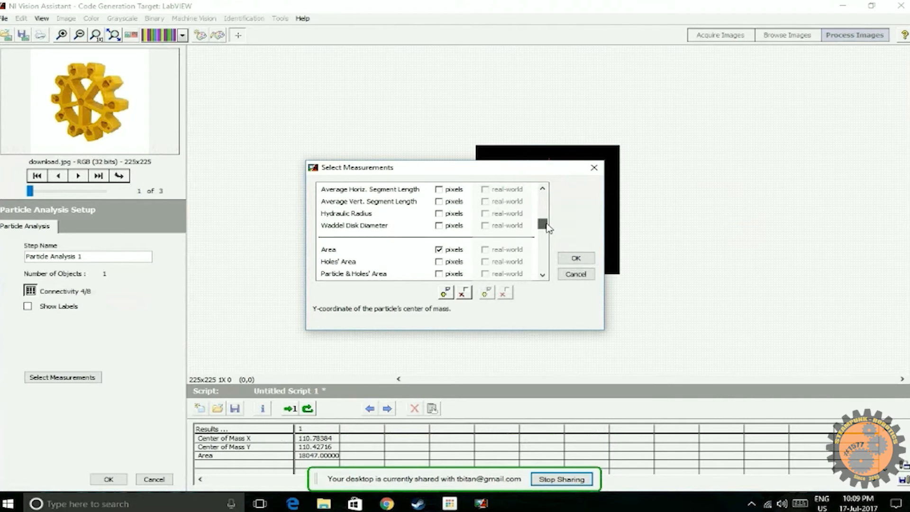
{"action": "scroll", "scroll_direction": "down", "scroll_amount": 3}
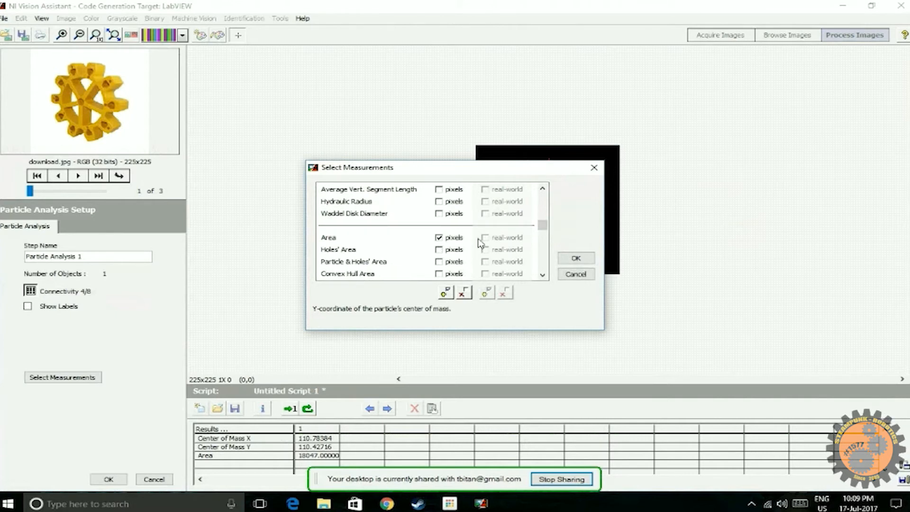
{"action": "left_click", "coordinate": [575, 258]}
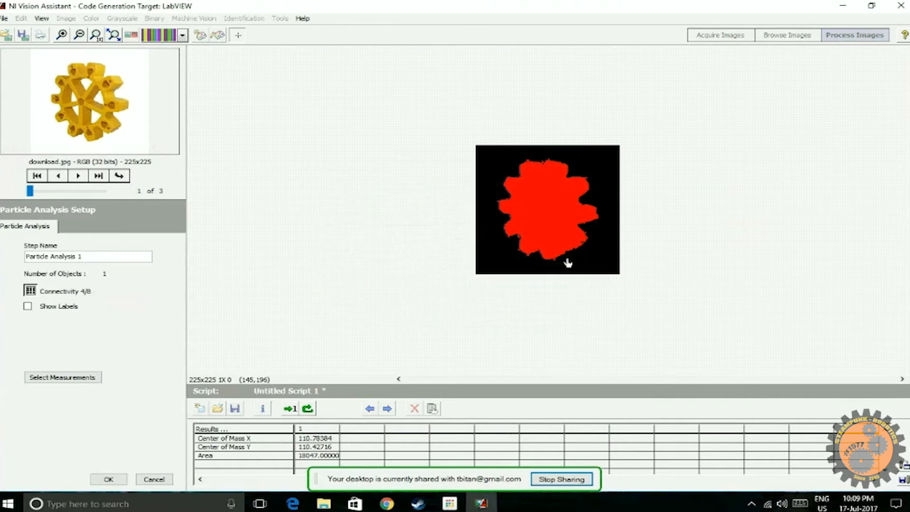
{"action": "mouse_move", "coordinate": [546, 259]}
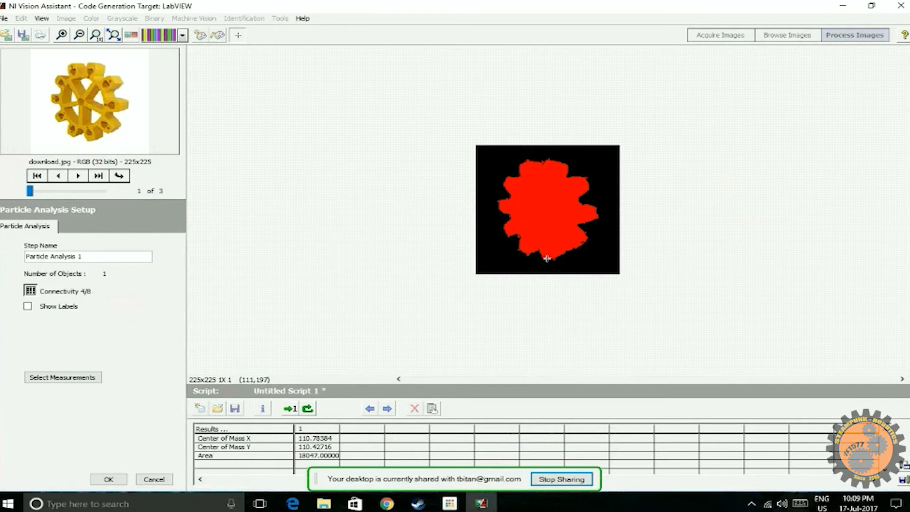
{"action": "mouse_move", "coordinate": [468, 215]}
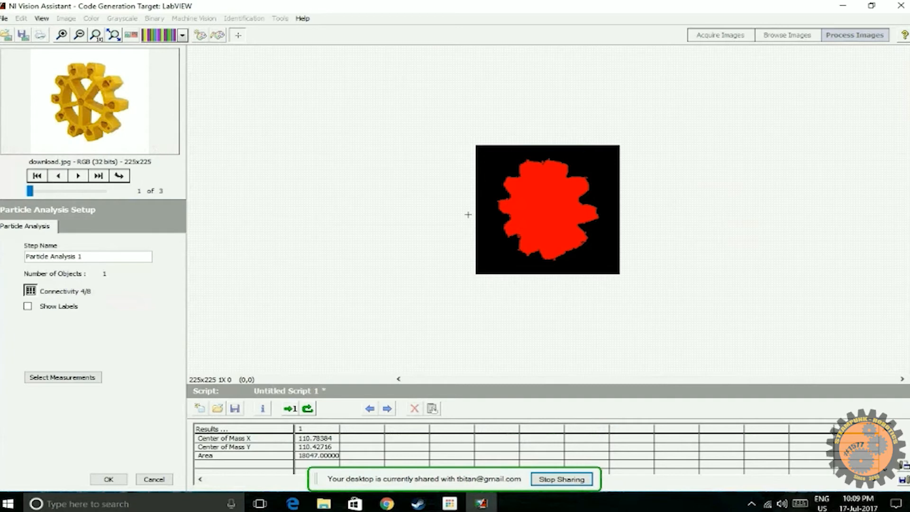
{"action": "mouse_move", "coordinate": [546, 210]}
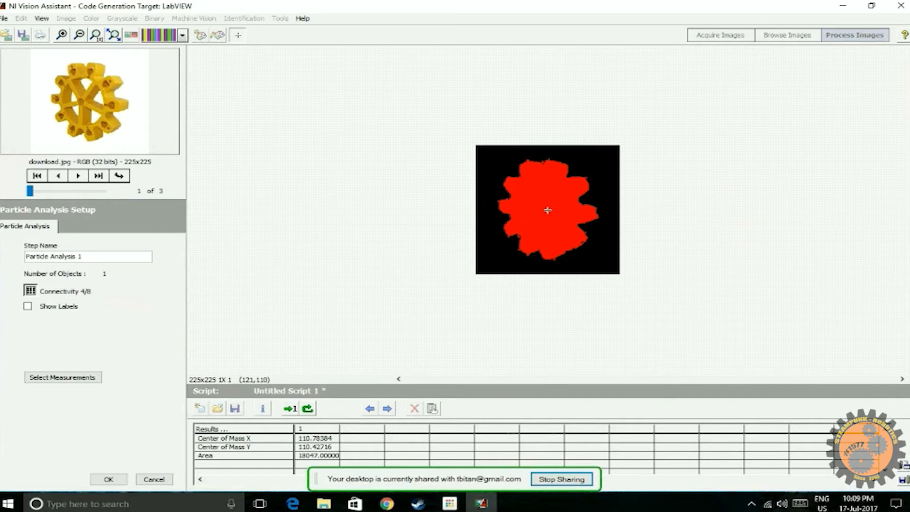
{"action": "mouse_move", "coordinate": [609, 169]}
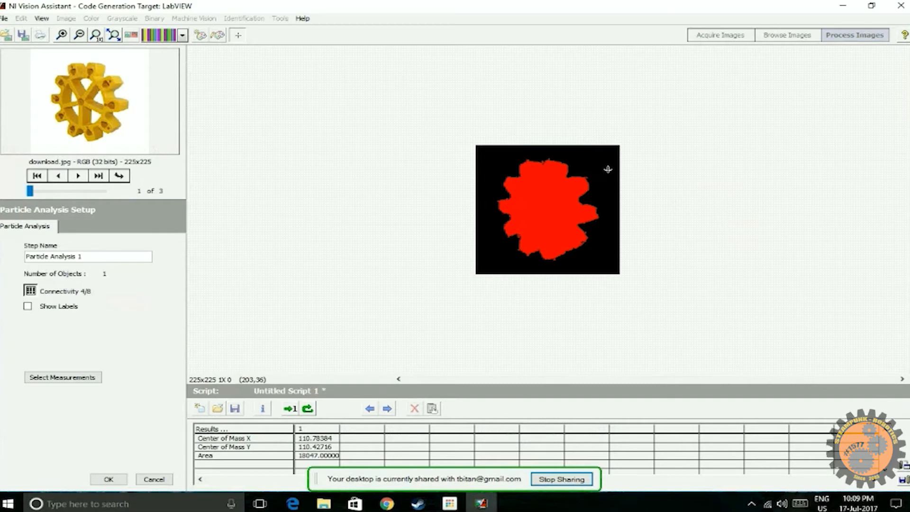
{"action": "mouse_move", "coordinate": [322, 372]}
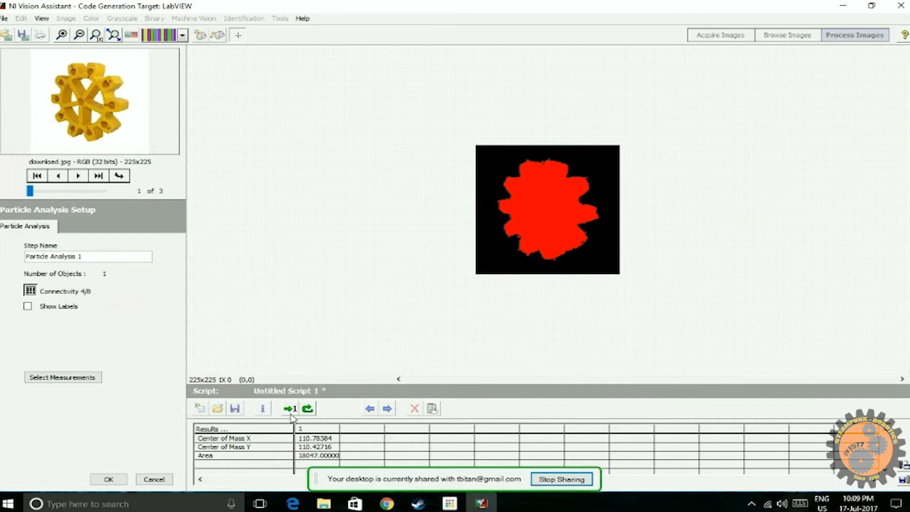
{"action": "mouse_move", "coordinate": [309, 461]}
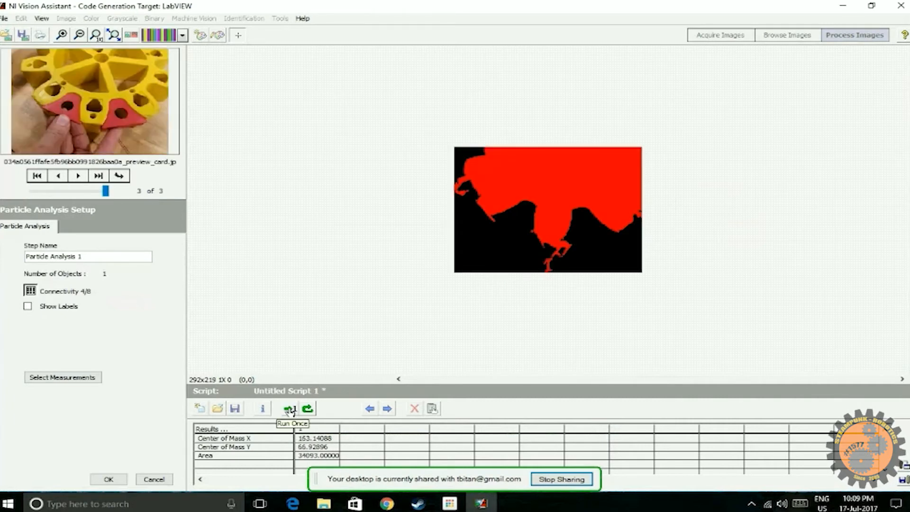
Run the script once on image 3 to get center of mass 163.14, 66.93 and area 34093
{"action": "left_click", "coordinate": [288, 408]}
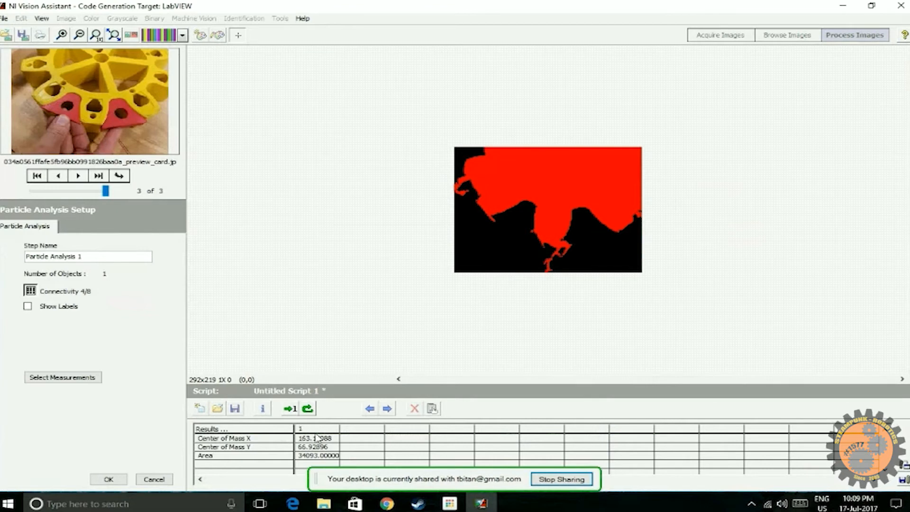
{"action": "mouse_move", "coordinate": [355, 439]}
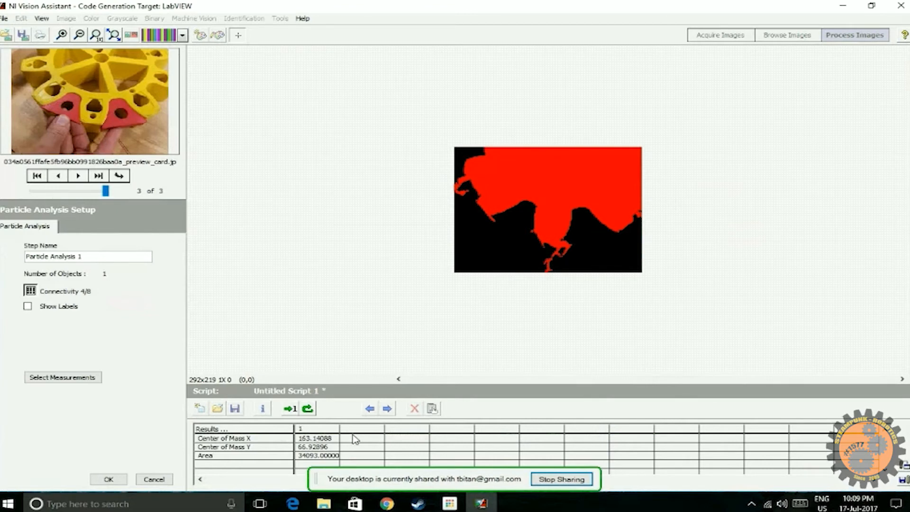
{"action": "mouse_move", "coordinate": [353, 458]}
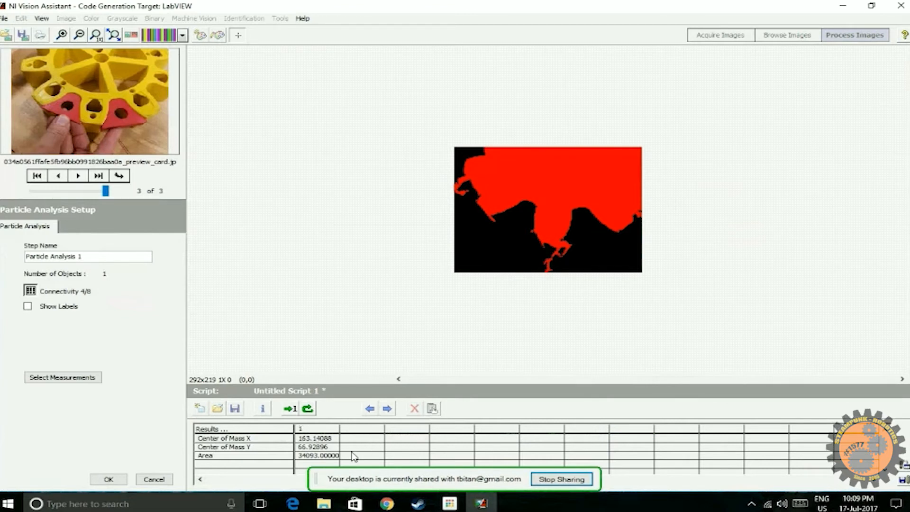
{"action": "mouse_move", "coordinate": [261, 422]}
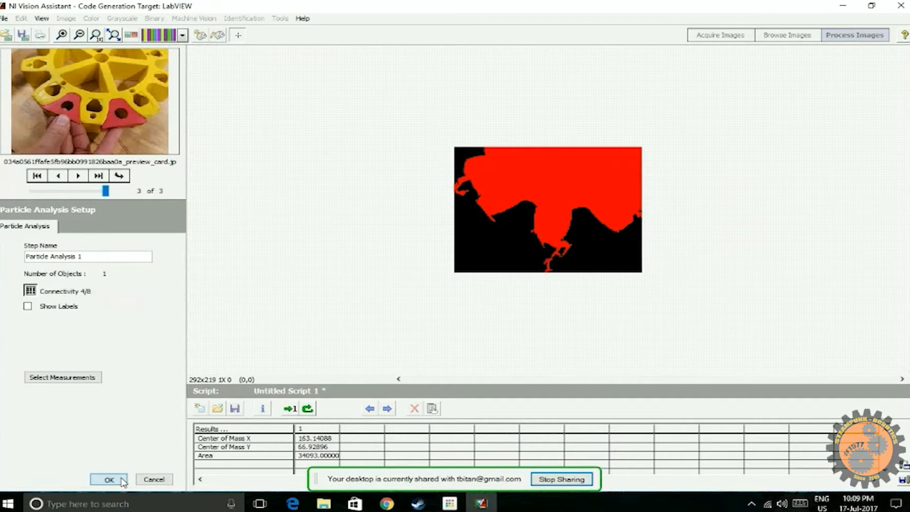
Confirm Particle Analysis 1 with OK so it becomes the final step of vision.vascr
{"action": "left_click", "coordinate": [108, 480]}
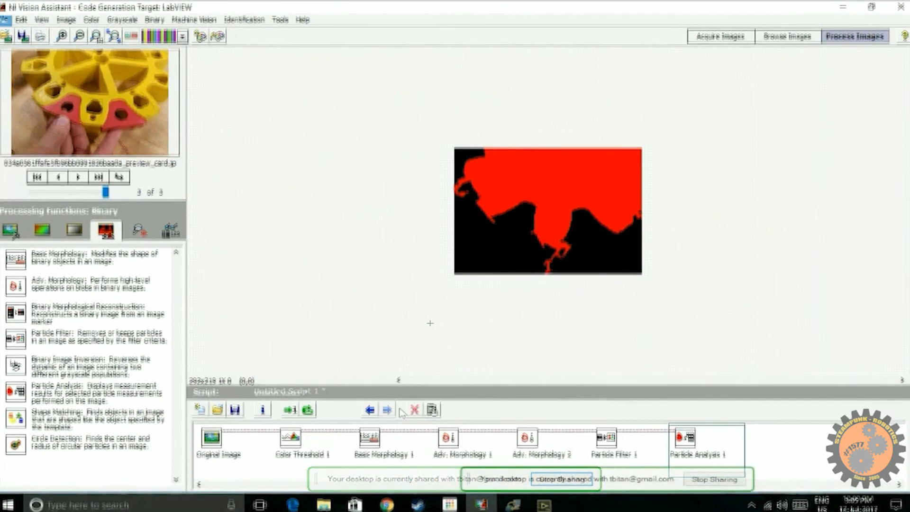
{"action": "left_click", "coordinate": [235, 411]}
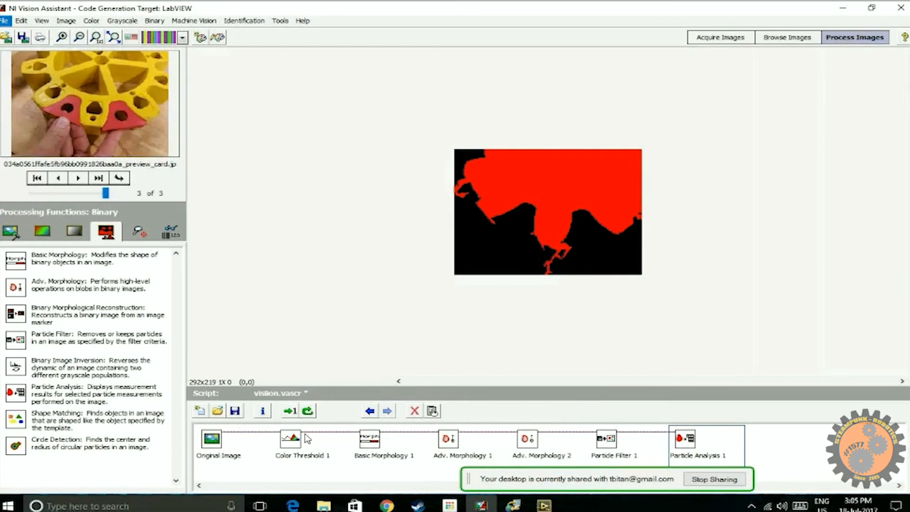
{"action": "mouse_move", "coordinate": [503, 408]}
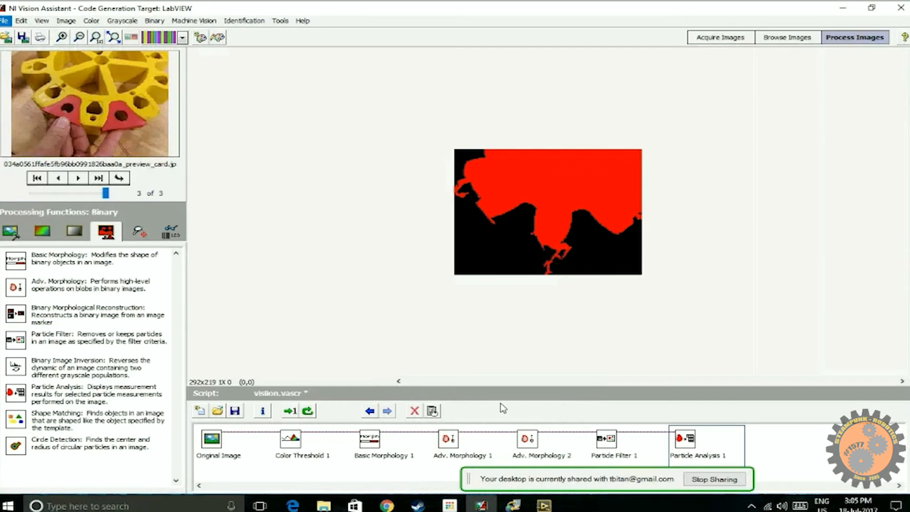
{"action": "mouse_move", "coordinate": [254, 140]}
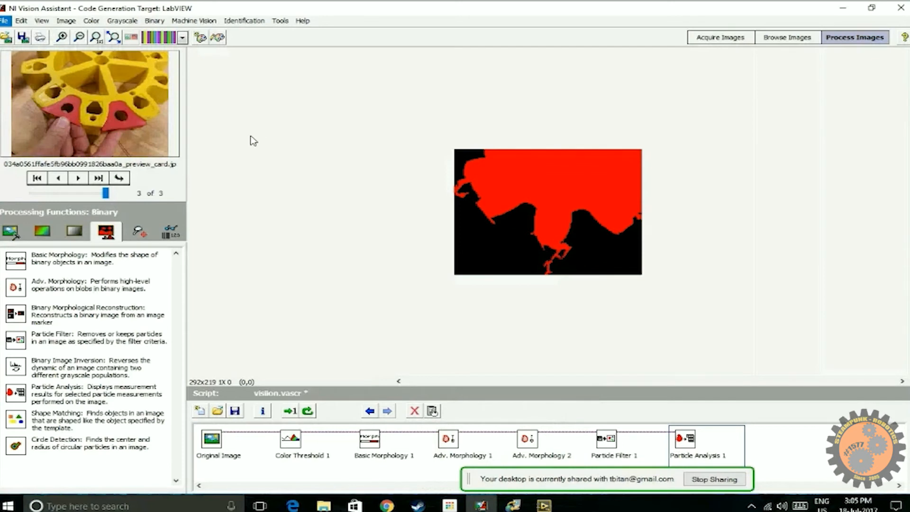
{"action": "mouse_move", "coordinate": [224, 49]}
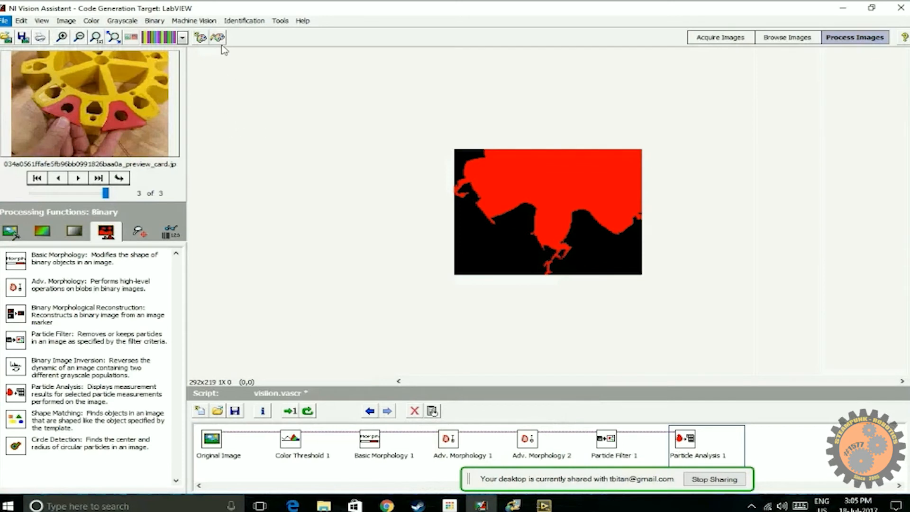
Start Create LabVIEW VI from the Tools menu for LabVIEW 2015, saving to Desktop\vission4.vi
{"action": "left_click", "coordinate": [280, 20]}
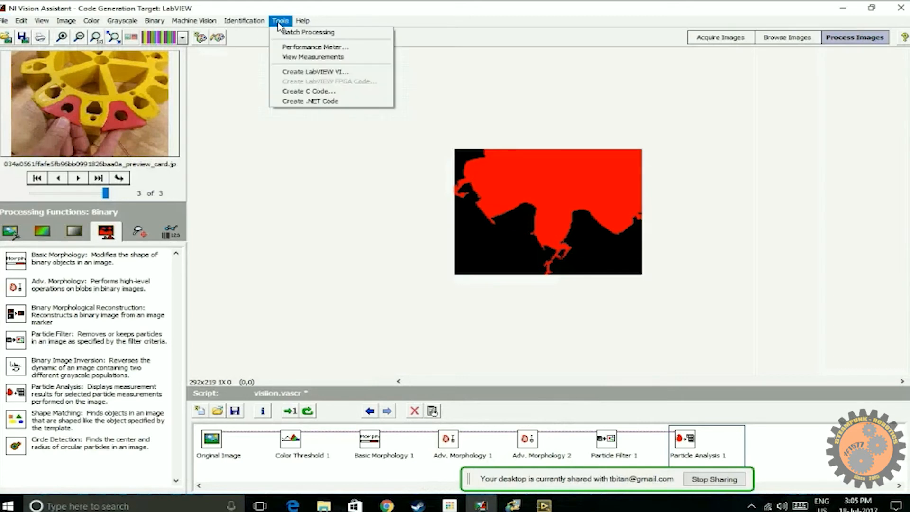
{"action": "left_click", "coordinate": [315, 71]}
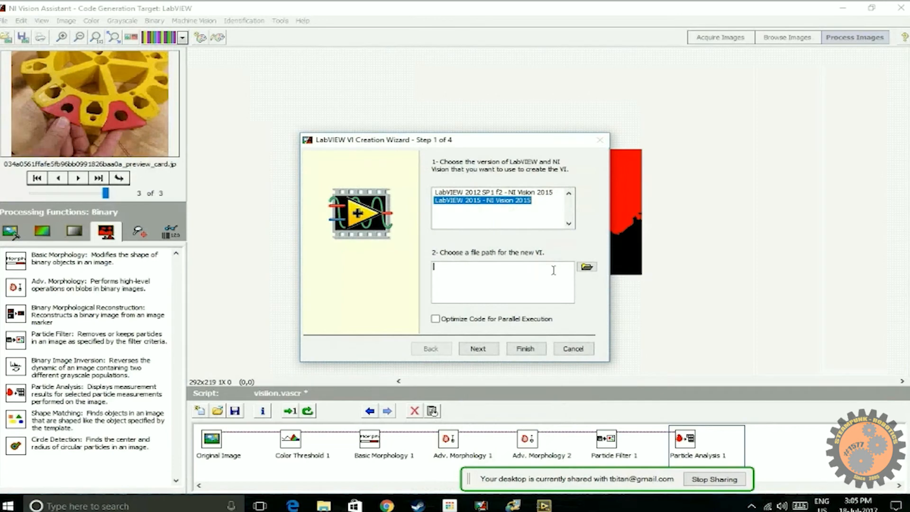
{"action": "left_click", "coordinate": [586, 266]}
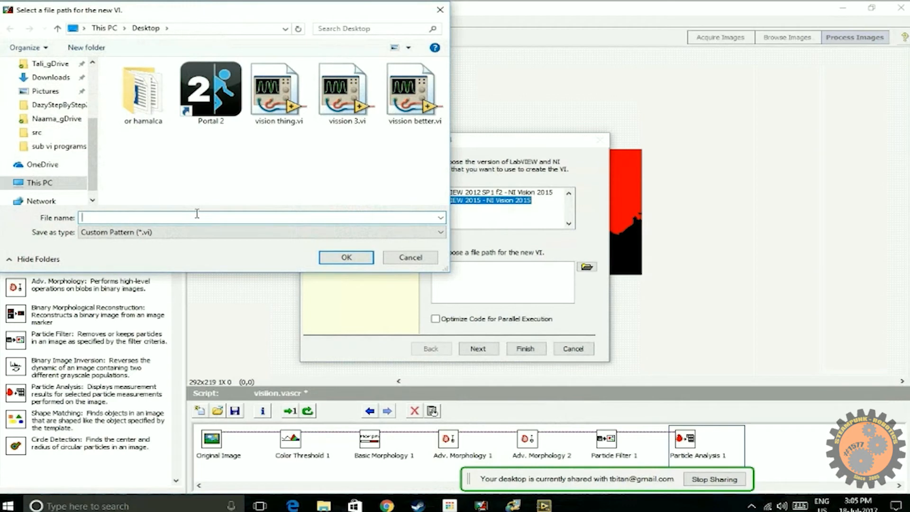
{"action": "type", "text": "vission4"}
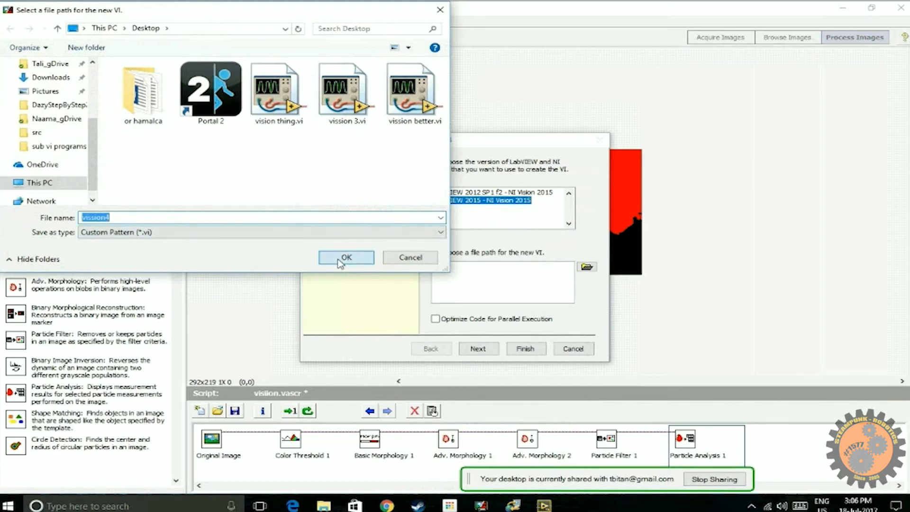
{"action": "left_click", "coordinate": [345, 257]}
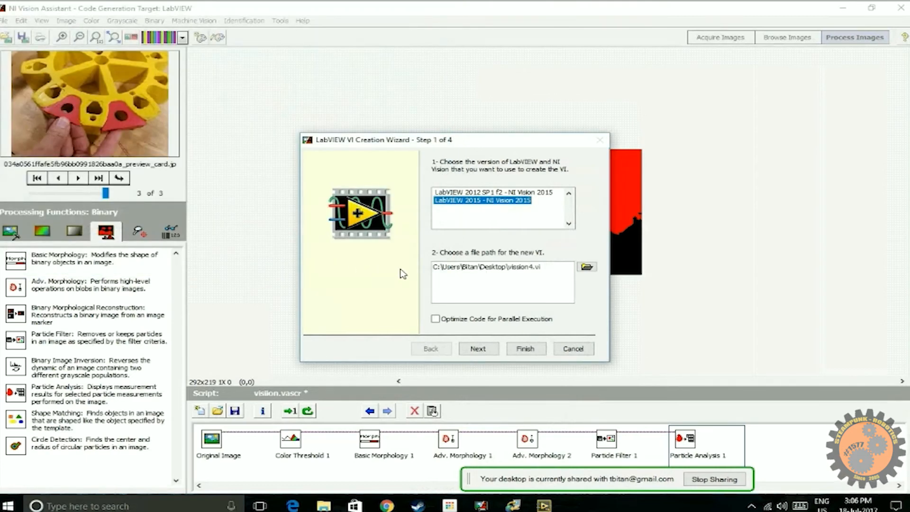
{"action": "mouse_move", "coordinate": [527, 271]}
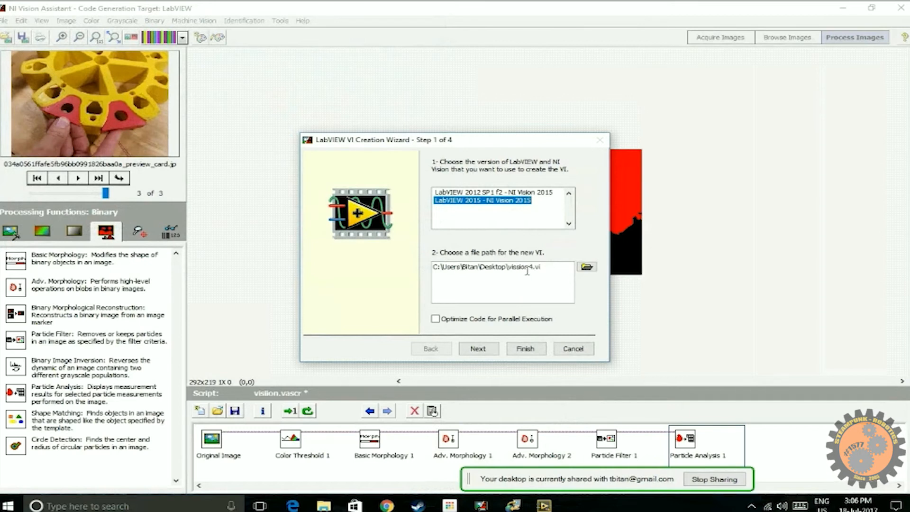
{"action": "mouse_move", "coordinate": [492, 347]}
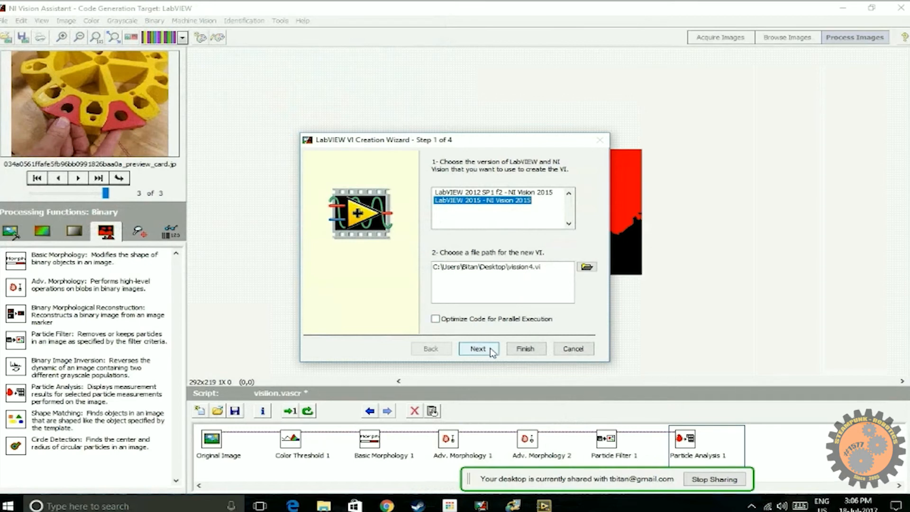
Keep the current script and use an image control as the VI's image source
{"action": "left_click", "coordinate": [478, 348]}
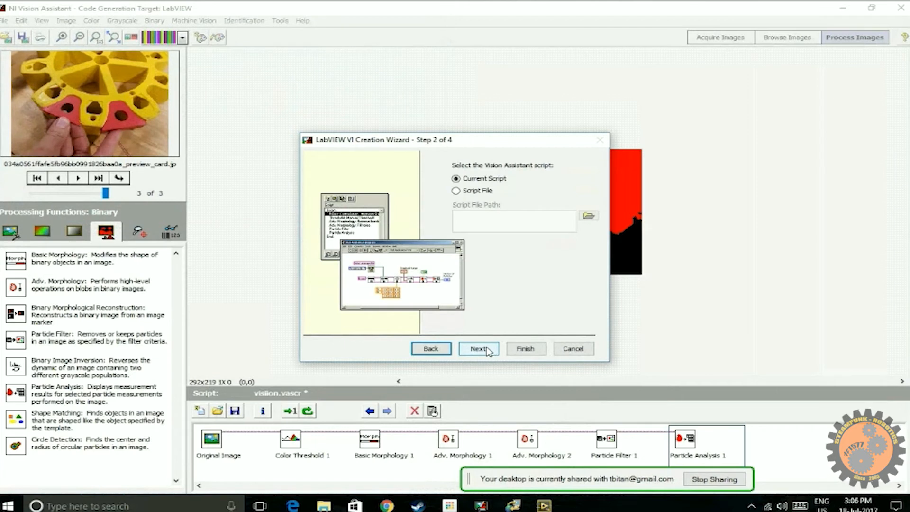
{"action": "left_click", "coordinate": [478, 348]}
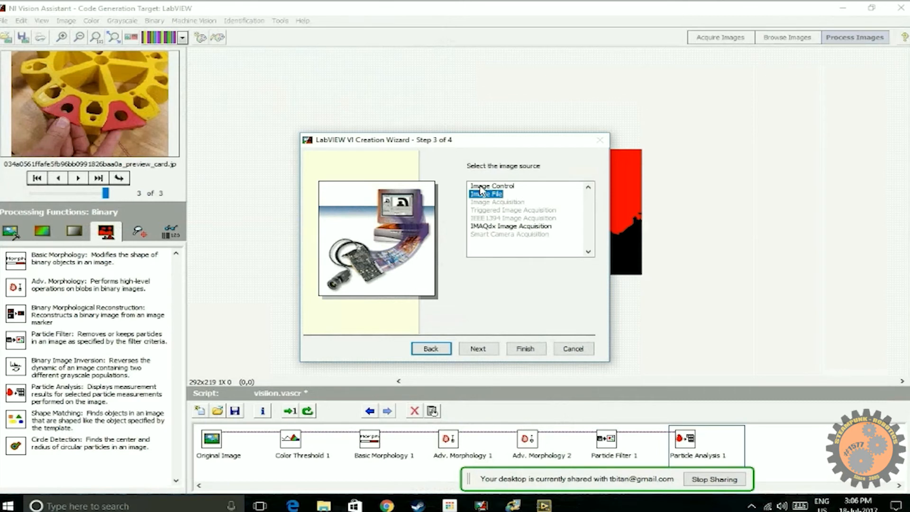
{"action": "left_click", "coordinate": [492, 186]}
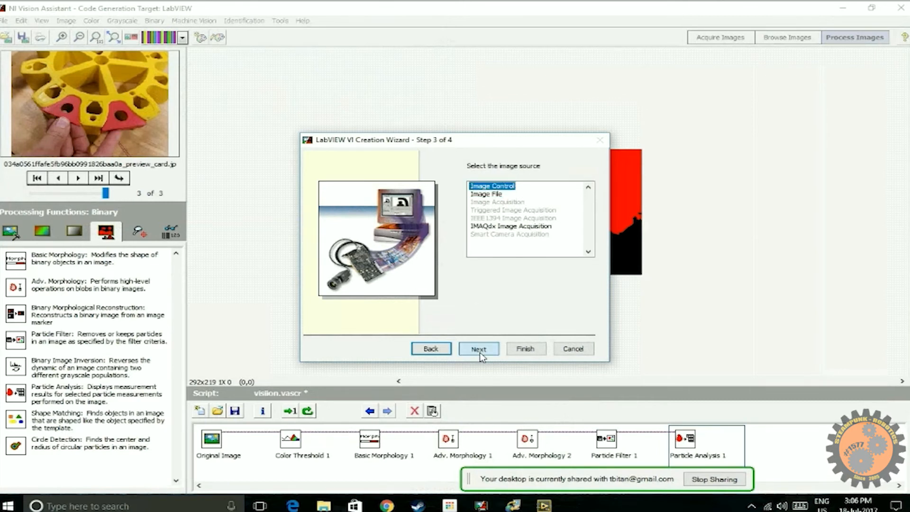
{"action": "left_click", "coordinate": [478, 348]}
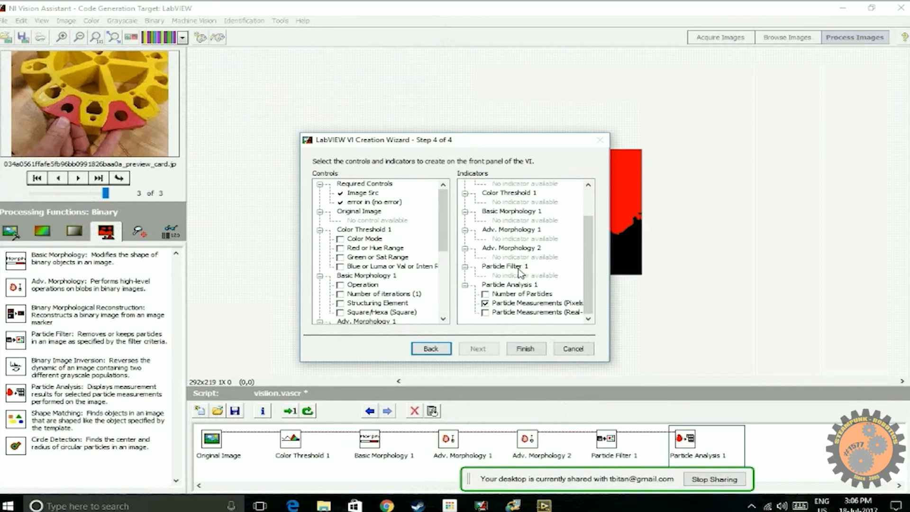
Enable the Particle Analysis 1 Particle Measurements (Pixels) indicator and finish the wizard
{"action": "left_click", "coordinate": [537, 303]}
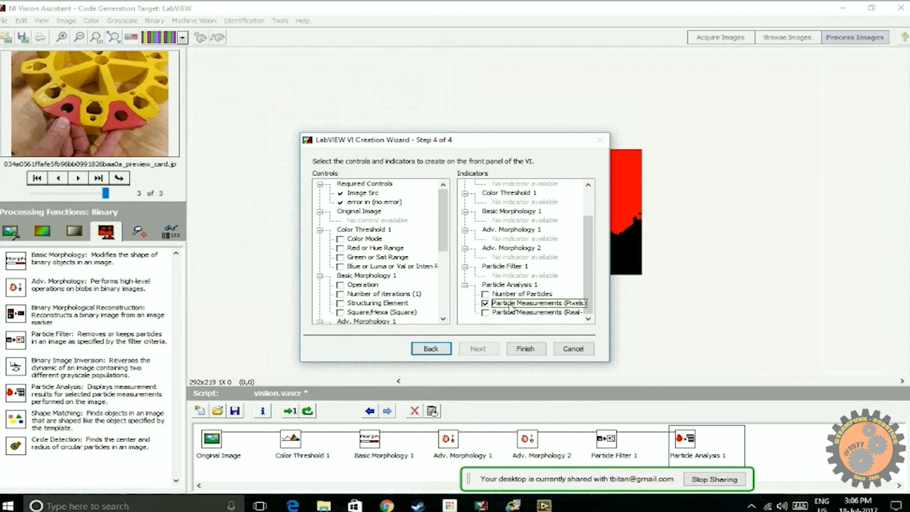
{"action": "mouse_move", "coordinate": [568, 309]}
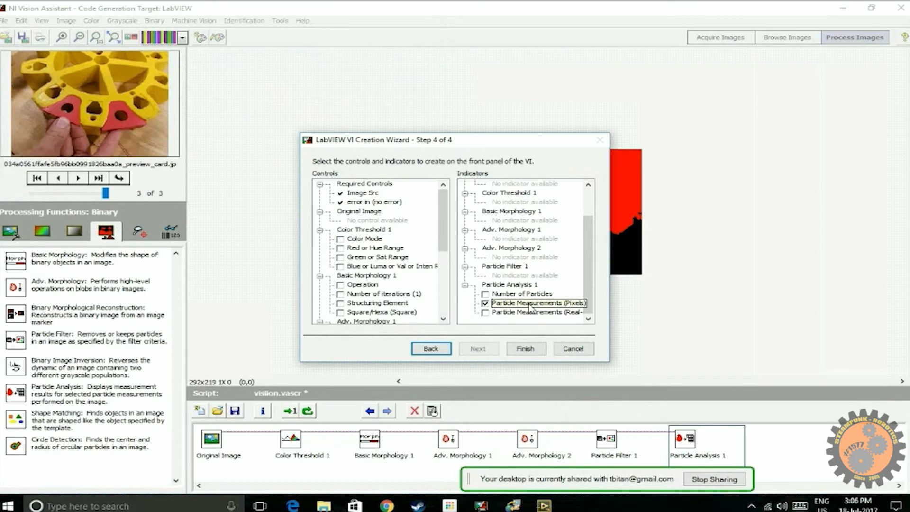
{"action": "left_click", "coordinate": [542, 312]}
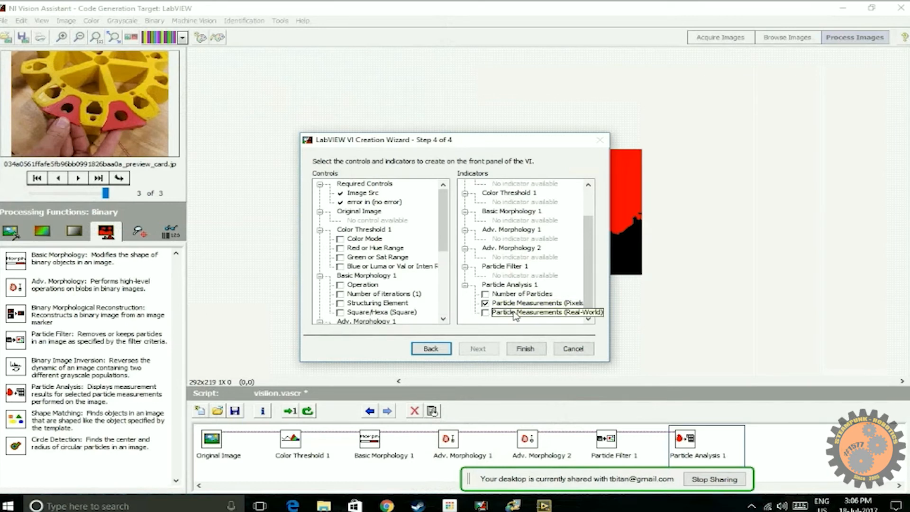
{"action": "mouse_move", "coordinate": [554, 319]}
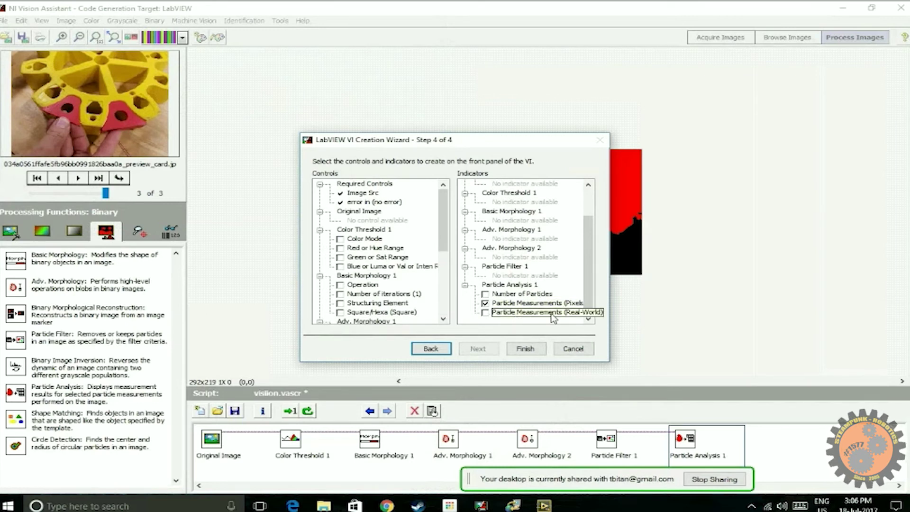
{"action": "left_click", "coordinate": [536, 303]}
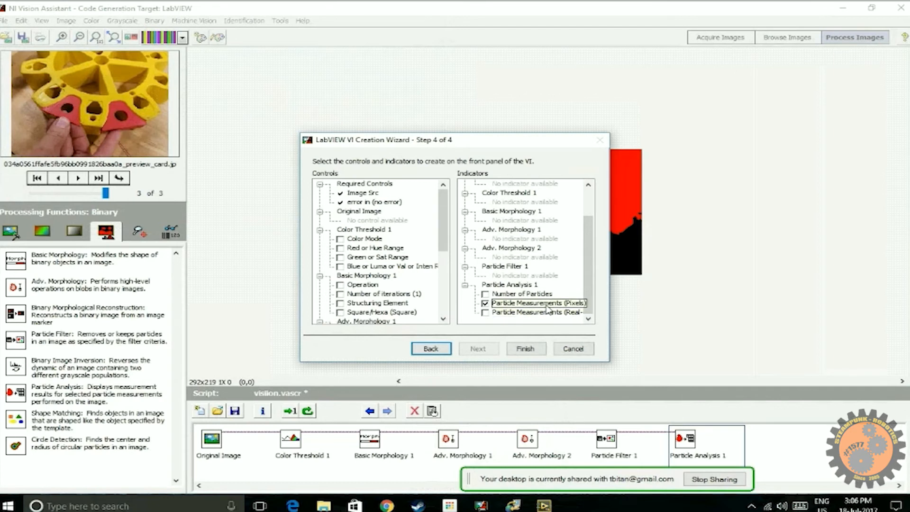
{"action": "mouse_move", "coordinate": [479, 322]}
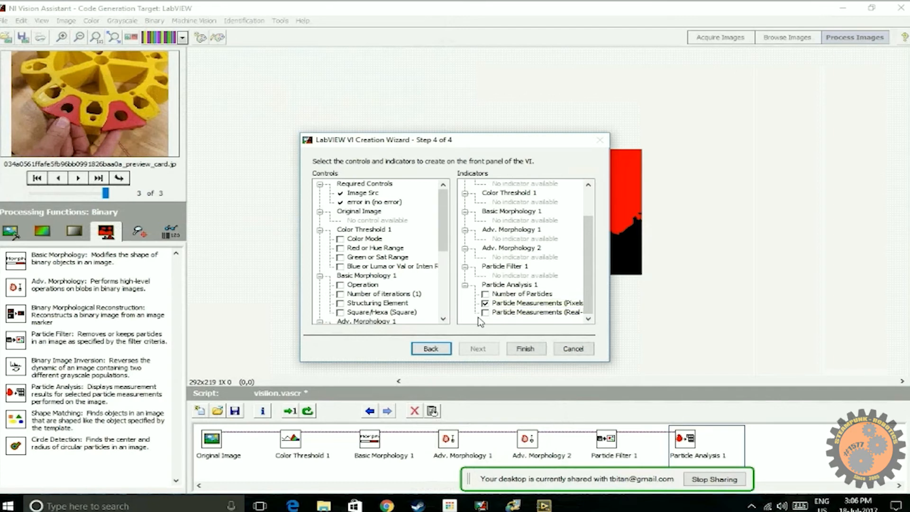
{"action": "mouse_move", "coordinate": [508, 340]}
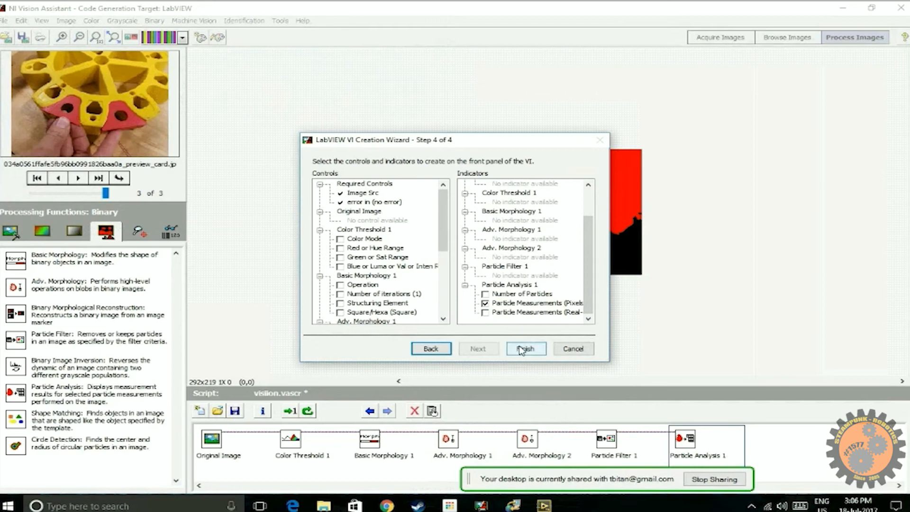
{"action": "left_click", "coordinate": [525, 348]}
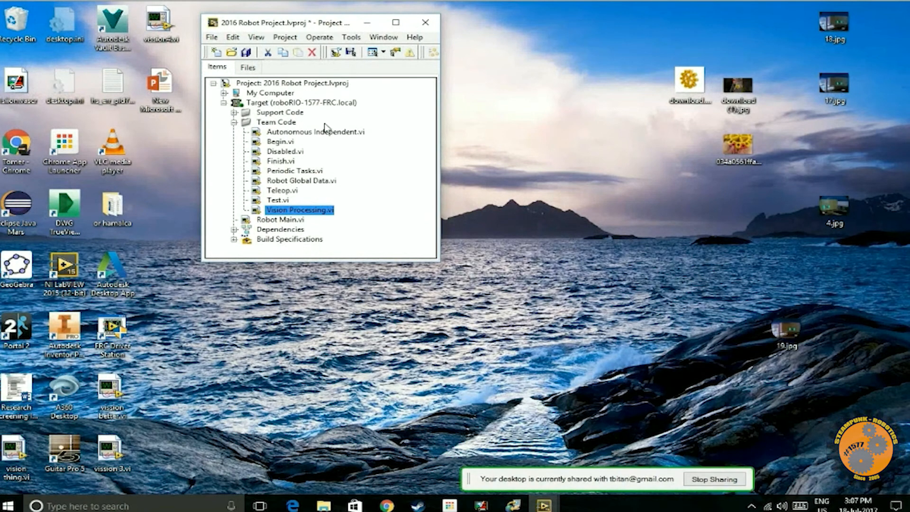
Open Vision Processing.vi from the Project Explorer under Team Code
{"action": "double_click", "coordinate": [300, 210]}
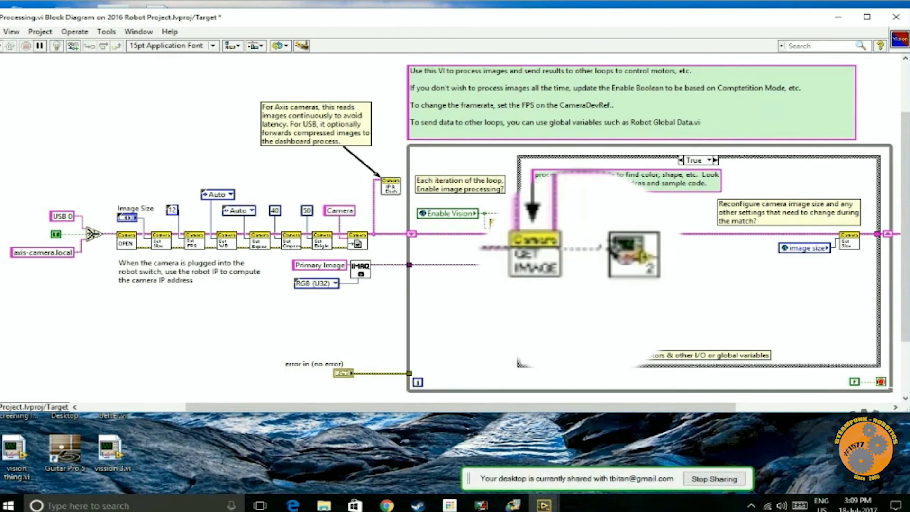
{"action": "mouse_move", "coordinate": [615, 244]}
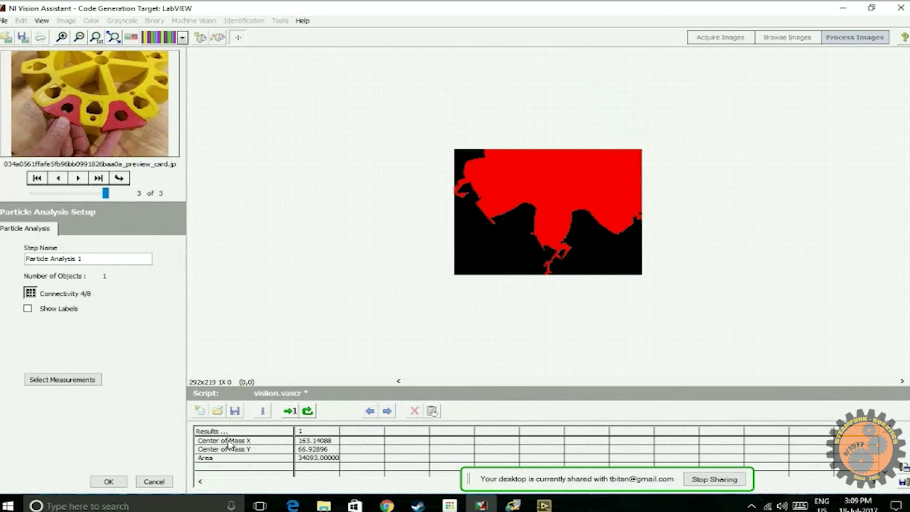
{"action": "mouse_move", "coordinate": [226, 453]}
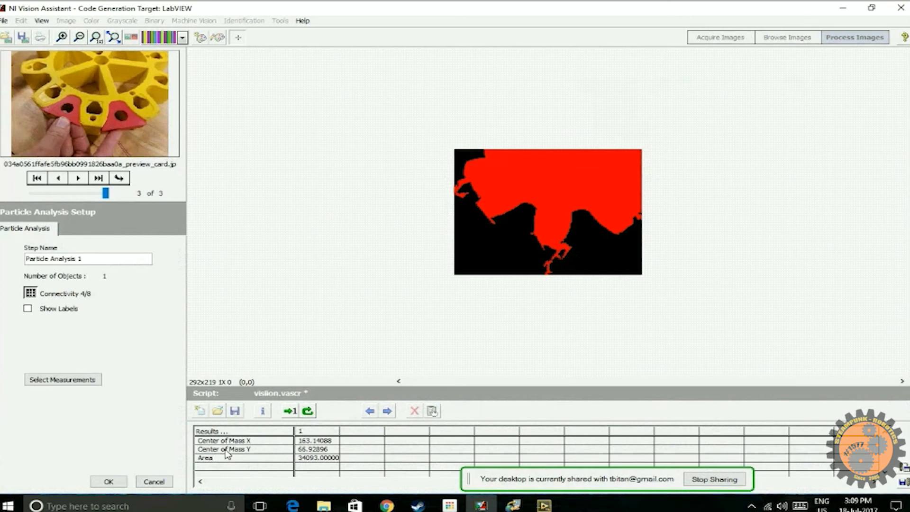
{"action": "mouse_move", "coordinate": [226, 463]}
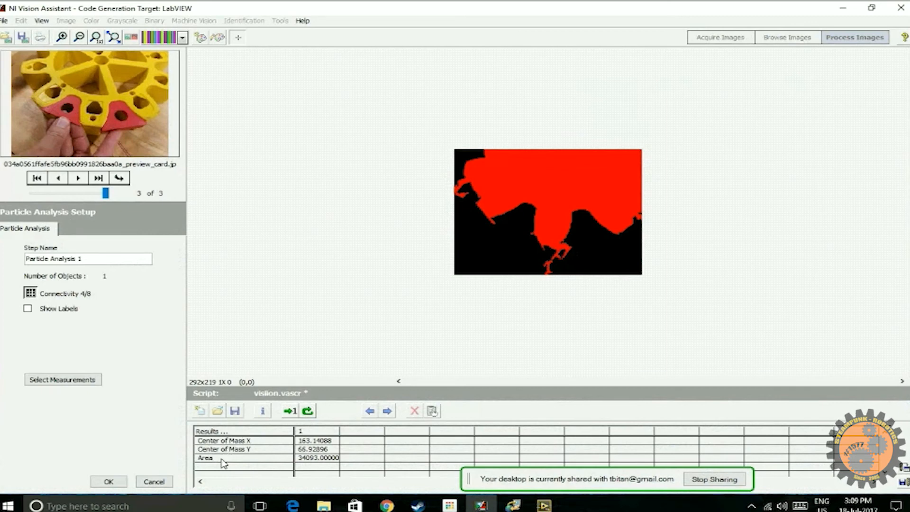
{"action": "mouse_move", "coordinate": [542, 505]}
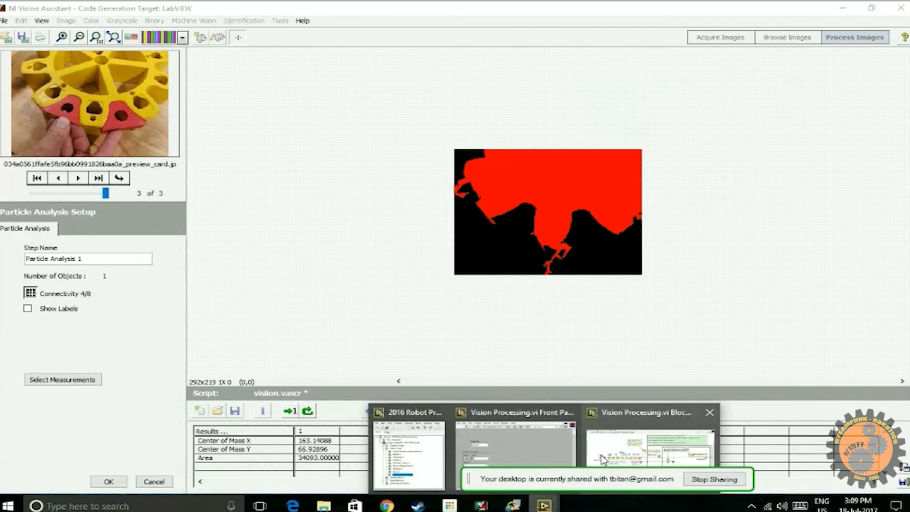
Return to the Vision Processing block diagram to add the Index Array node
{"action": "left_click", "coordinate": [645, 447]}
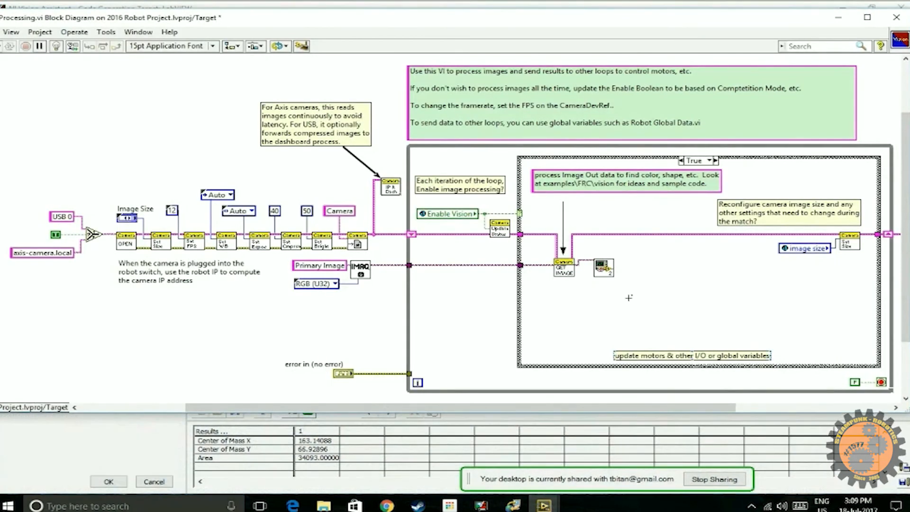
{"action": "mouse_move", "coordinate": [642, 273]}
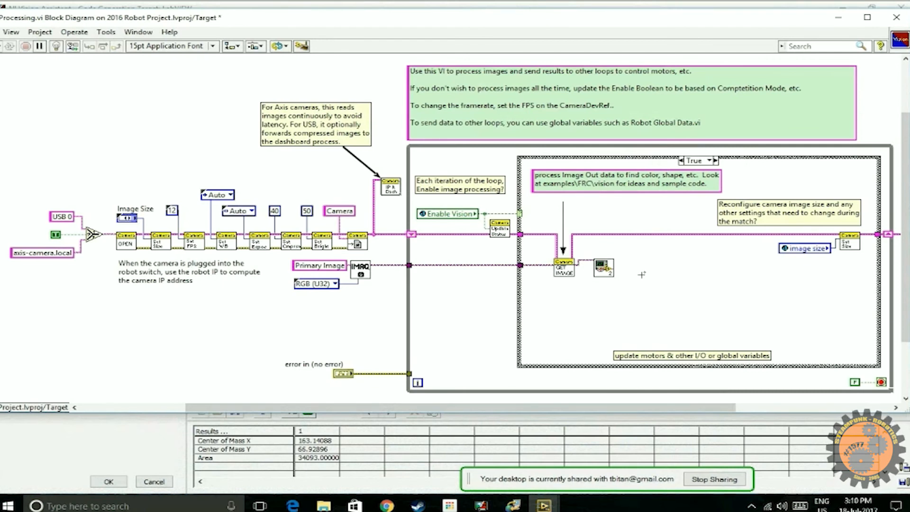
{"action": "mouse_move", "coordinate": [605, 265]}
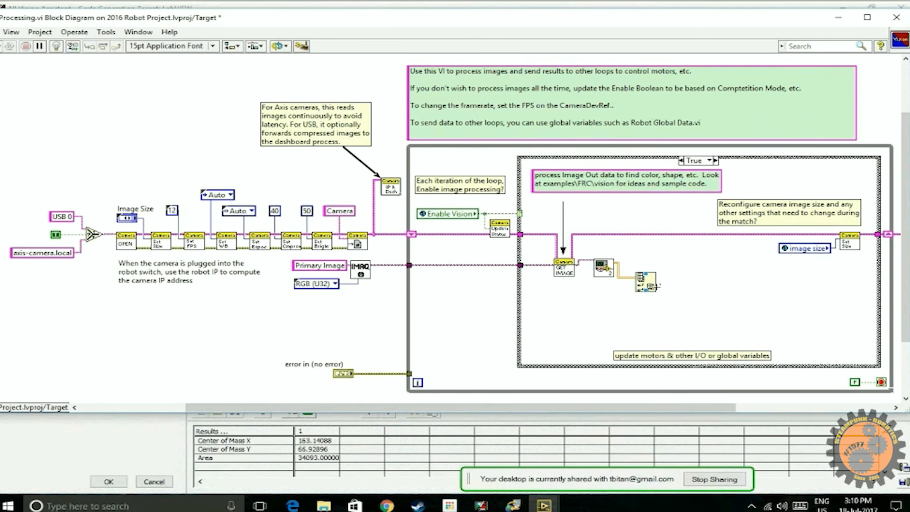
{"action": "mouse_move", "coordinate": [624, 303]}
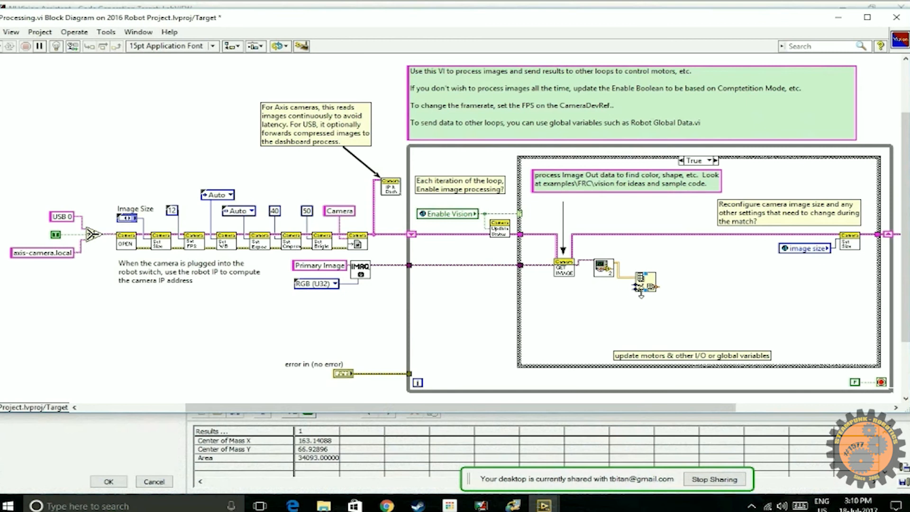
Create a constant on the Index Array index input for selecting the measurement column
{"action": "right_click", "coordinate": [638, 279]}
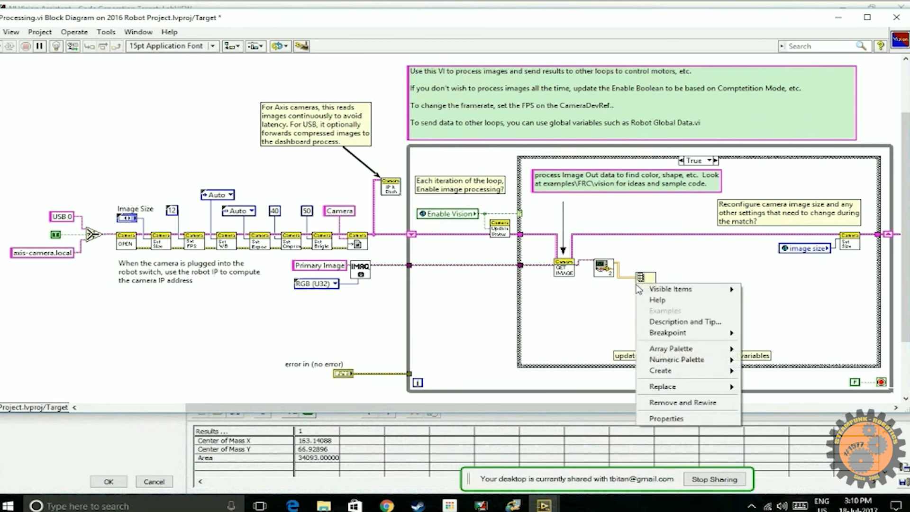
{"action": "mouse_move", "coordinate": [660, 371]}
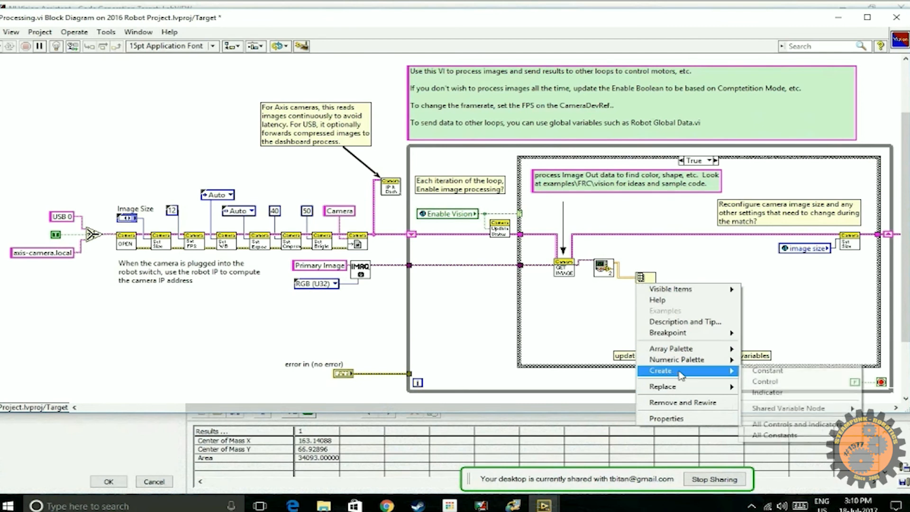
{"action": "left_click", "coordinate": [767, 371]}
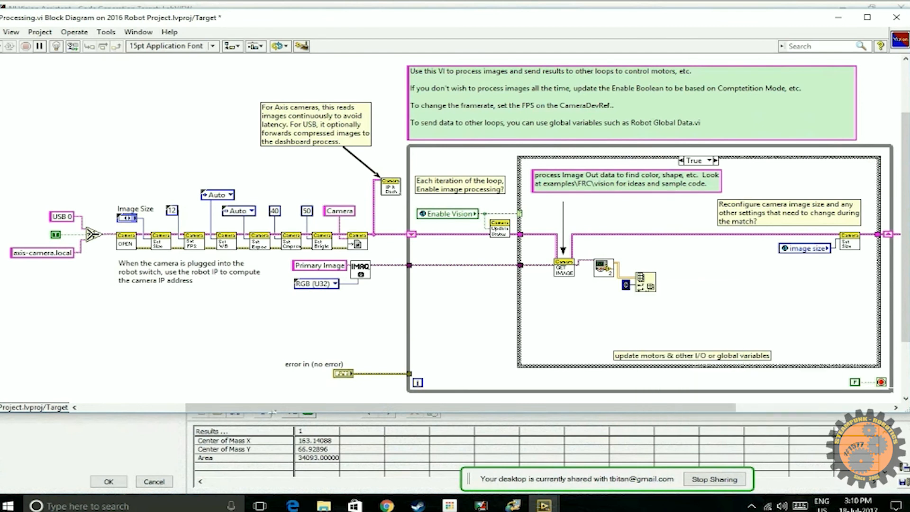
{"action": "mouse_move", "coordinate": [555, 332]}
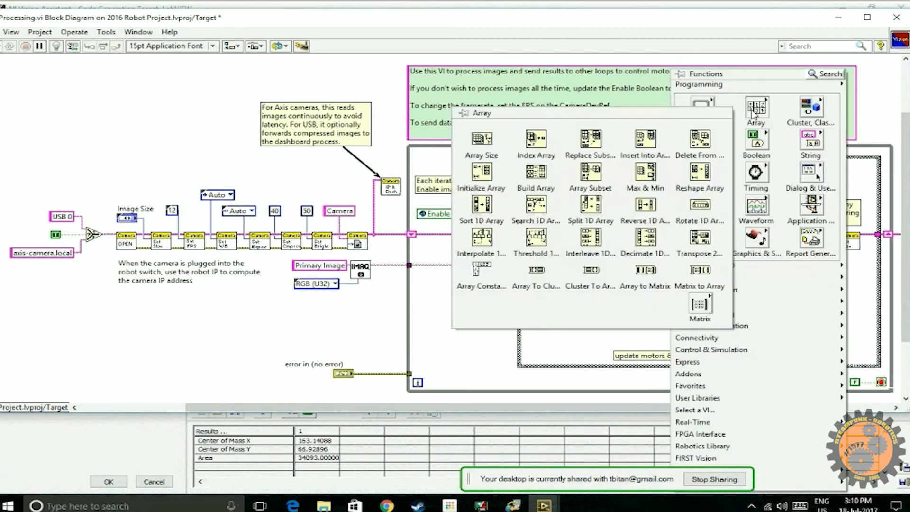
{"action": "mouse_move", "coordinate": [589, 138]}
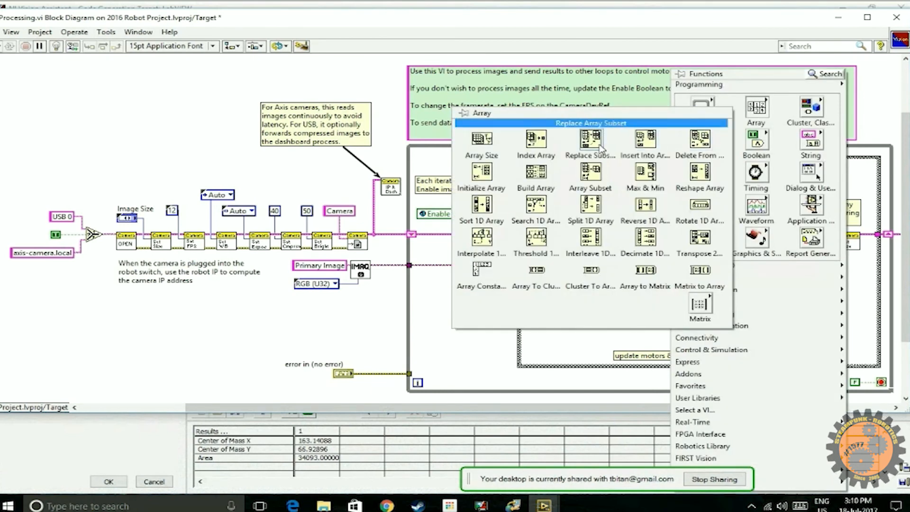
{"action": "mouse_move", "coordinate": [645, 173]}
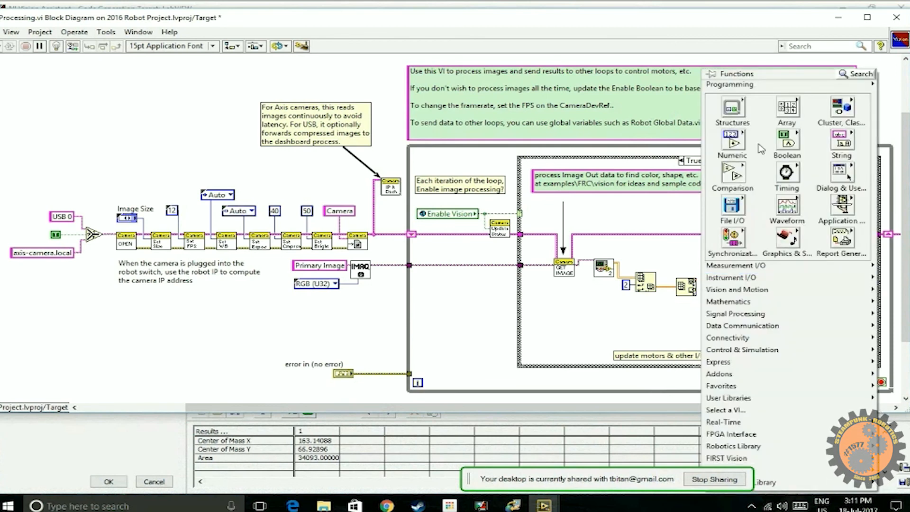
Place another Index Array to pull the largest particle's row from the measurements
{"action": "left_click", "coordinate": [787, 110]}
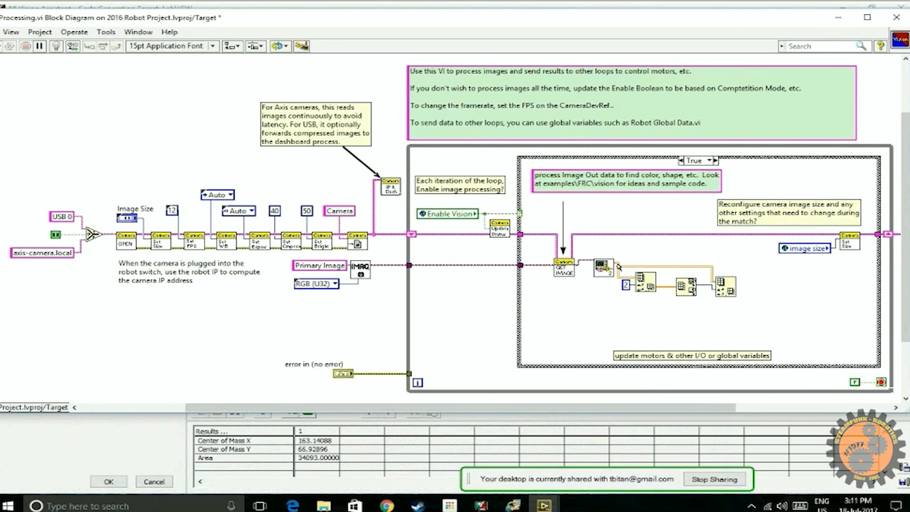
{"action": "mouse_move", "coordinate": [717, 284]}
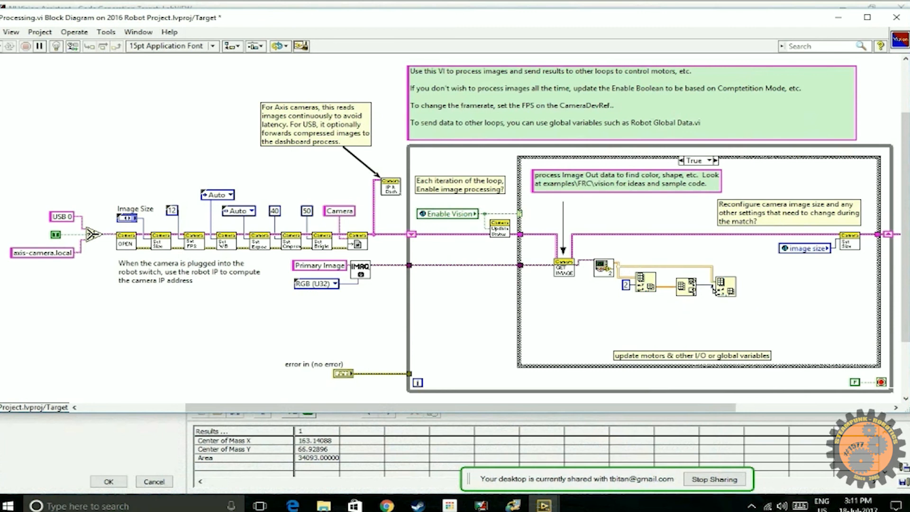
{"action": "mouse_move", "coordinate": [695, 285]}
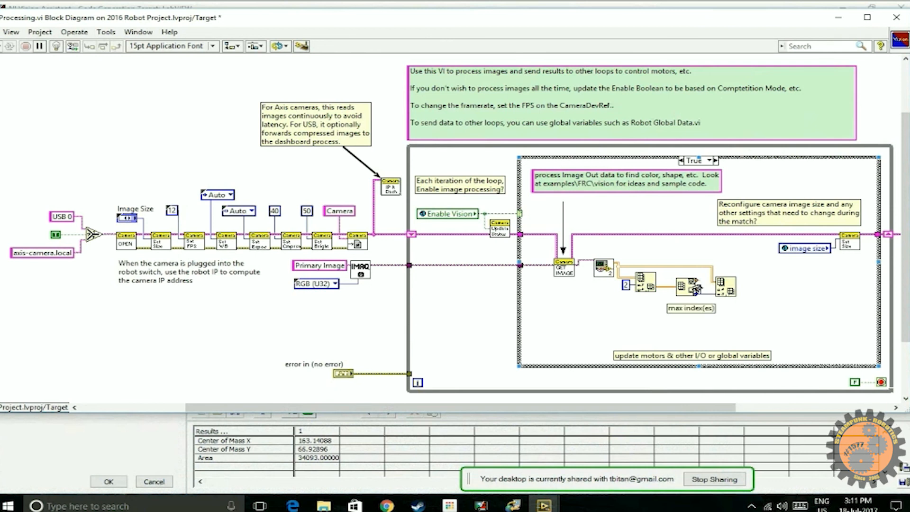
{"action": "mouse_move", "coordinate": [305, 470]}
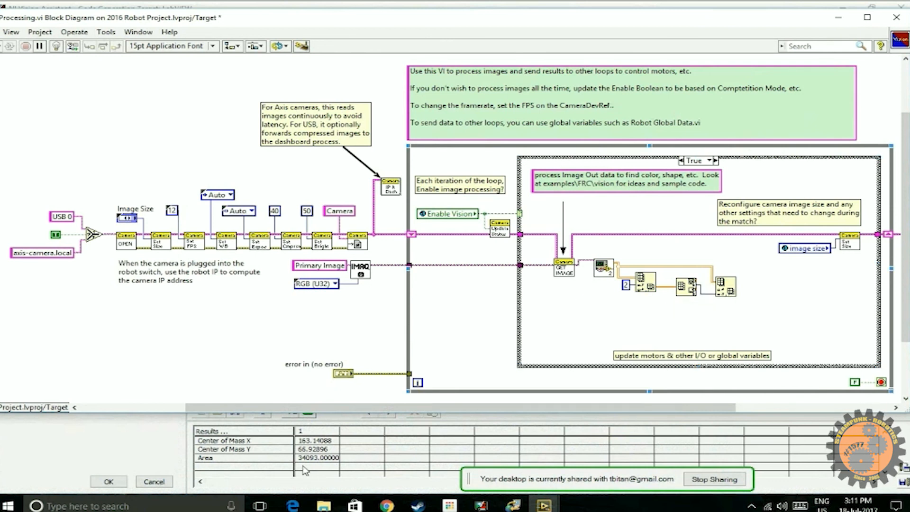
{"action": "mouse_move", "coordinate": [388, 432]}
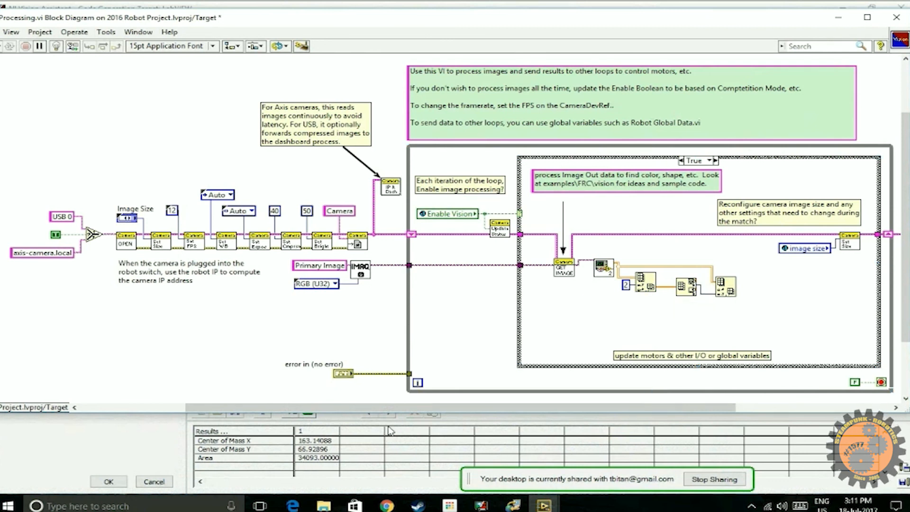
{"action": "mouse_move", "coordinate": [720, 288]}
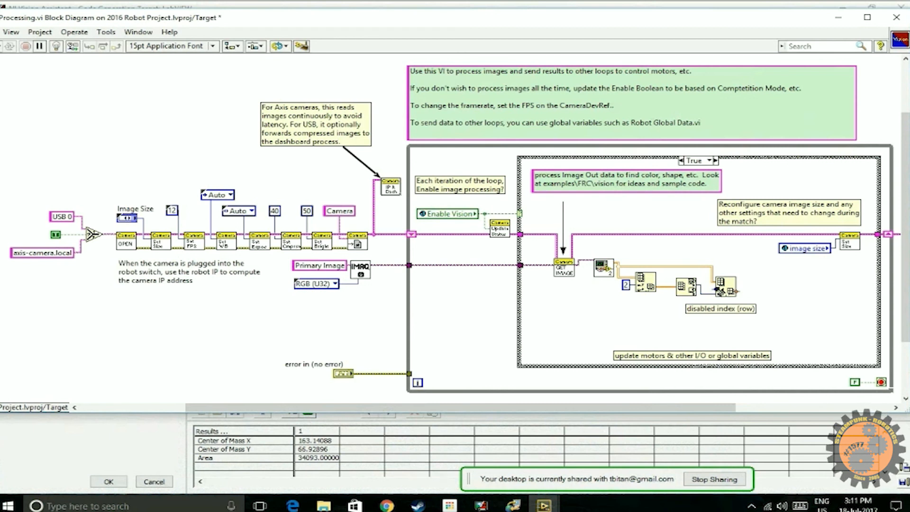
{"action": "mouse_move", "coordinate": [724, 288]}
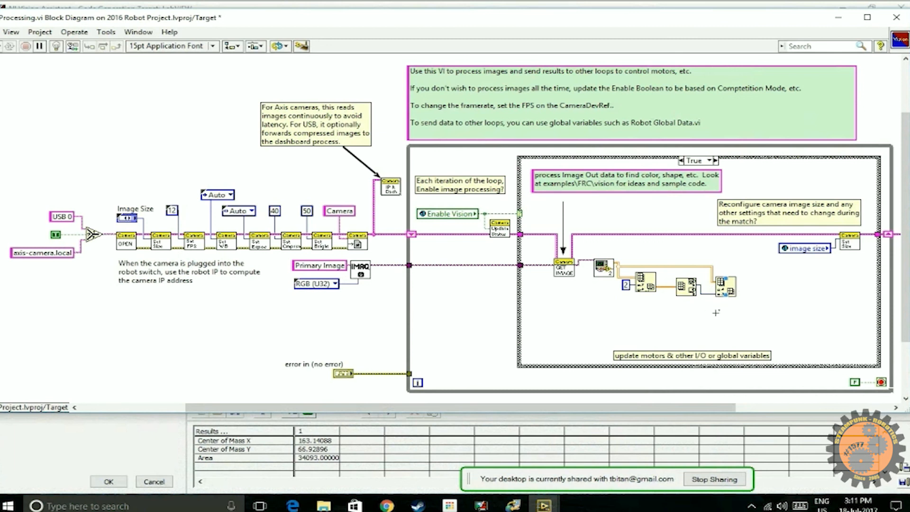
{"action": "mouse_move", "coordinate": [641, 308]}
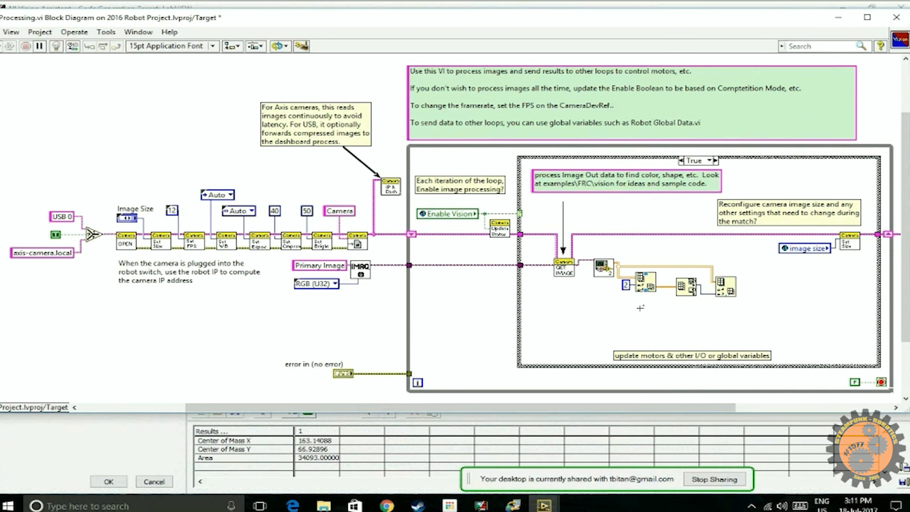